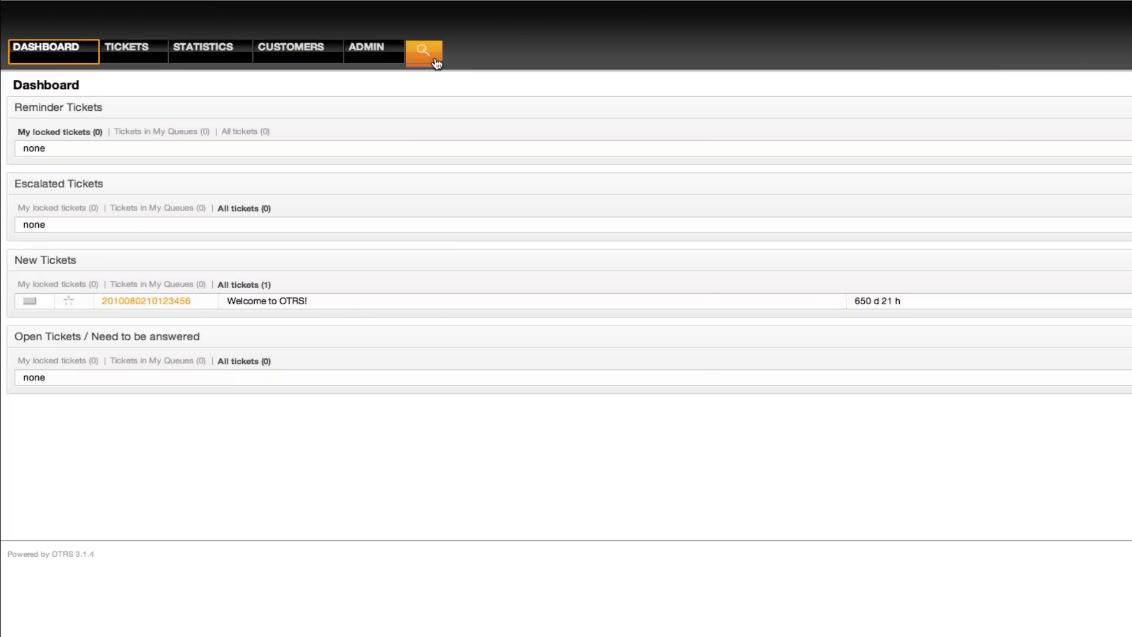
mouse_move(424, 51)
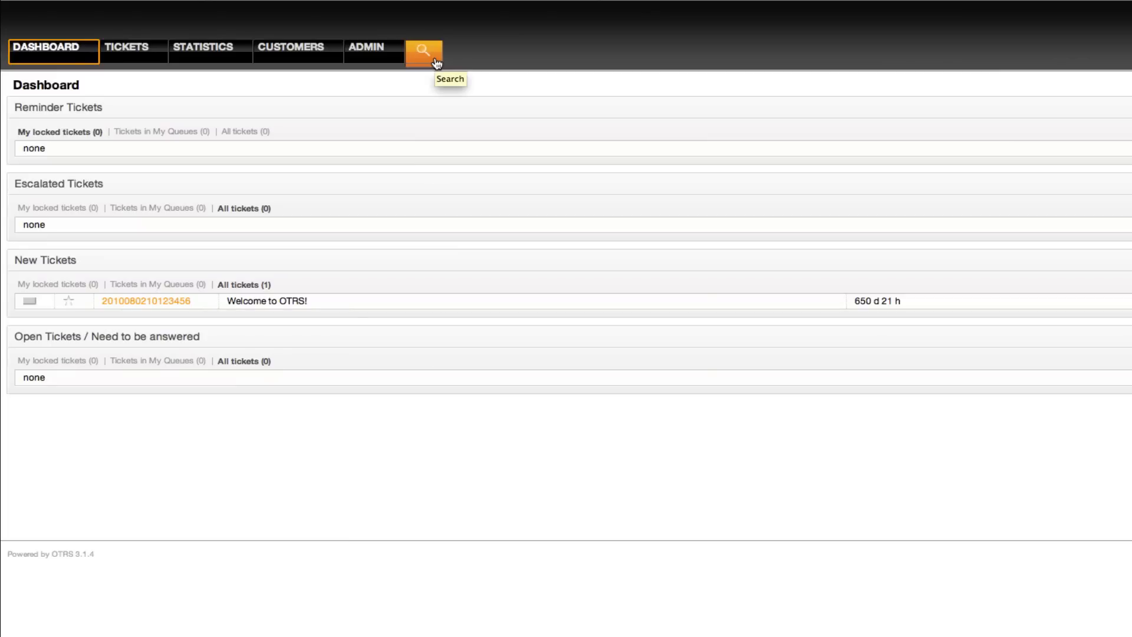
- Bring up the ticket search dialog and browse the 'Add another attribute' list of searchable fields
left_click(423, 50)
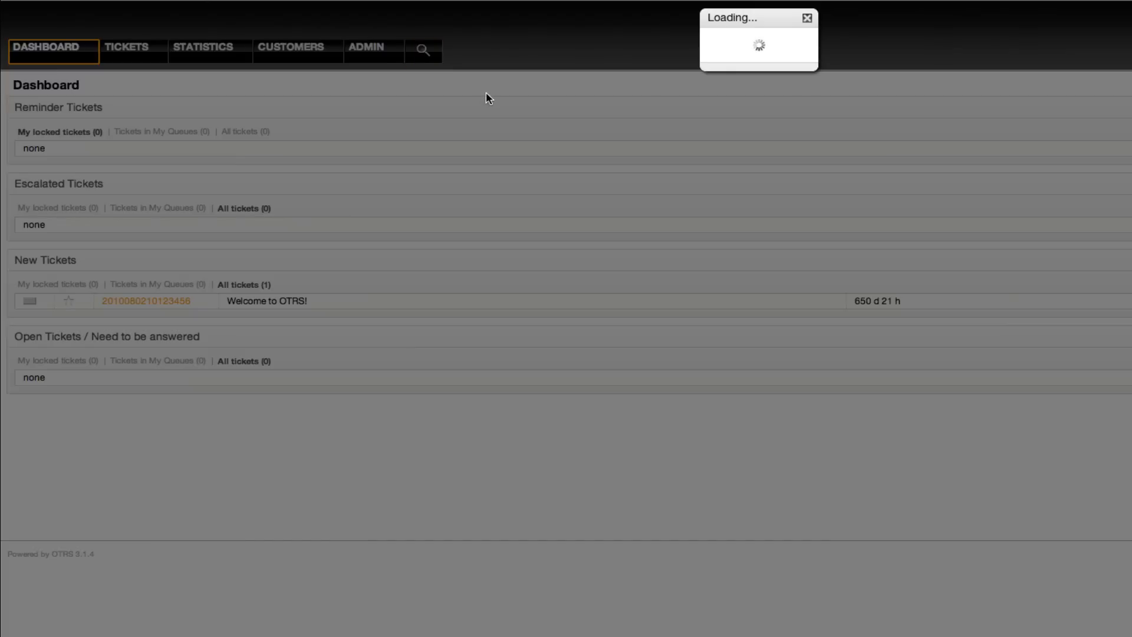
left_click(423, 51)
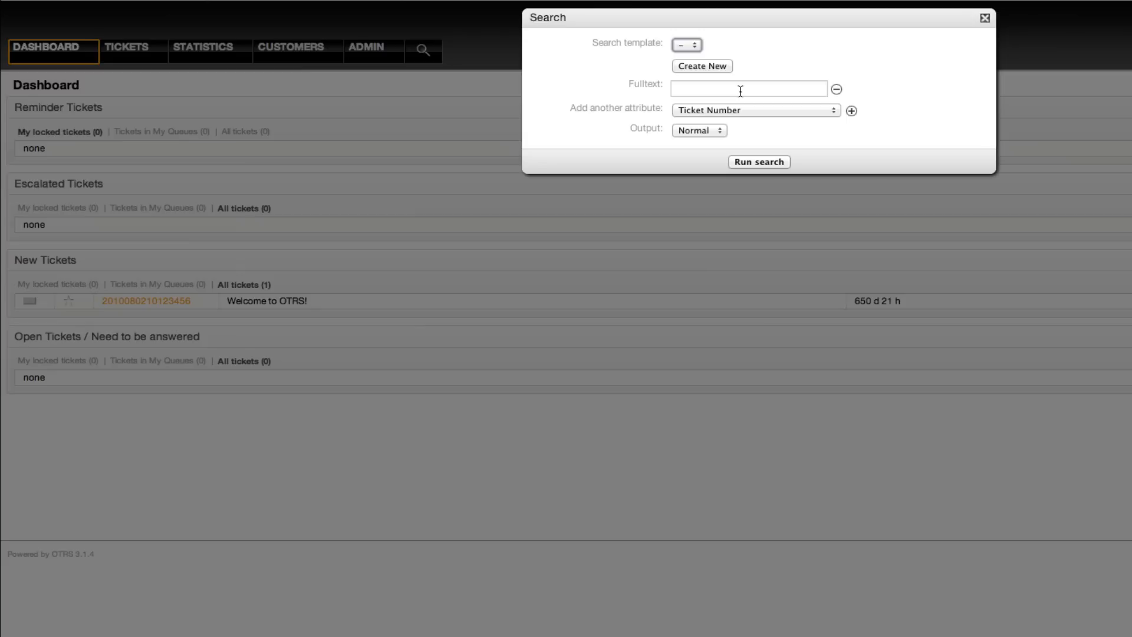
mouse_move(748, 112)
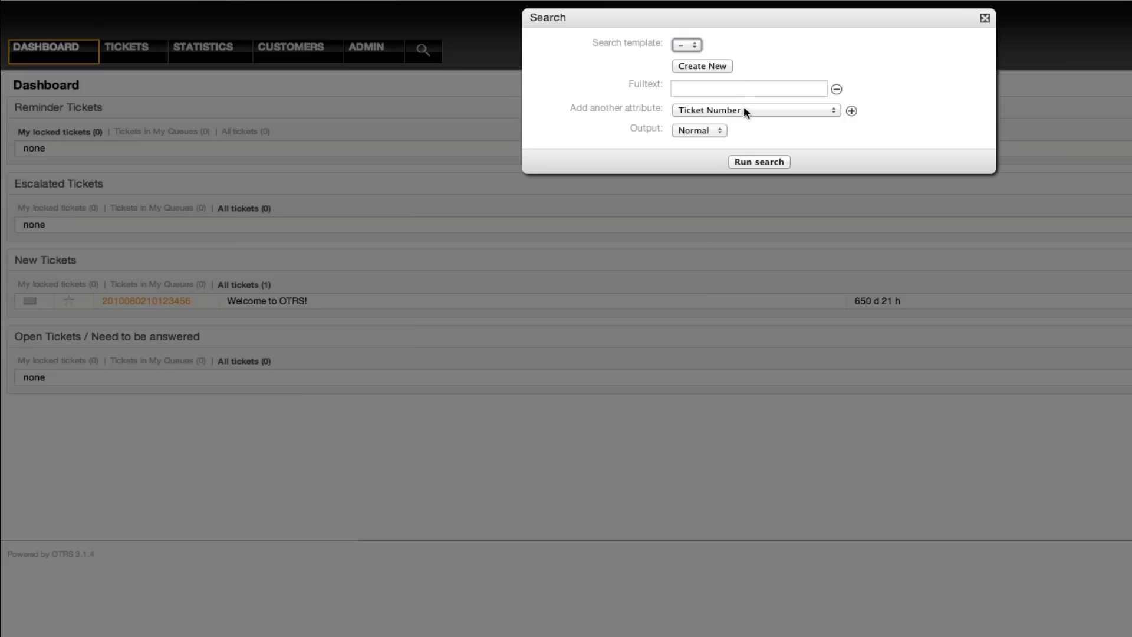
left_click(755, 111)
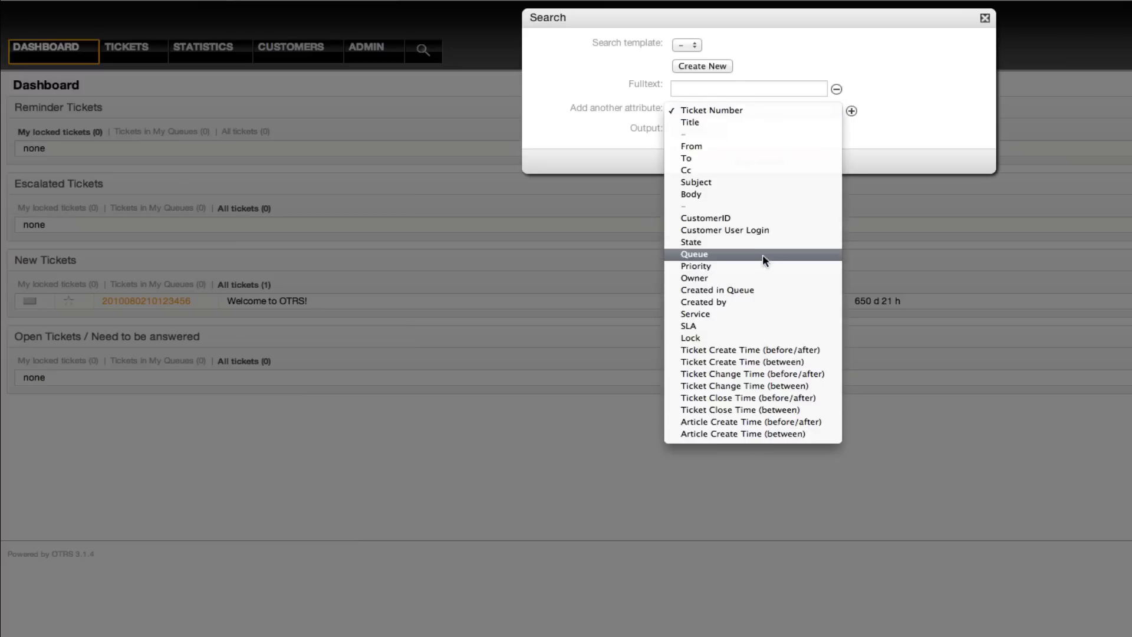
mouse_move(754, 302)
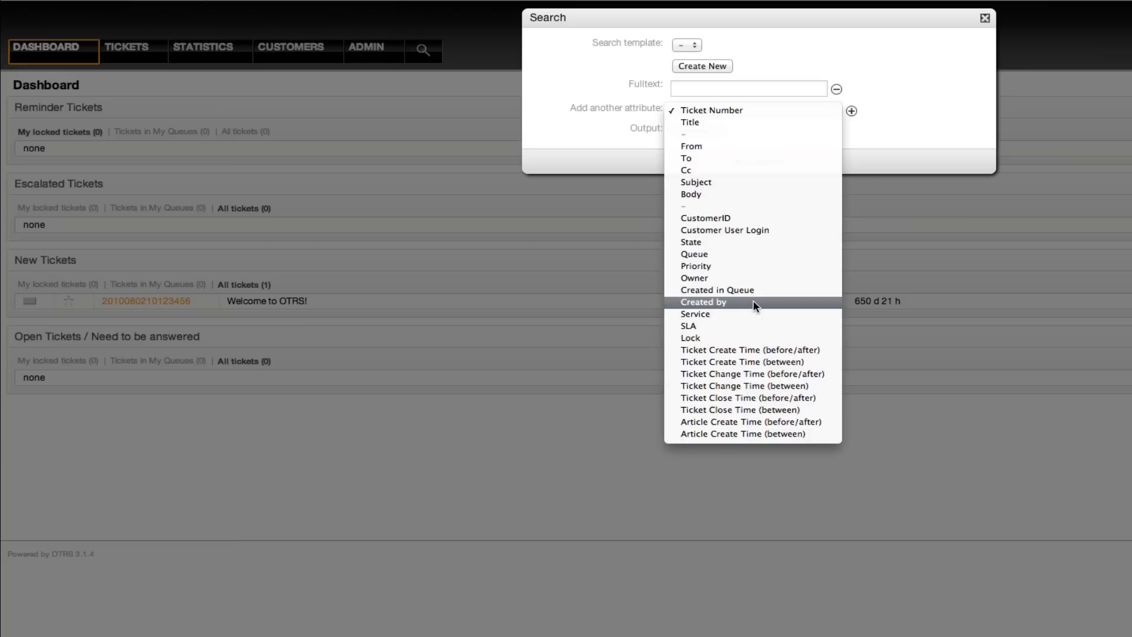
mouse_move(754, 230)
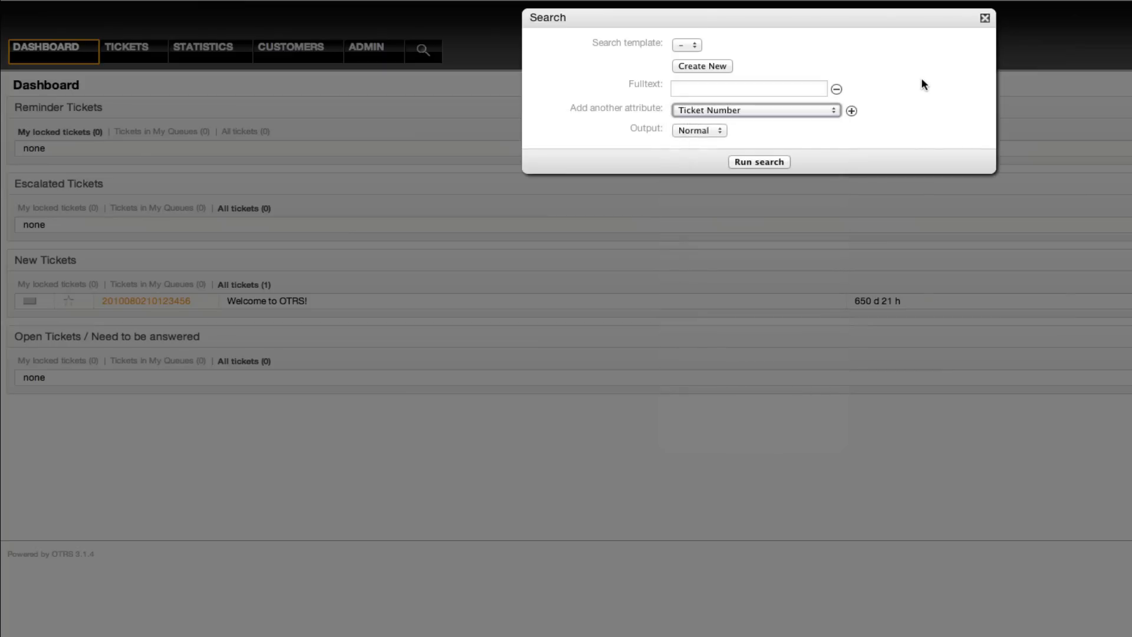
mouse_move(917, 80)
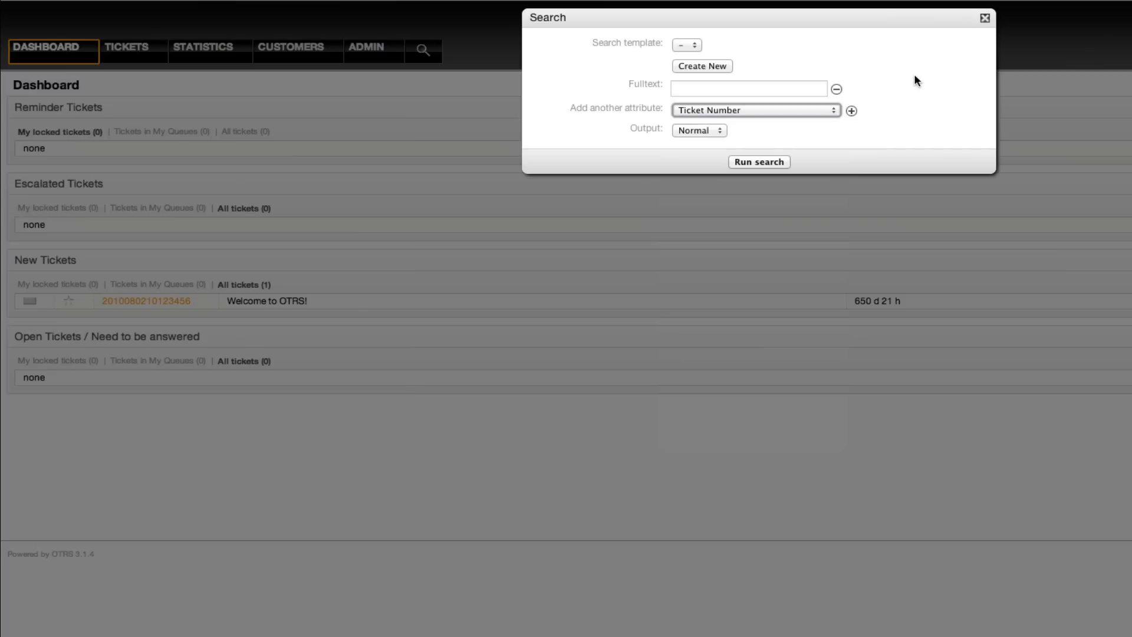
mouse_move(833, 75)
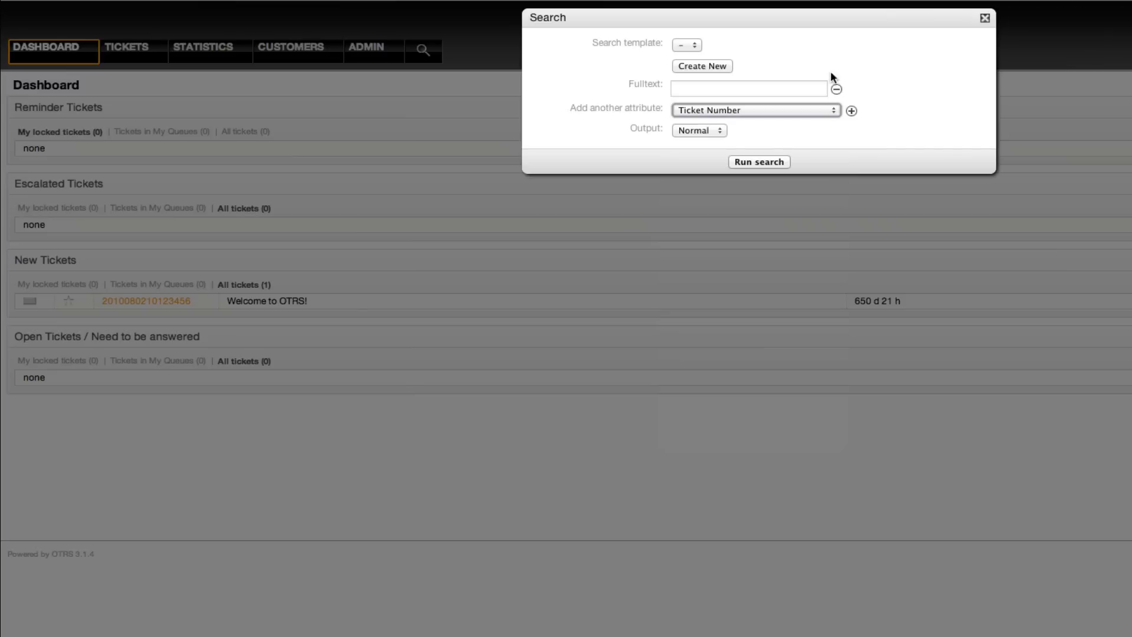
- Go to Admin > SysConfig and search the settings for the term 'search'
left_click(366, 47)
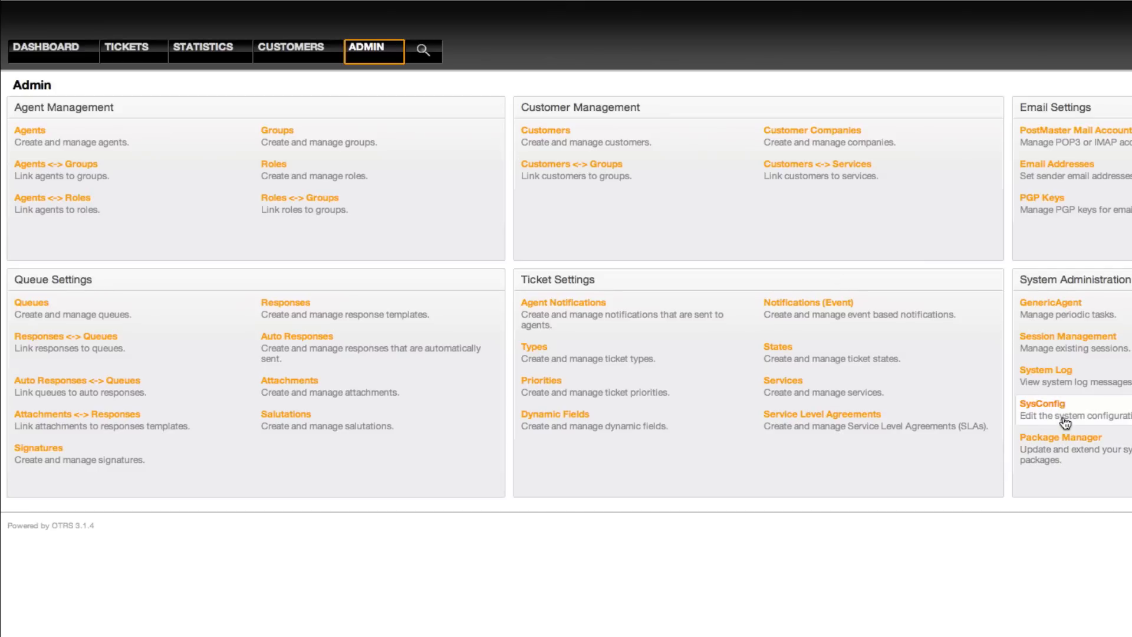
left_click(1042, 404)
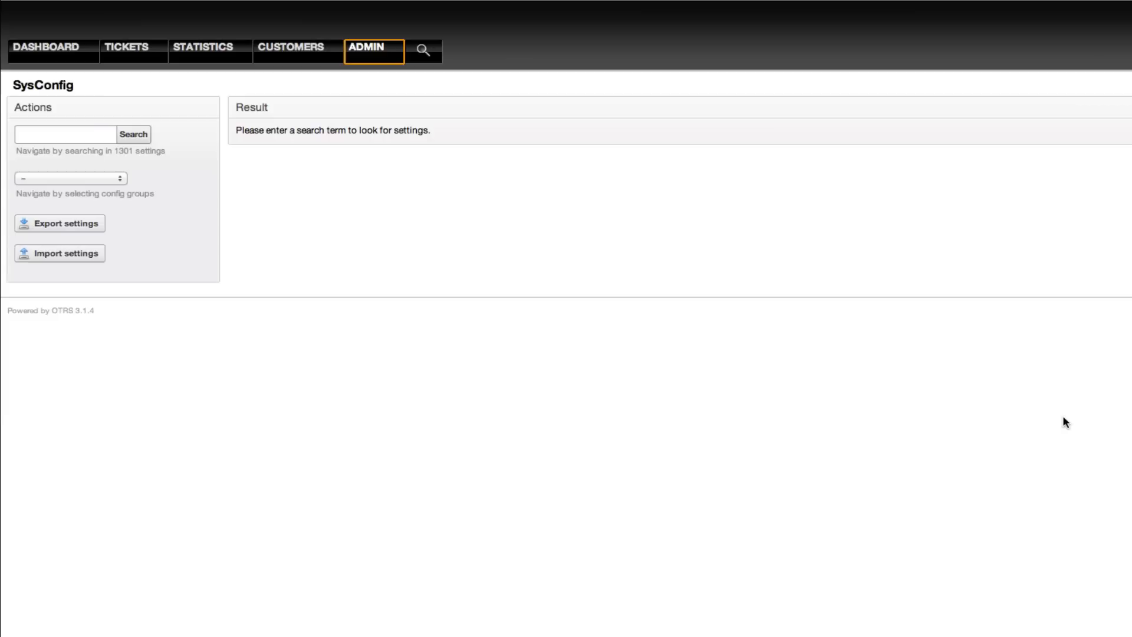
left_click(65, 135)
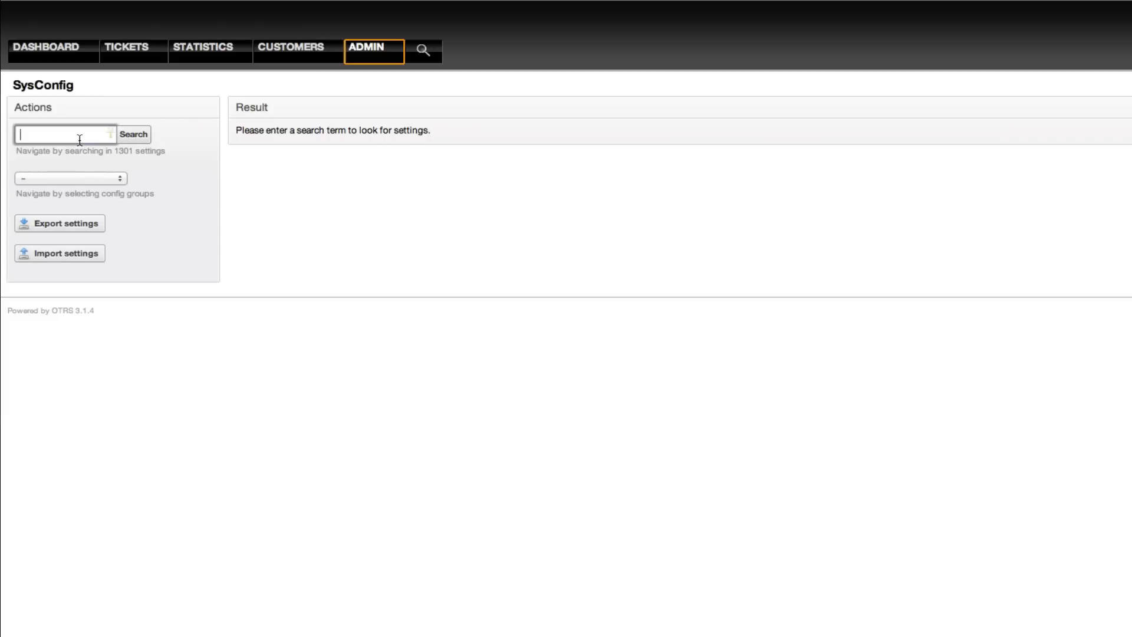
type("search")
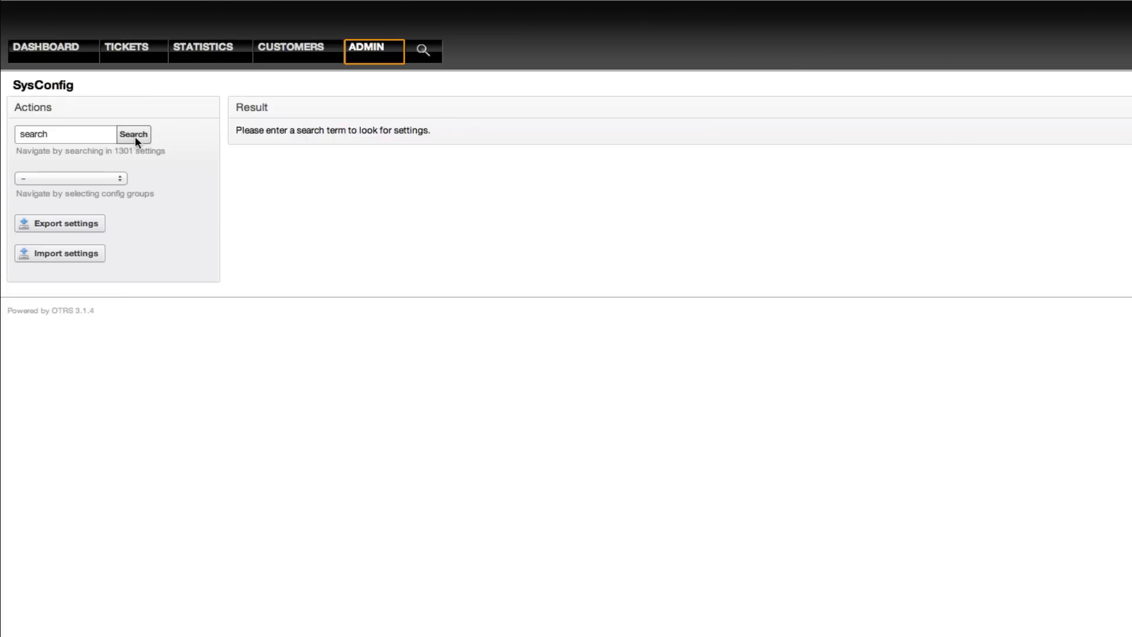
left_click(133, 135)
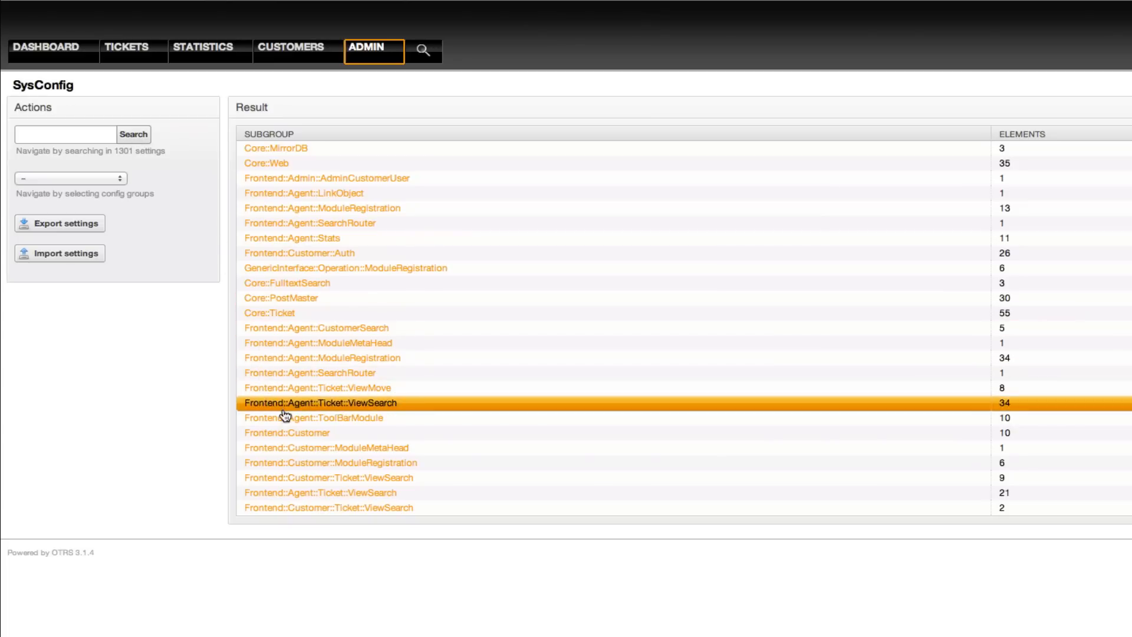
mouse_move(290, 403)
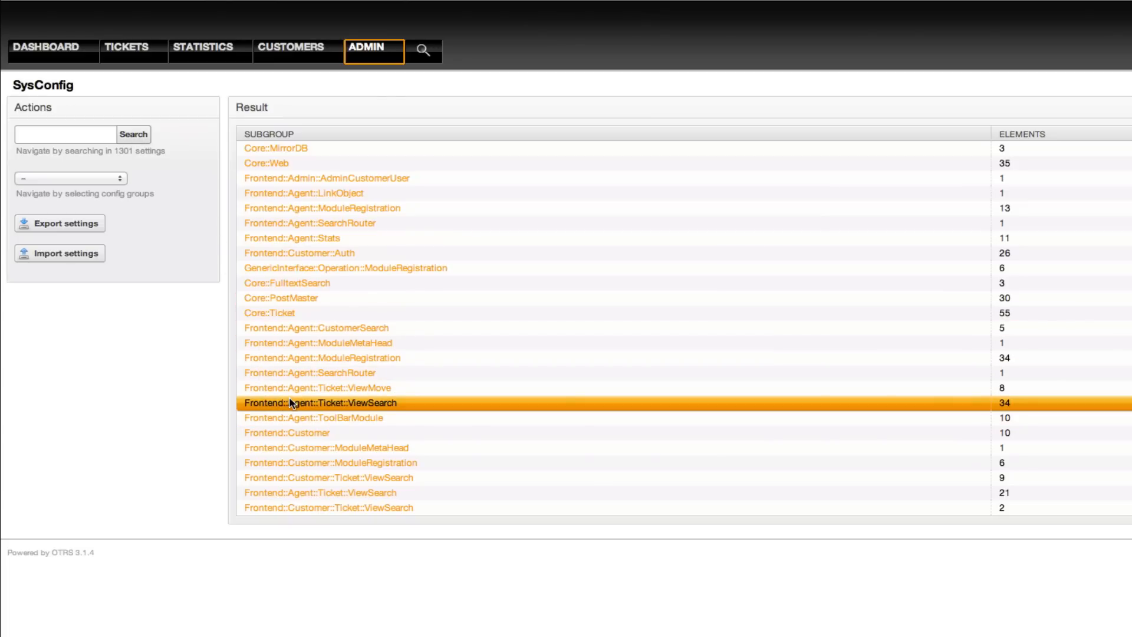
- In Frontend::Agent::Ticket::ViewSearch, enable Defaults###TicketNumber and disable Defaults###Fulltext
left_click(326, 402)
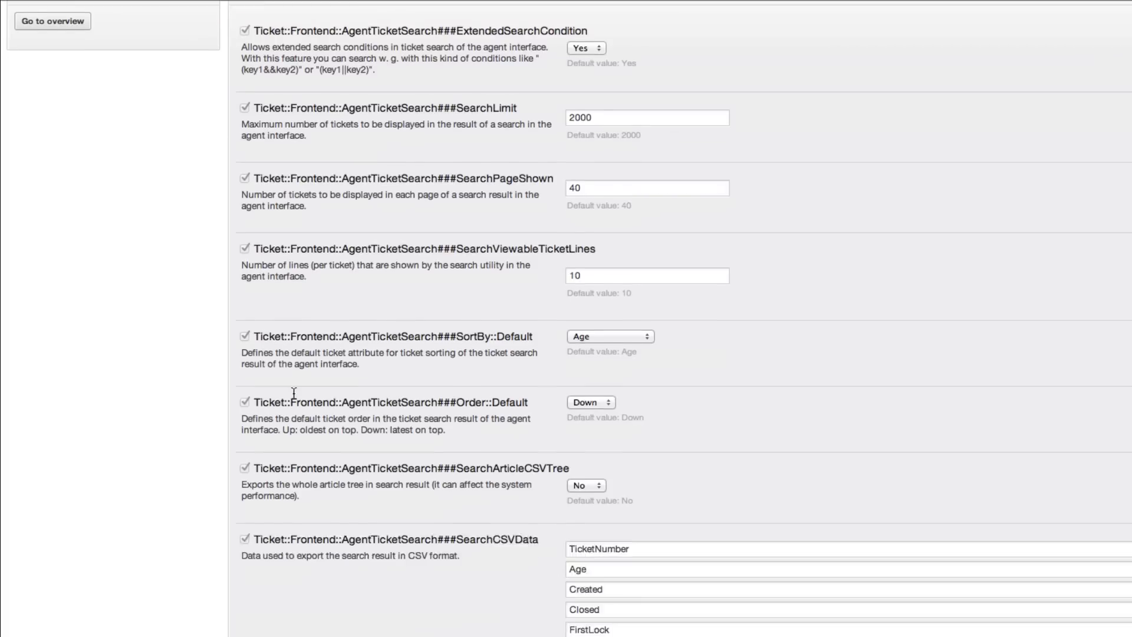
scroll("down", 3)
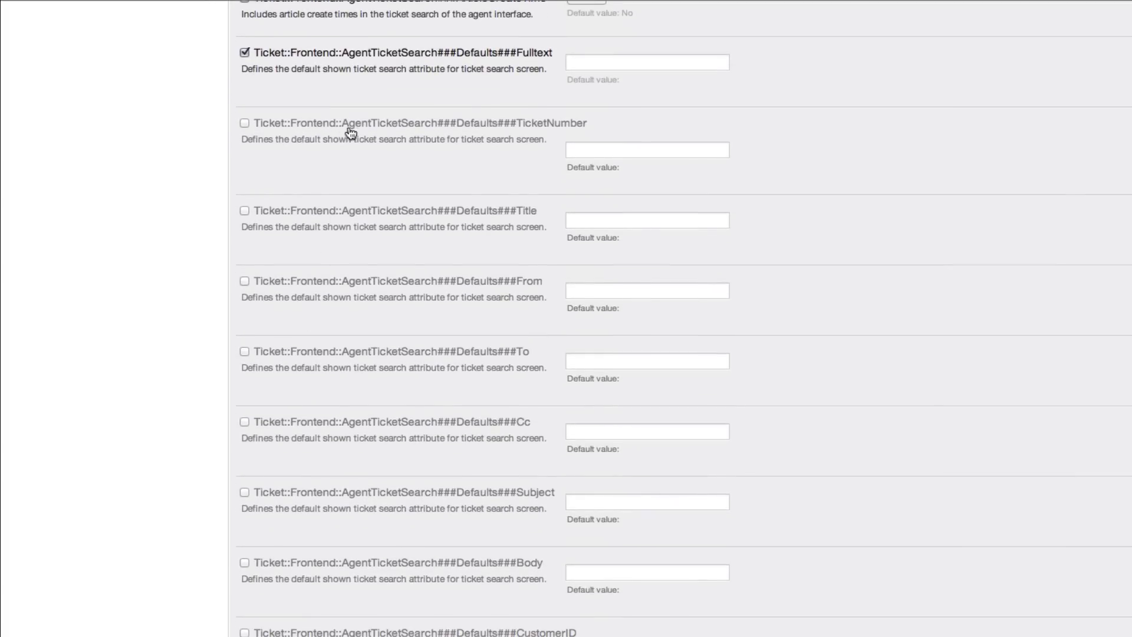
mouse_move(533, 133)
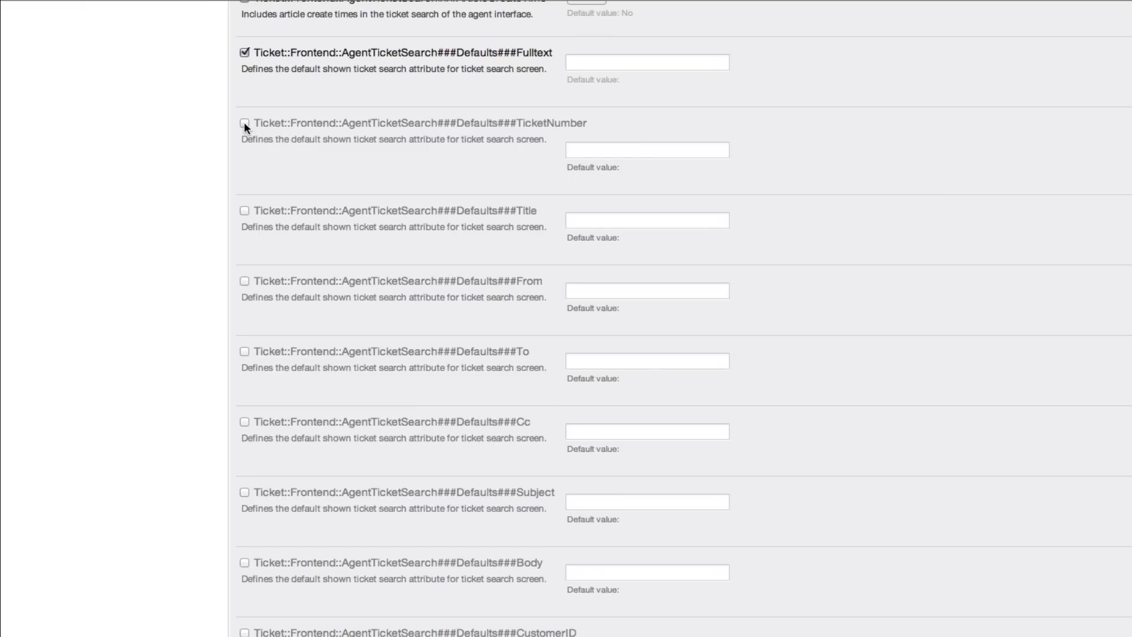
left_click(246, 121)
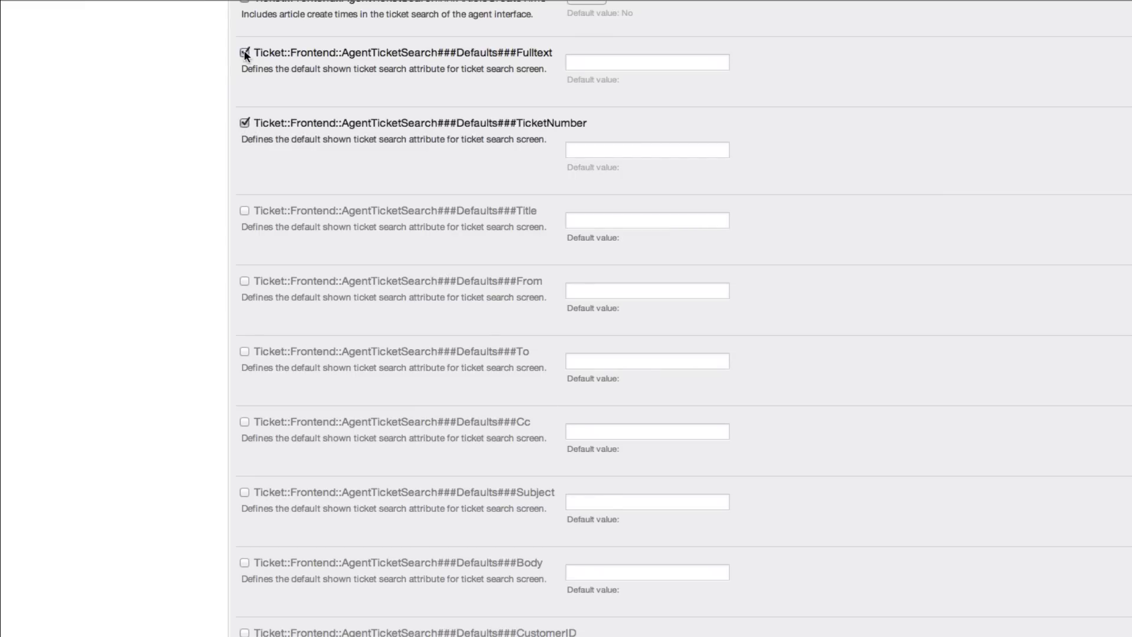
left_click(244, 51)
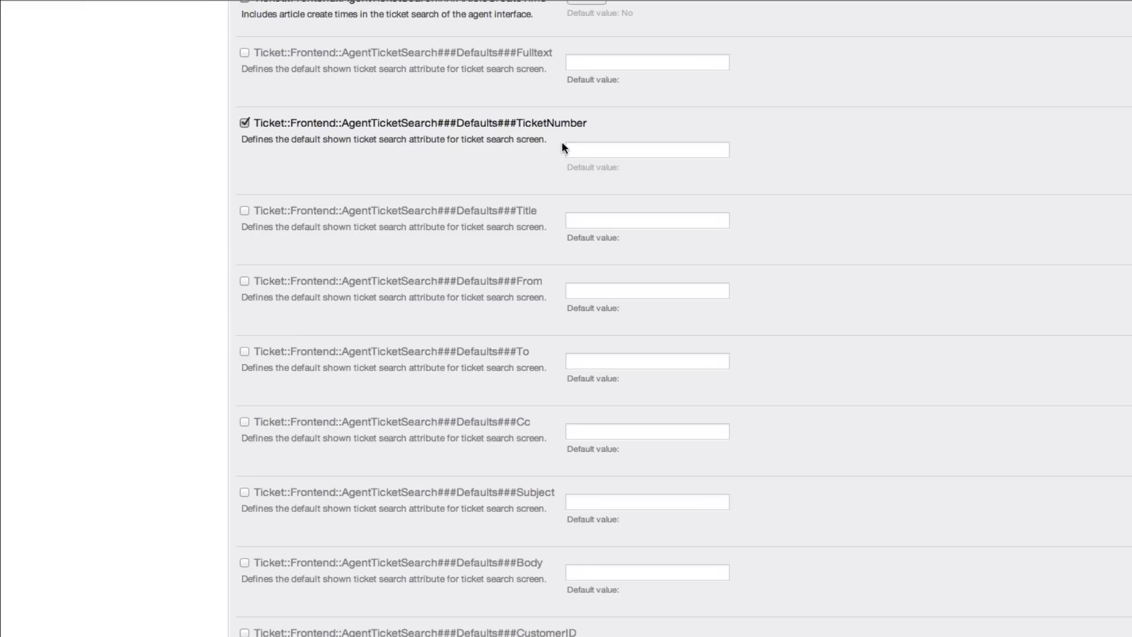
left_click(646, 150)
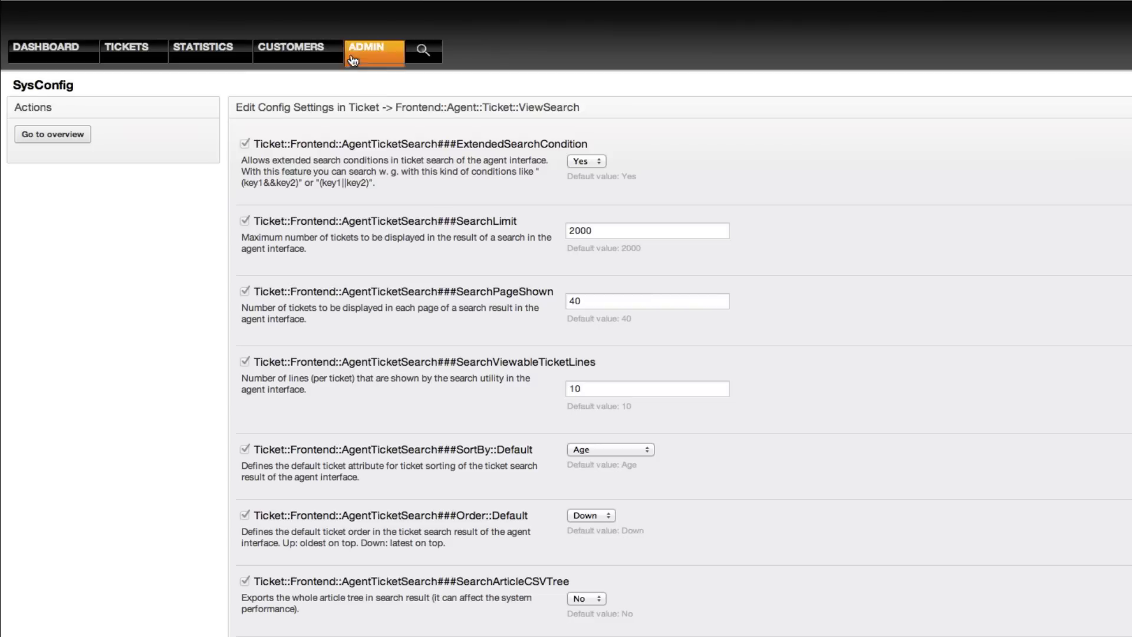
- Reopen the ticket search, now defaulting to Ticket#, and pick Fulltext as the attribute to add
left_click(424, 51)
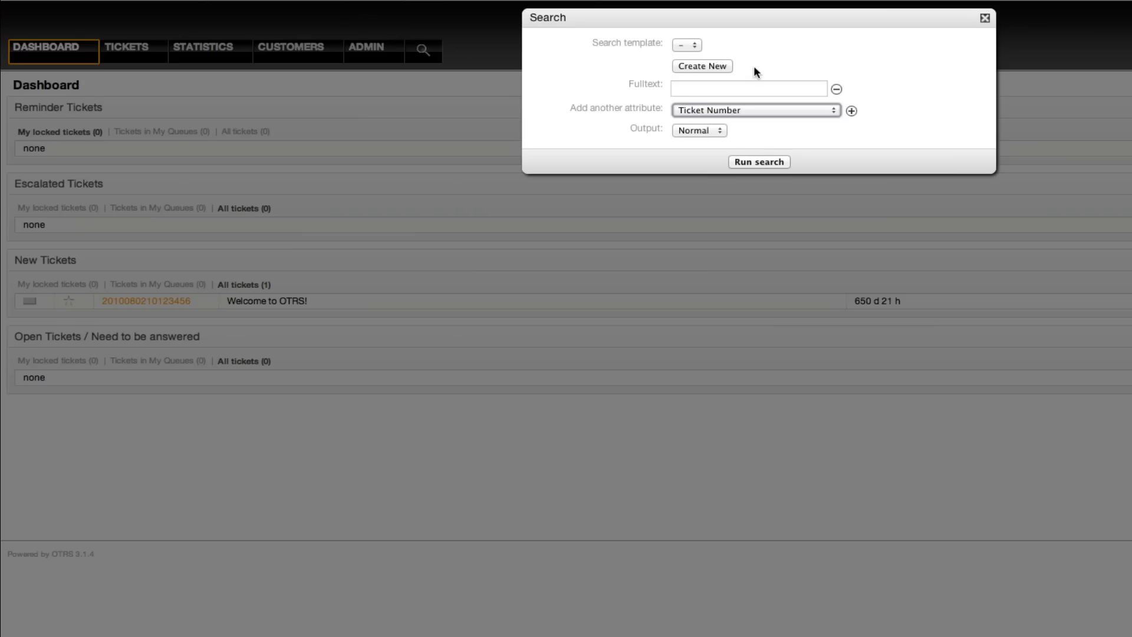
left_click(983, 18)
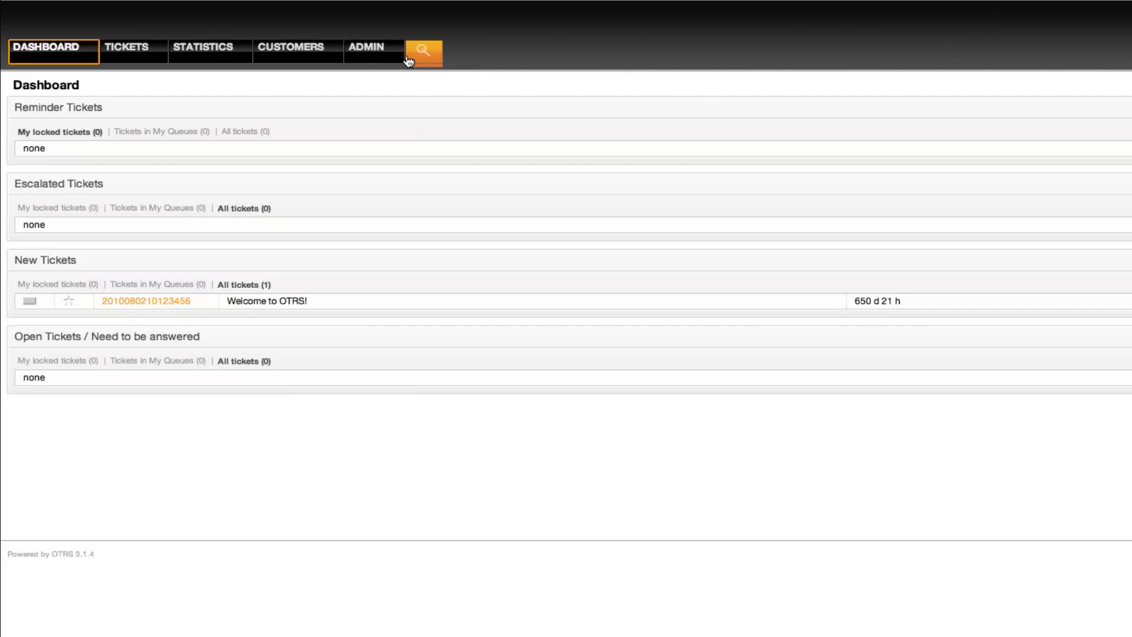
left_click(423, 50)
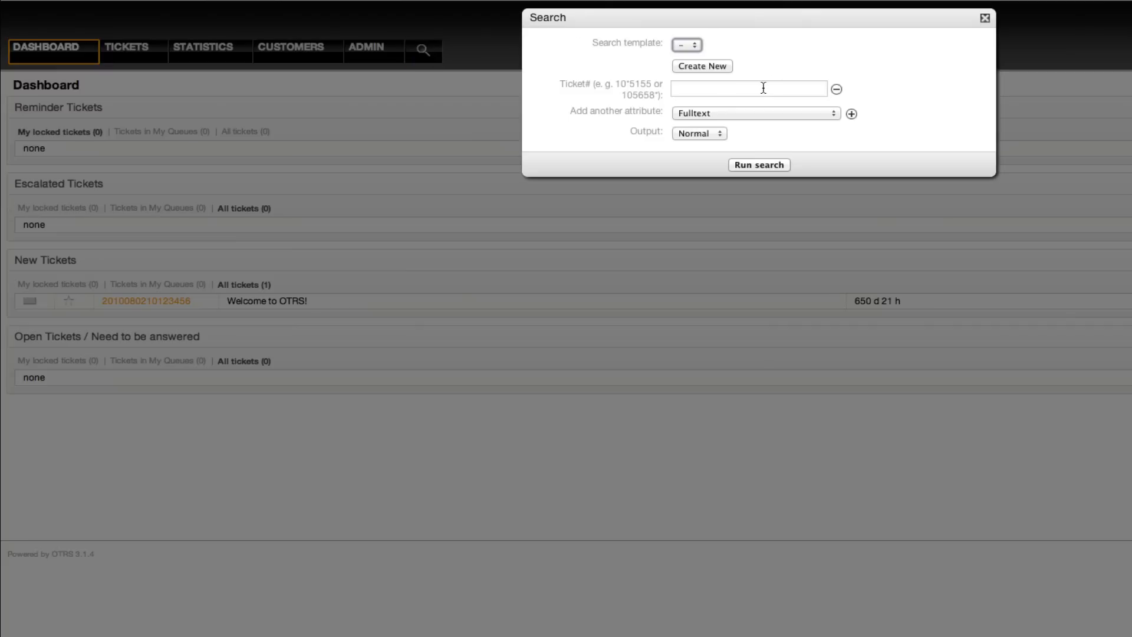
left_click(748, 88)
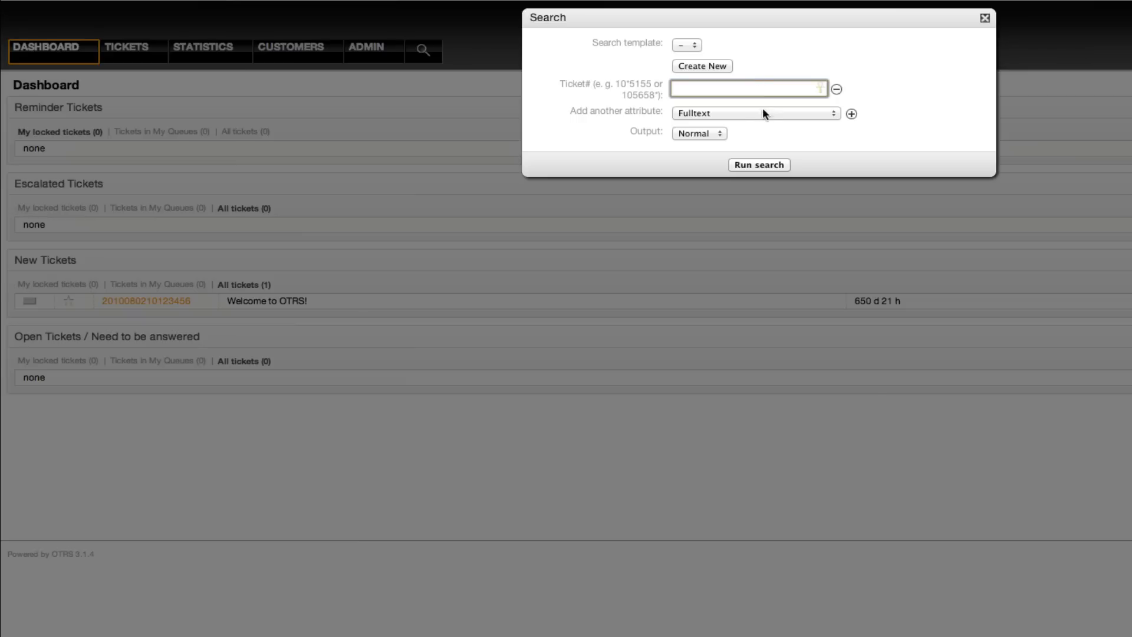
mouse_move(765, 120)
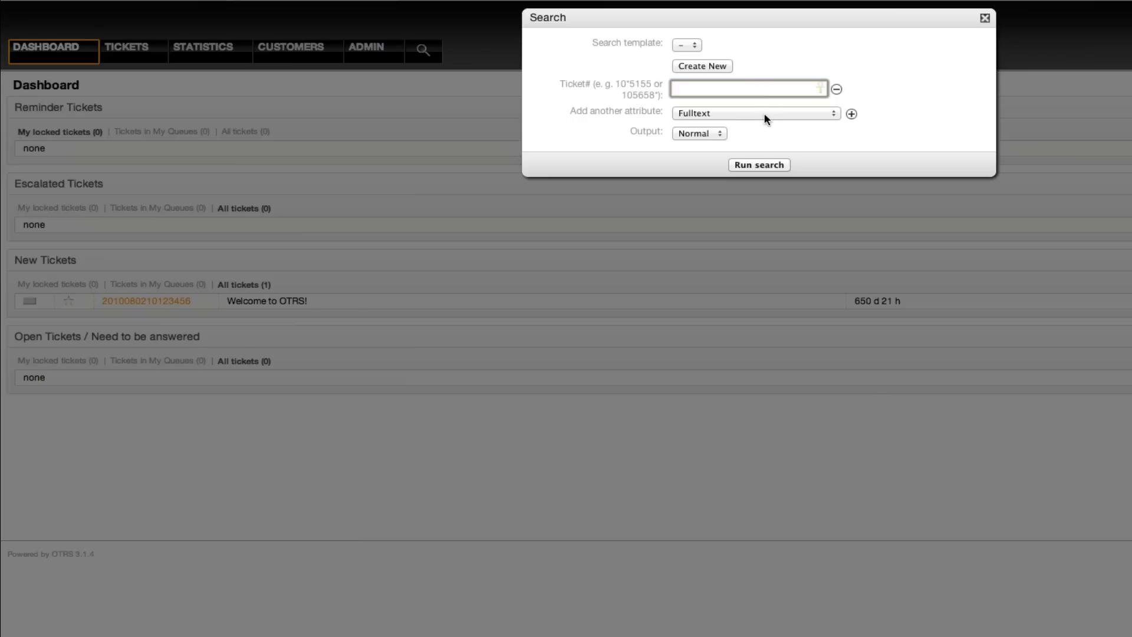
left_click(755, 114)
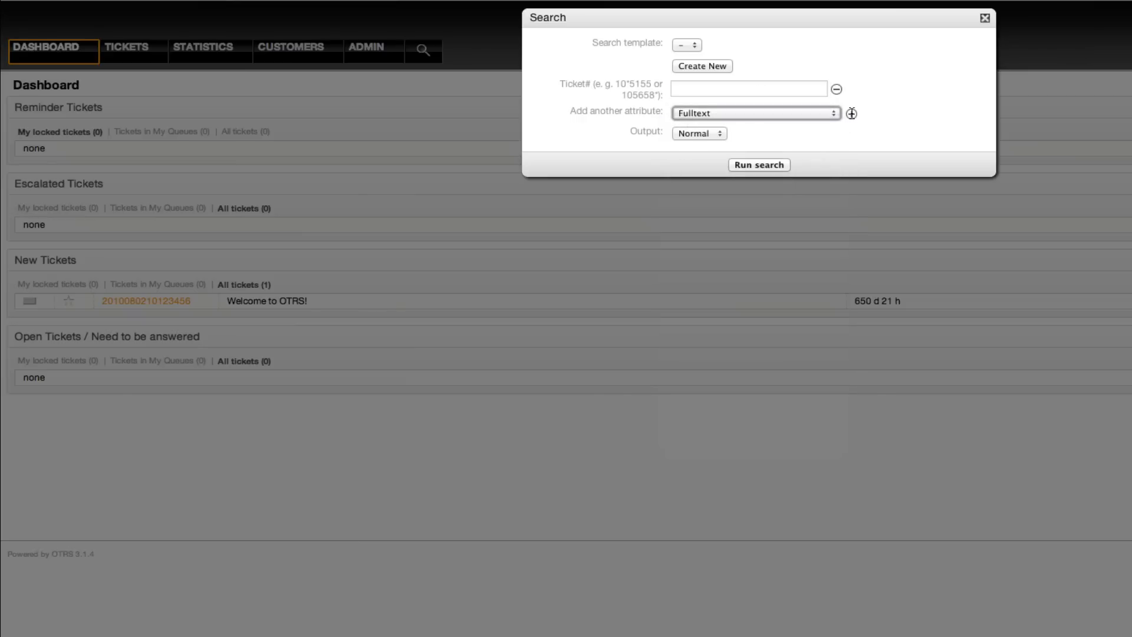
- Add a Fulltext criterion and enter 2012* as the Ticket# to match
left_click(852, 113)
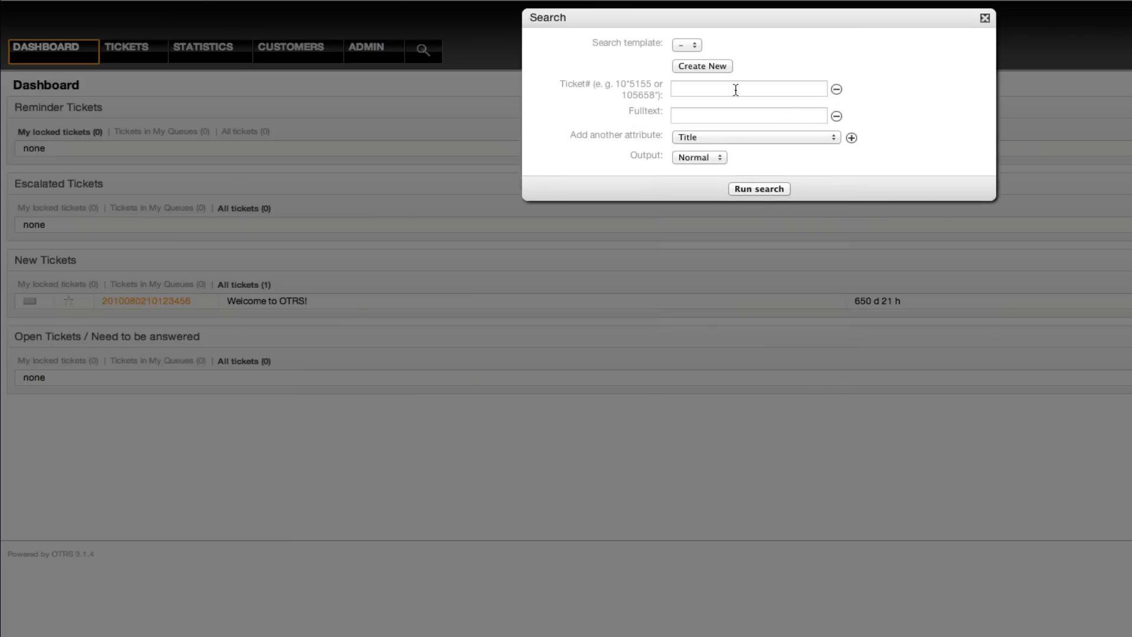
type("201")
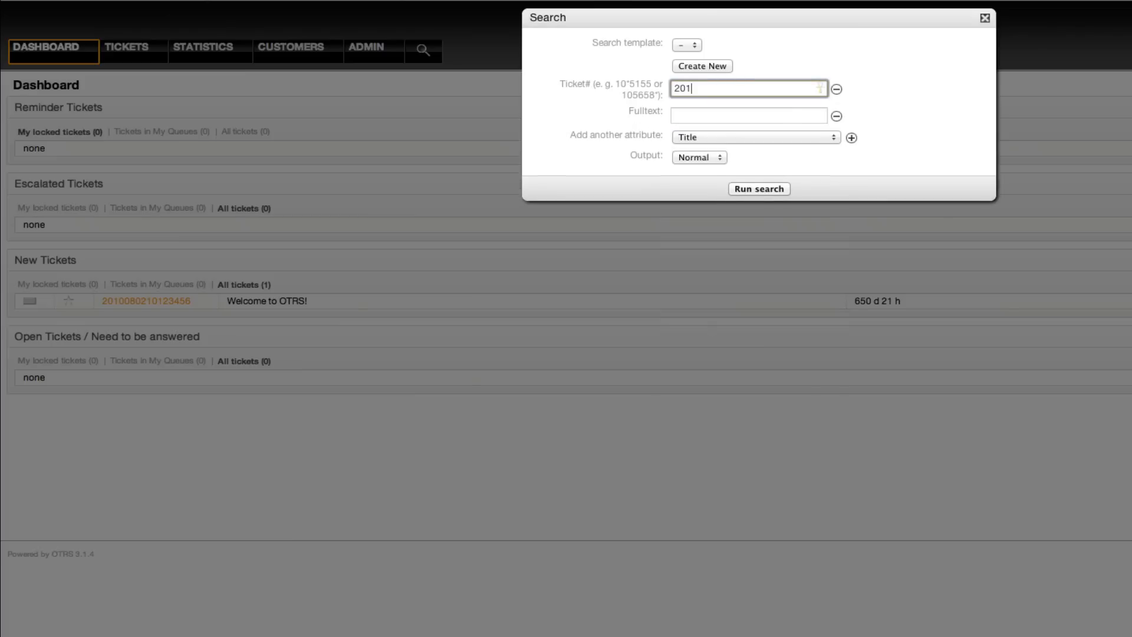
type("2012*")
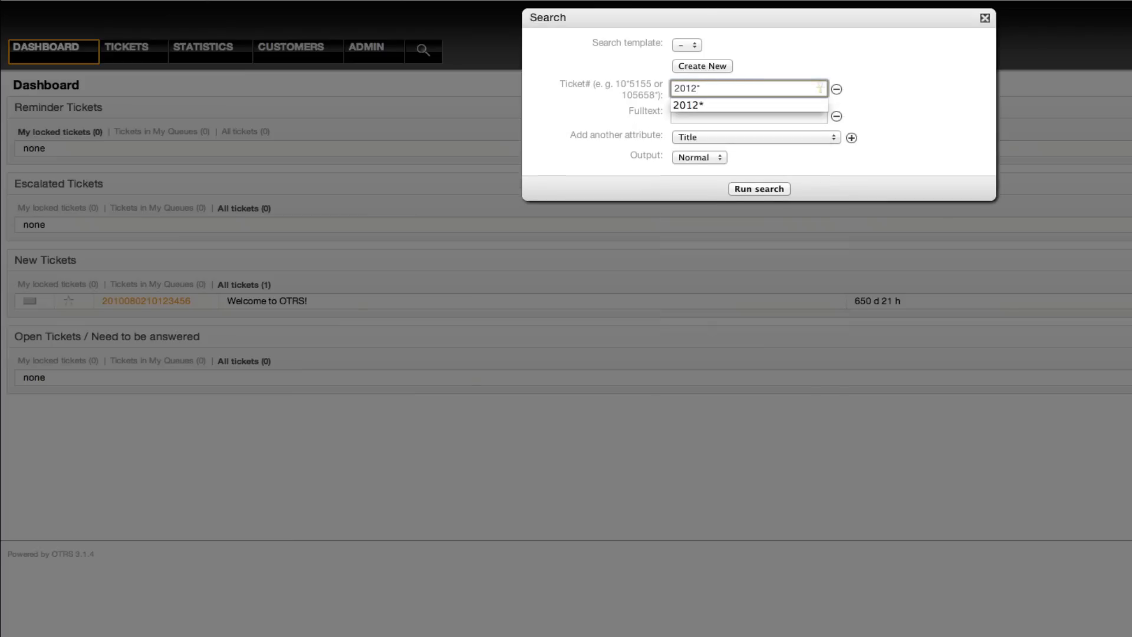
left_click(748, 116)
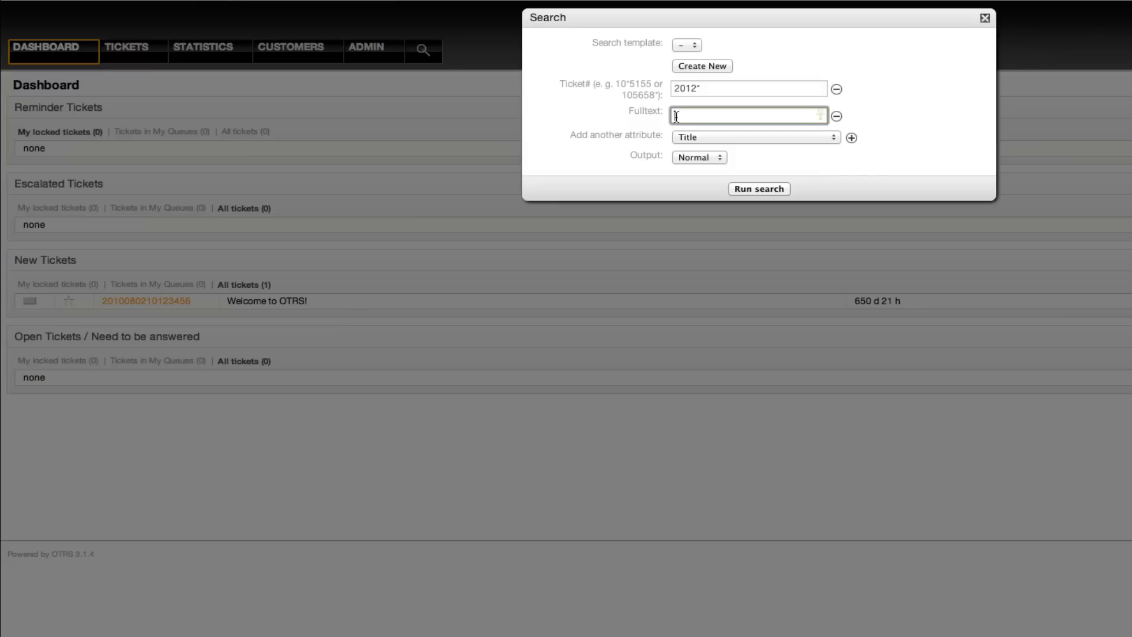
type("1")
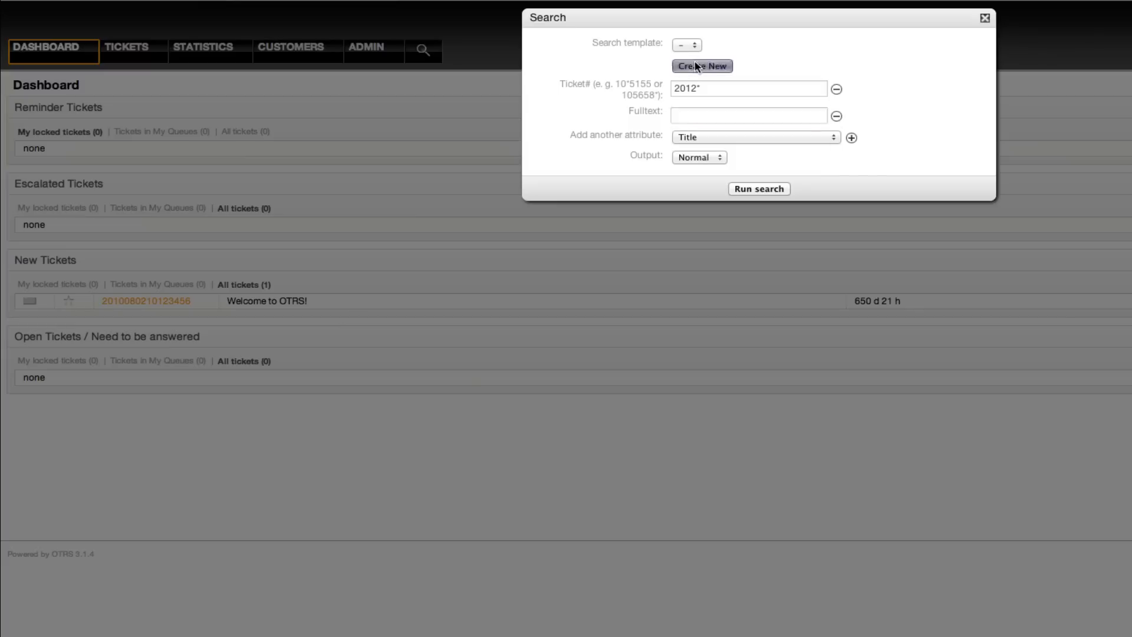
- Save these criteria as a new search template named 'Search Full 2012'
left_click(701, 66)
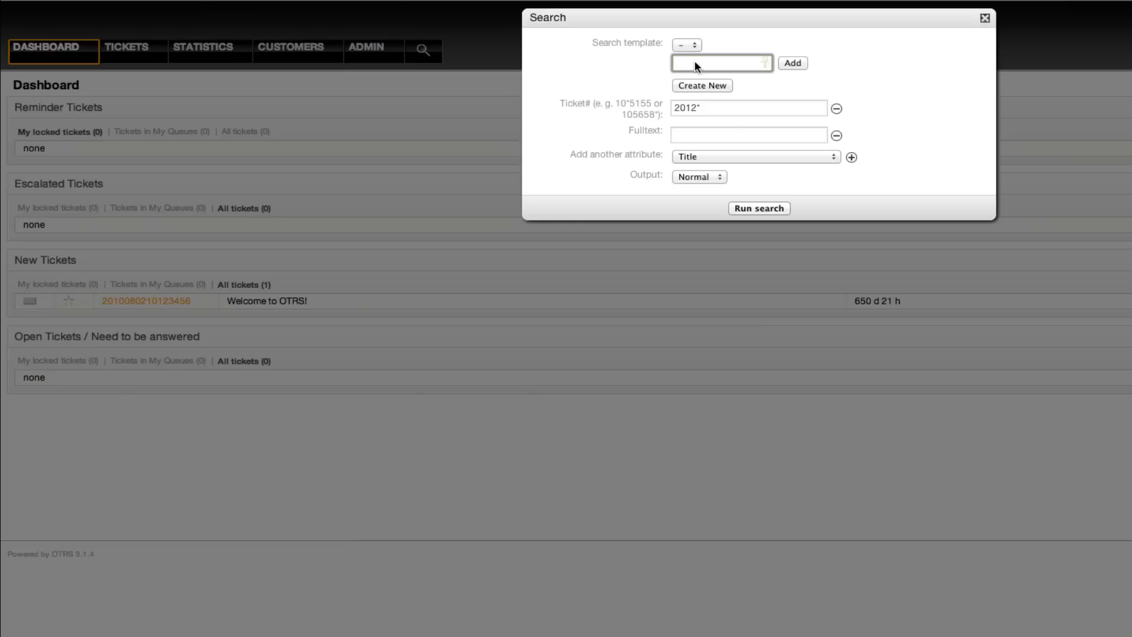
type("Search")
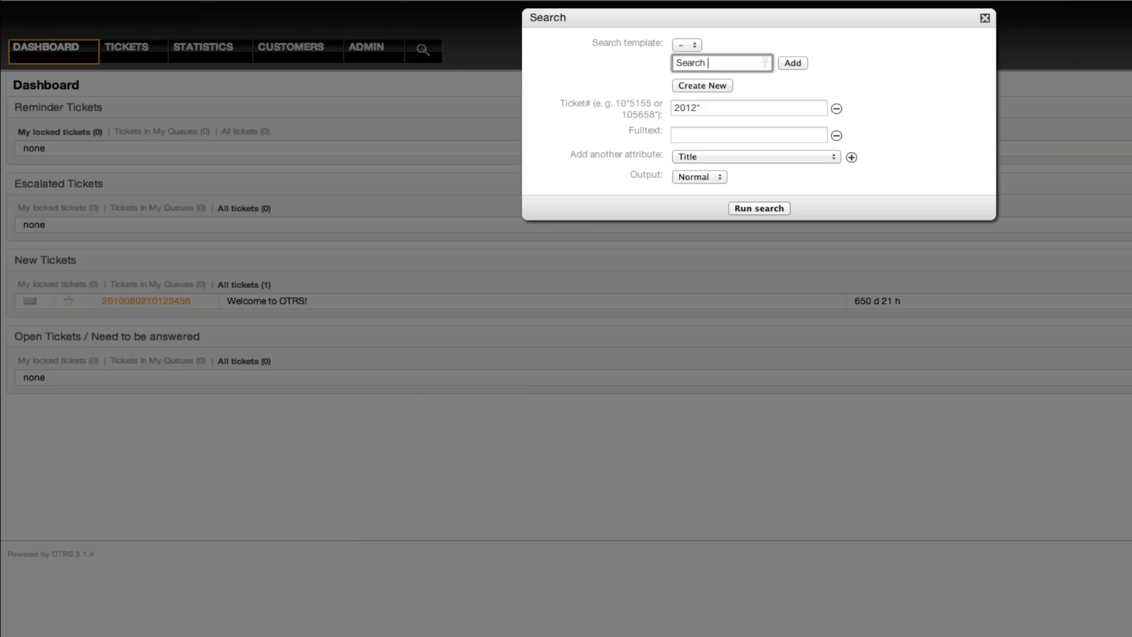
type("Full 2")
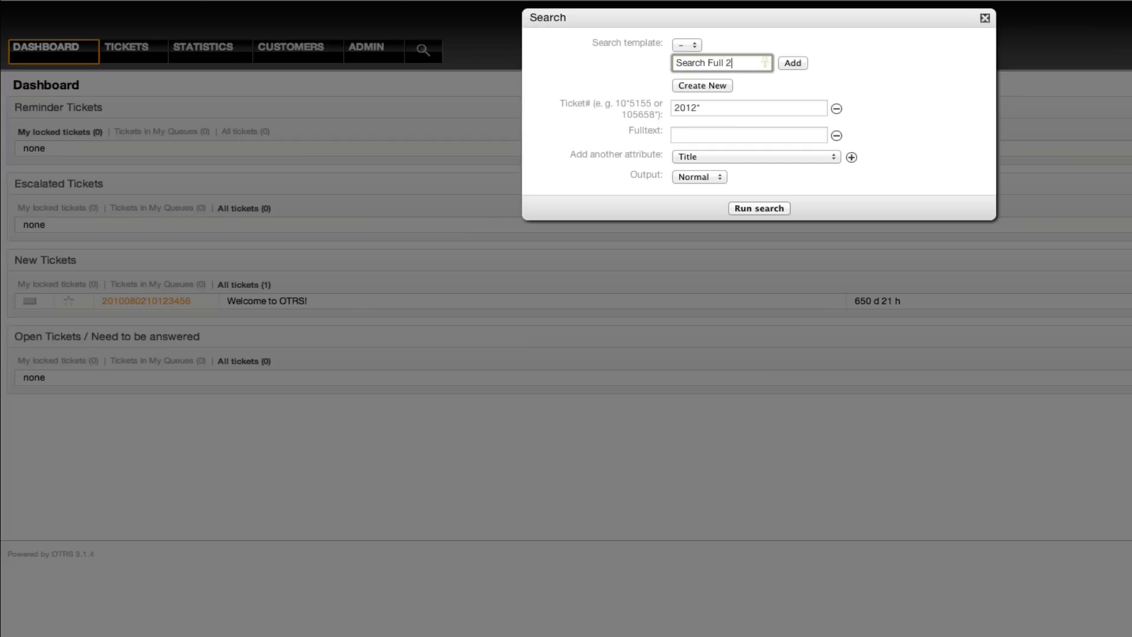
type("012")
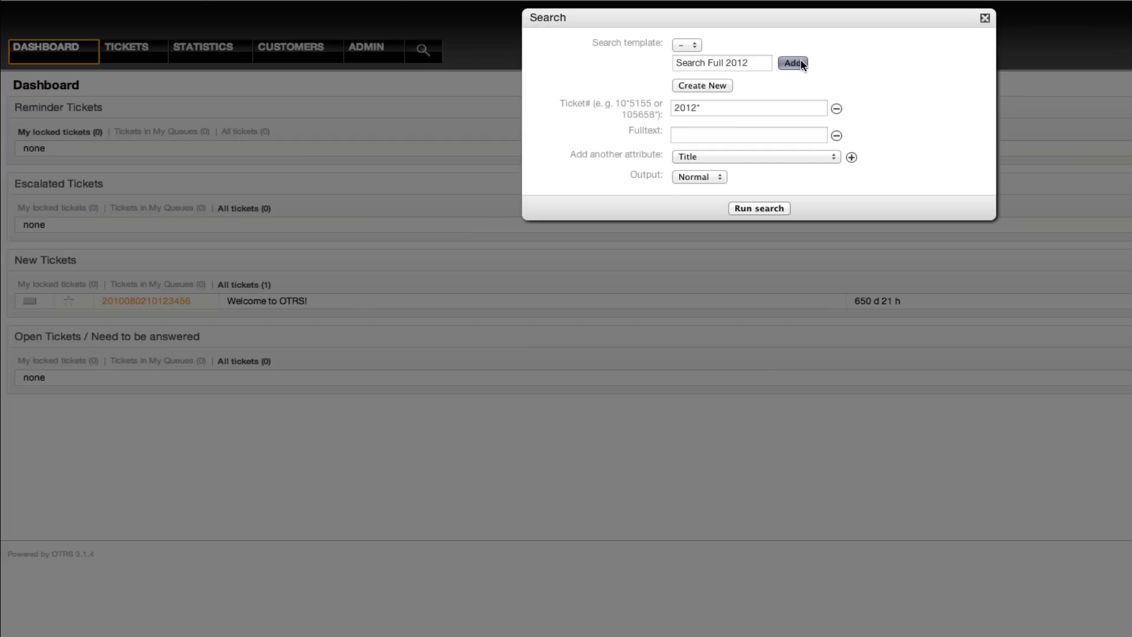
left_click(791, 63)
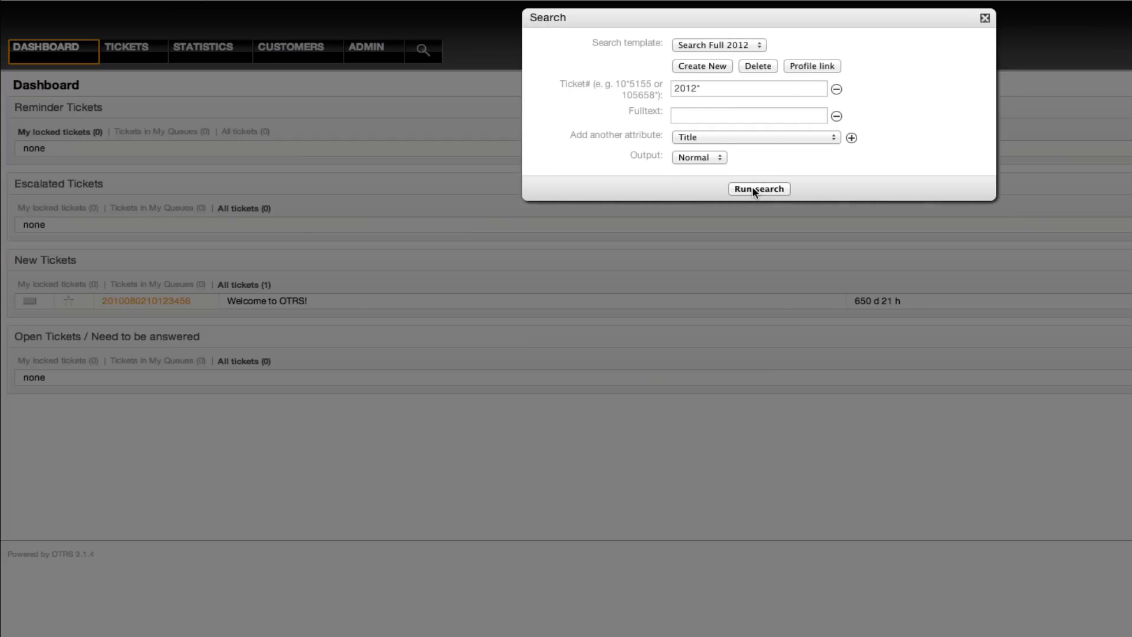
- Run the search, listing the two closed tickets numbered 2012* in Misc and Postmaster
left_click(759, 189)
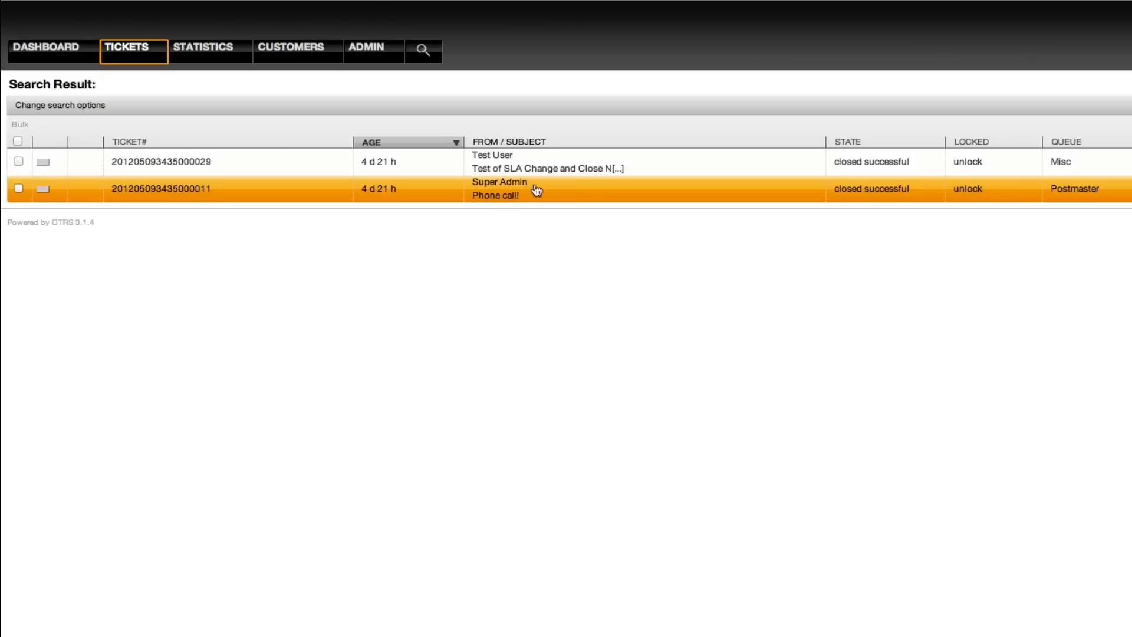
mouse_move(301, 184)
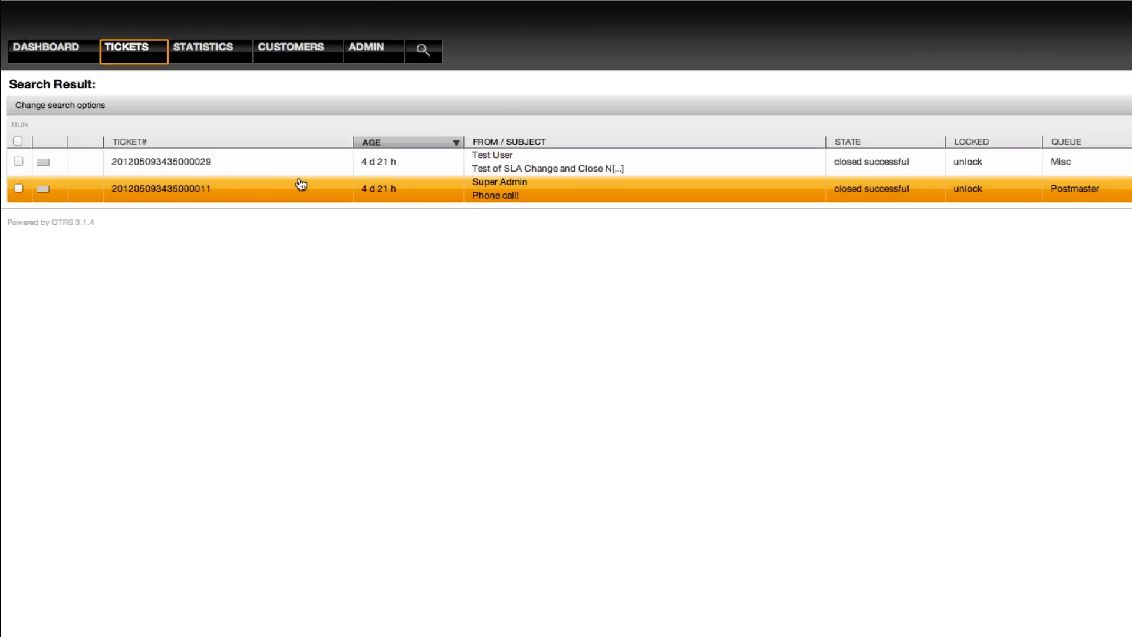
mouse_move(210, 192)
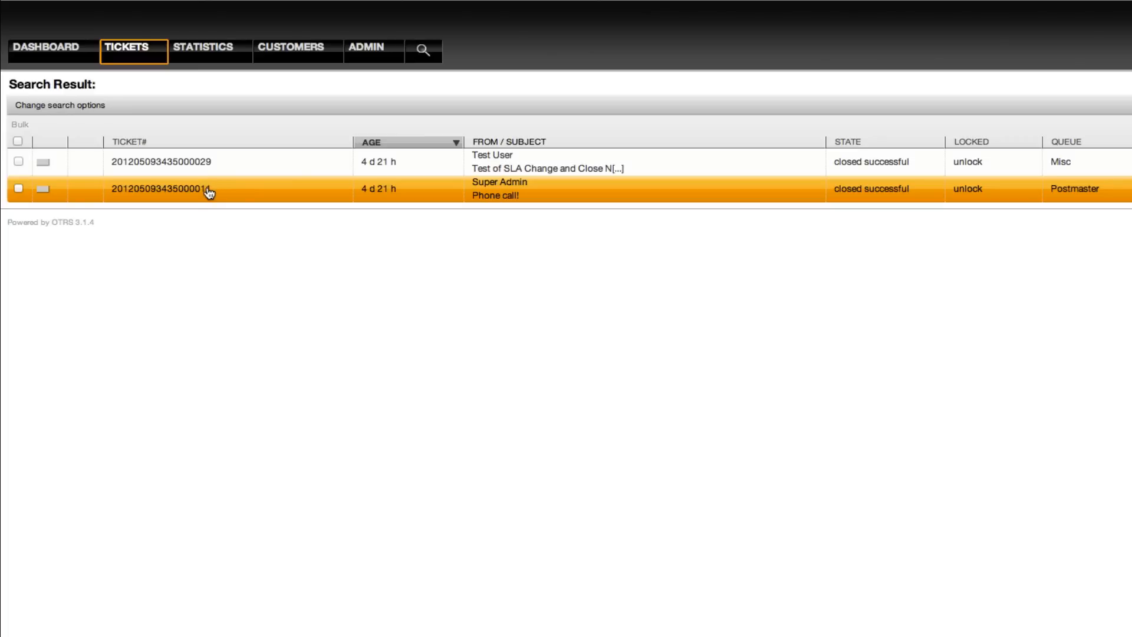
mouse_move(210, 188)
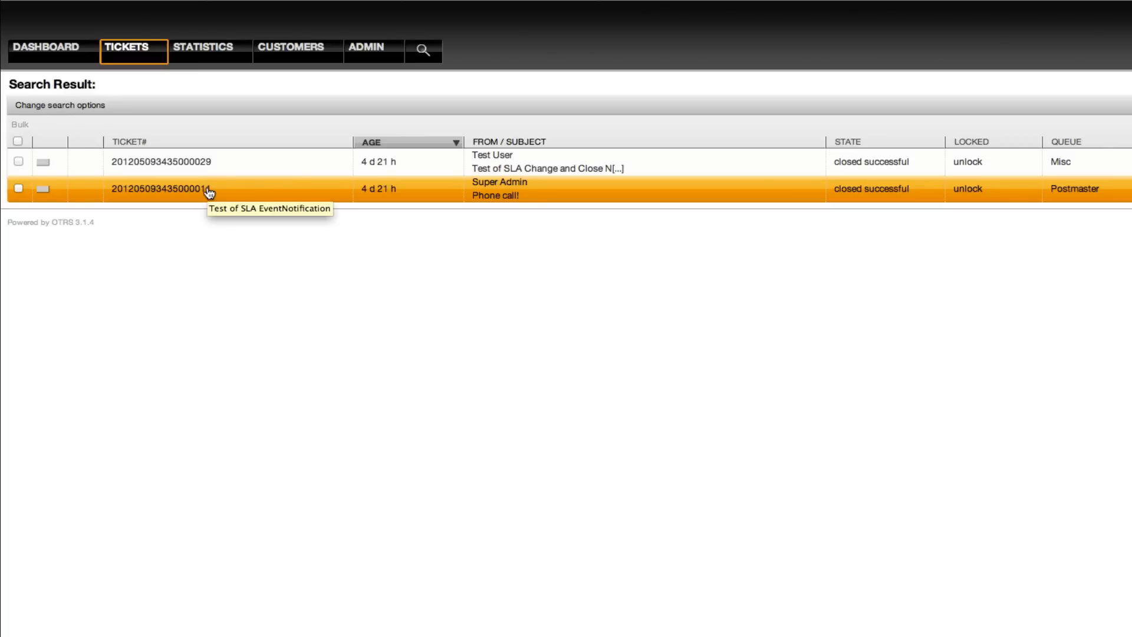
mouse_move(231, 197)
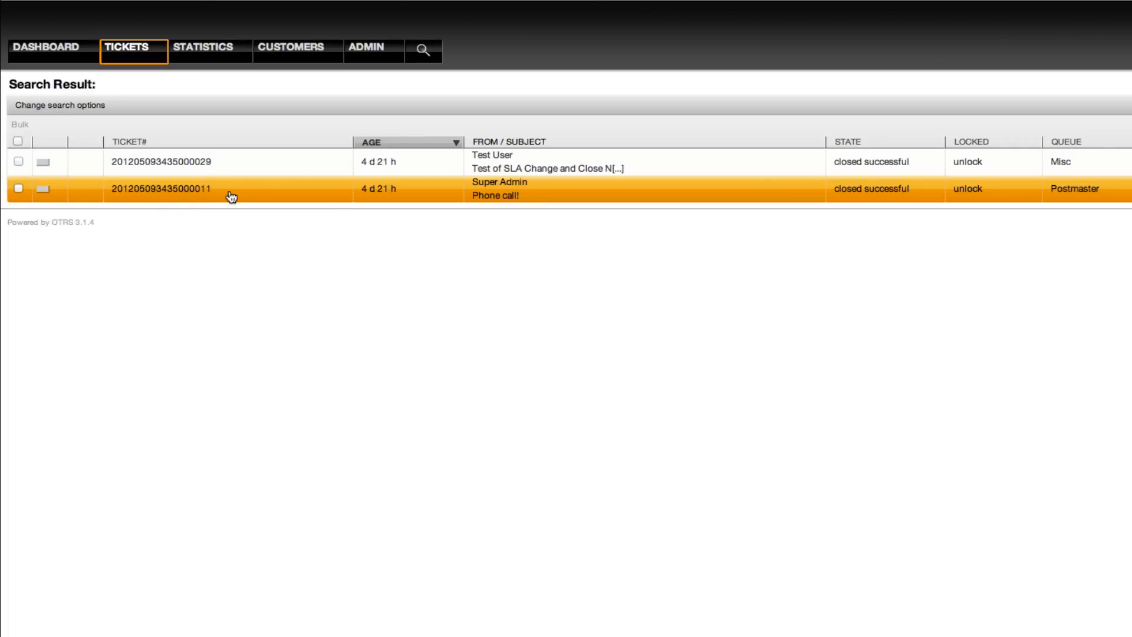
mouse_move(234, 203)
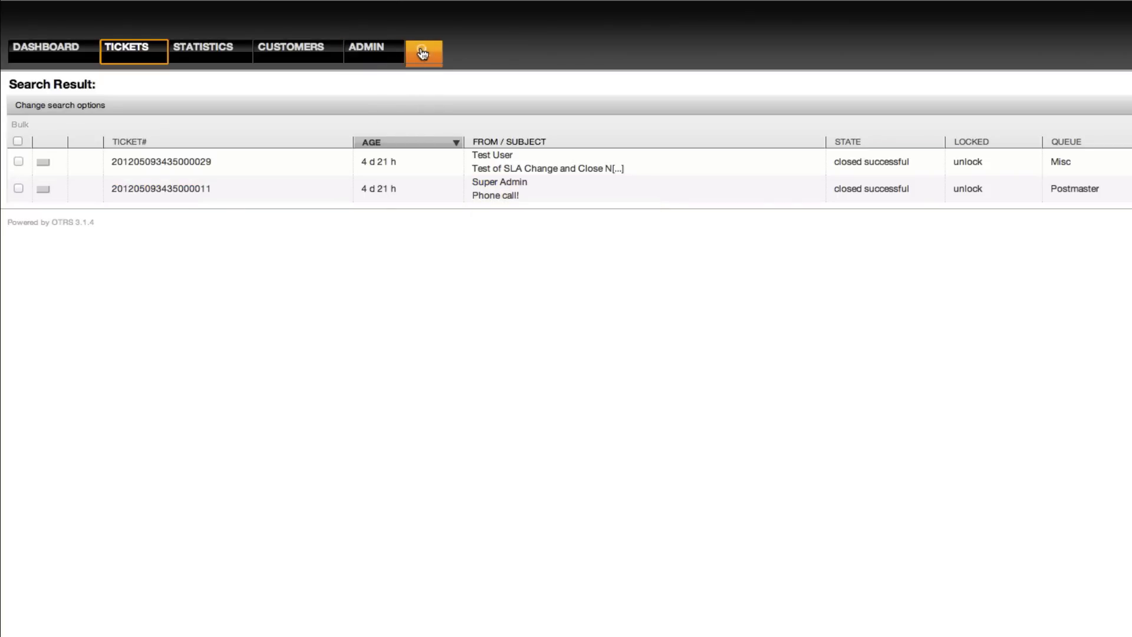
- Load the 'Search Full 2012' template in the search dialog and enter SLA in its Fulltext field
left_click(422, 53)
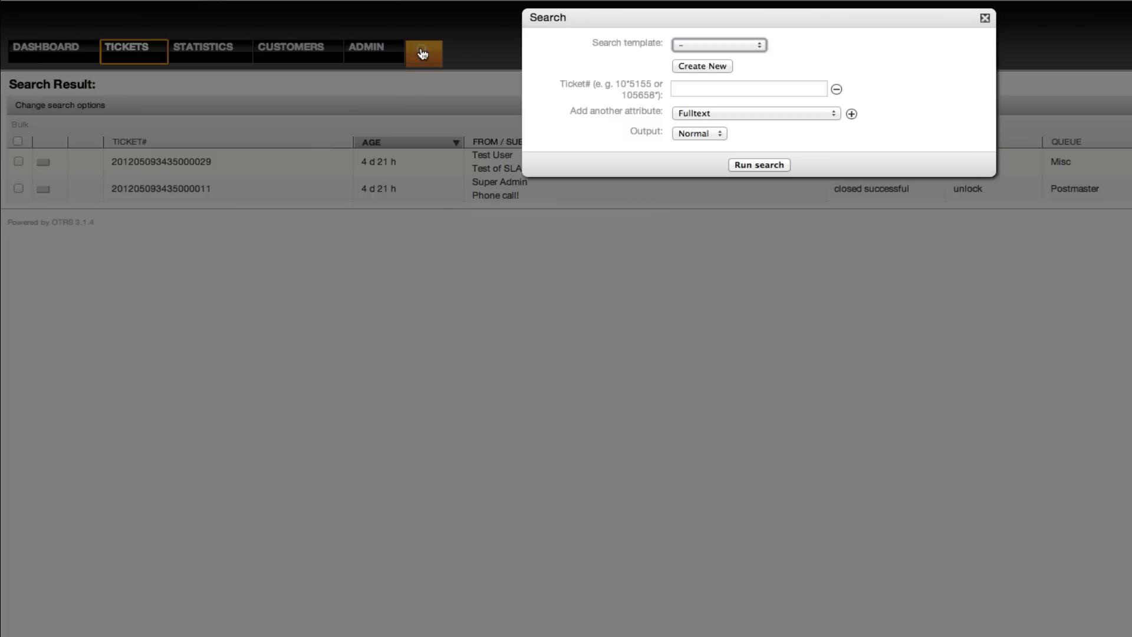
left_click(719, 44)
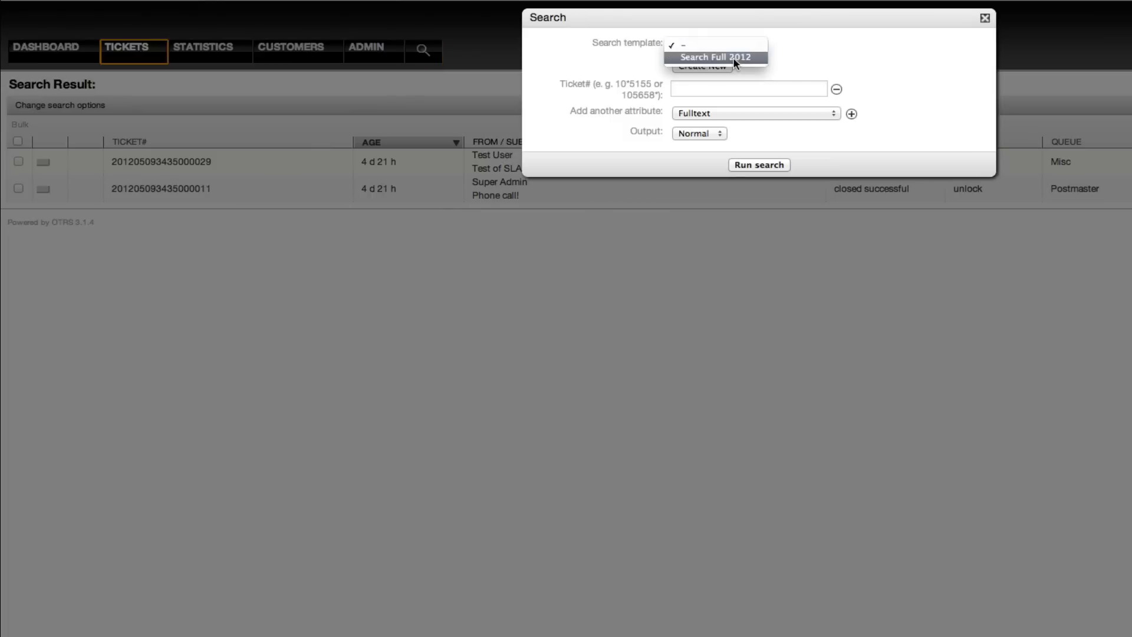
left_click(716, 56)
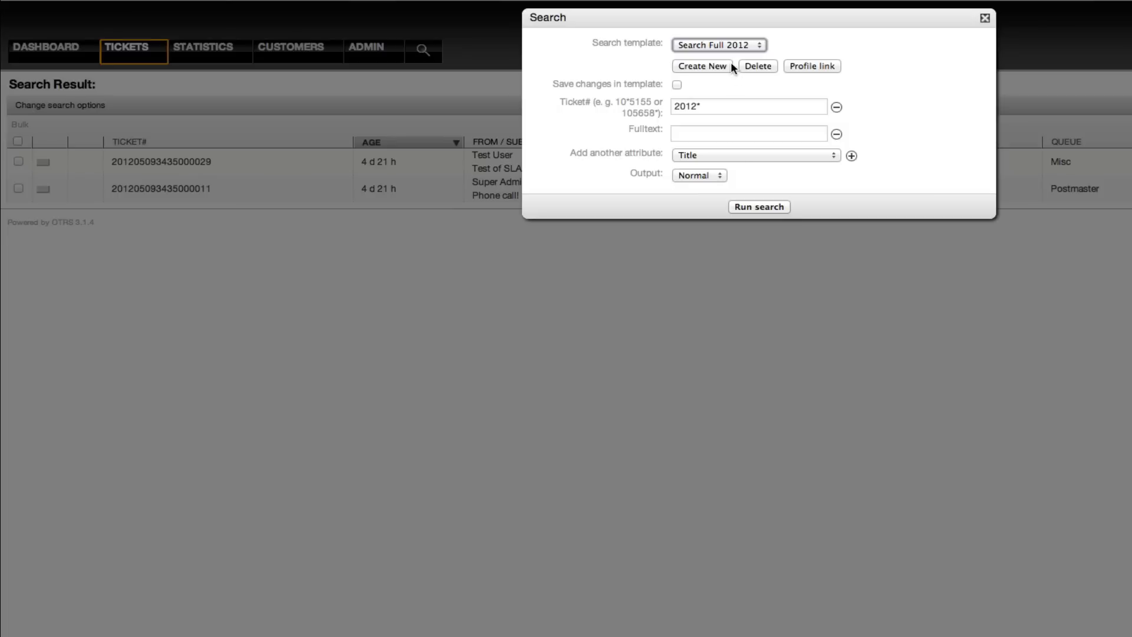
left_click(748, 134)
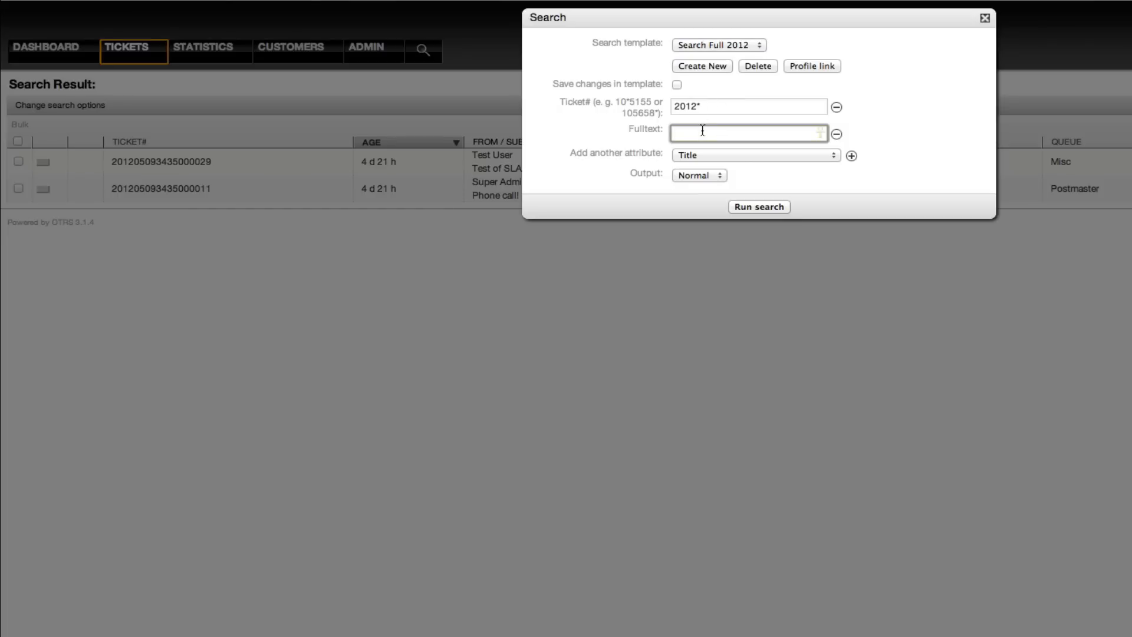
type("P")
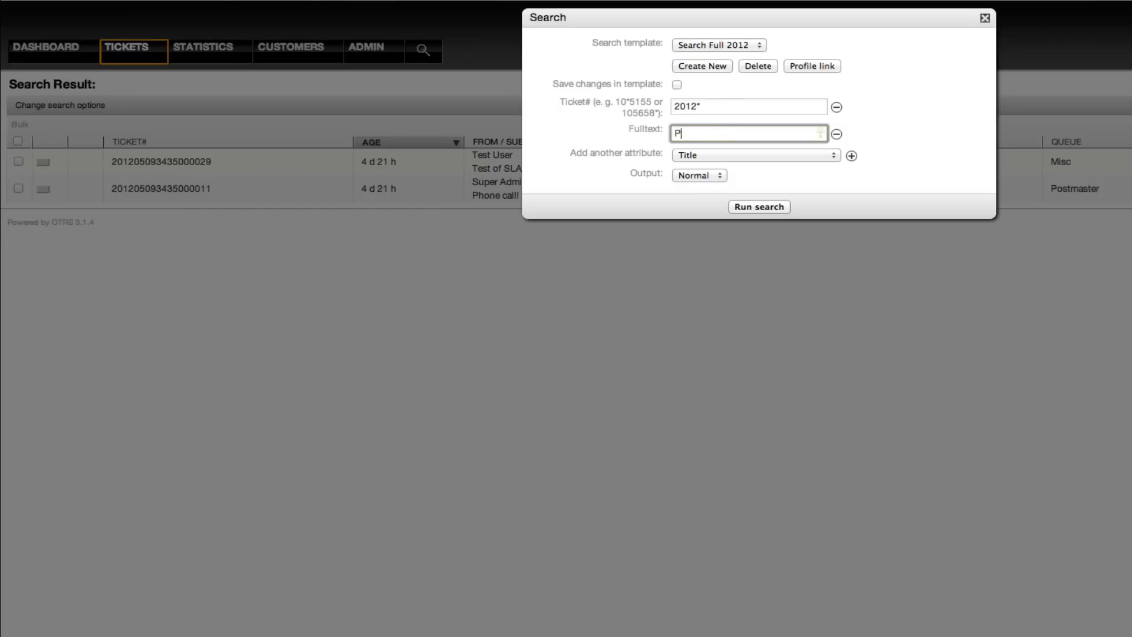
type("S")
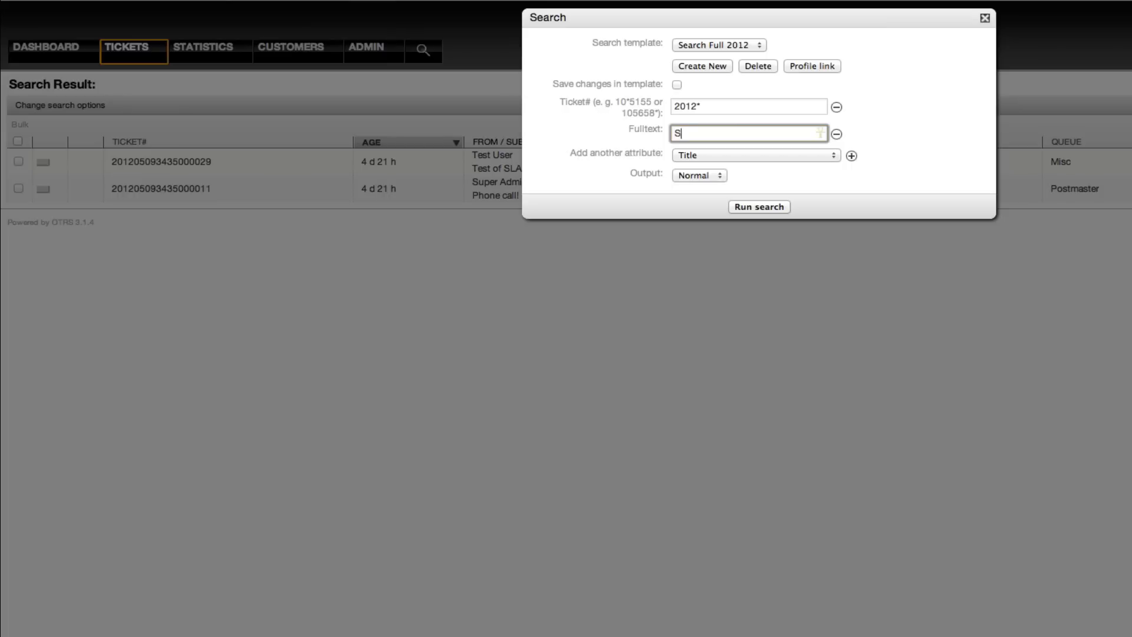
type("LA")
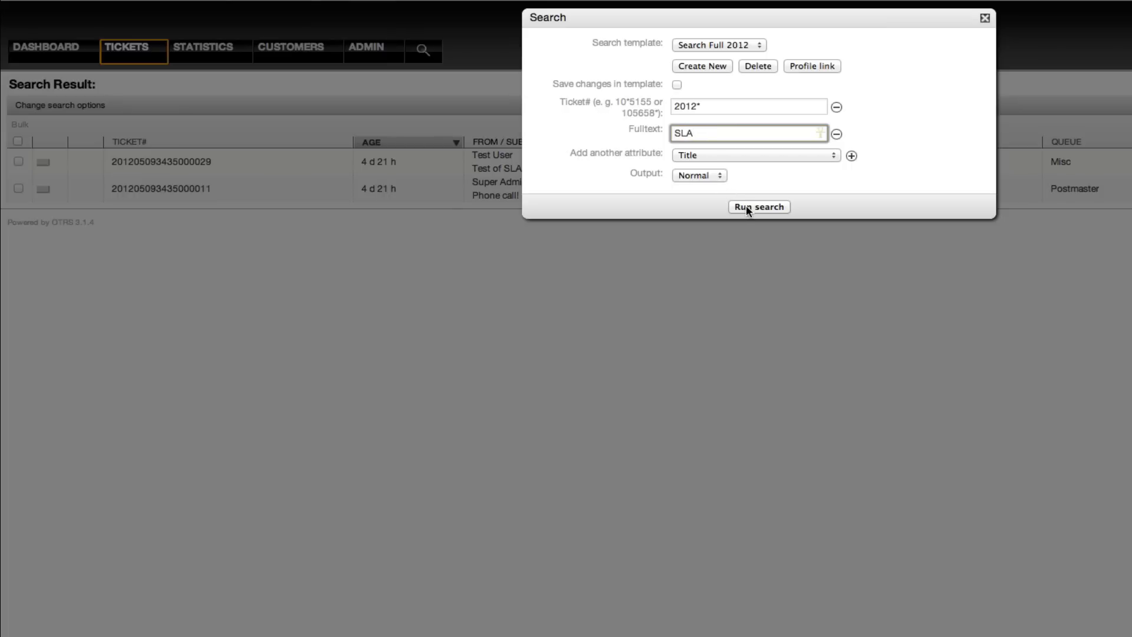
- Run the search with SLA, review the two matching 2012 tickets and dismiss the AJAX error alert
left_click(759, 207)
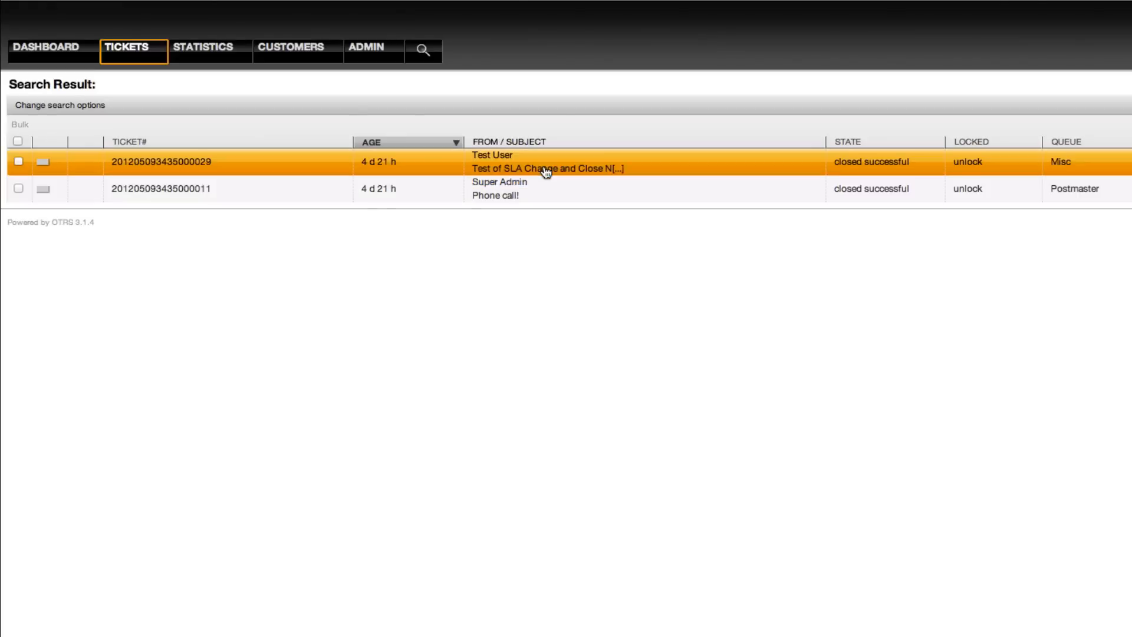
mouse_move(503, 230)
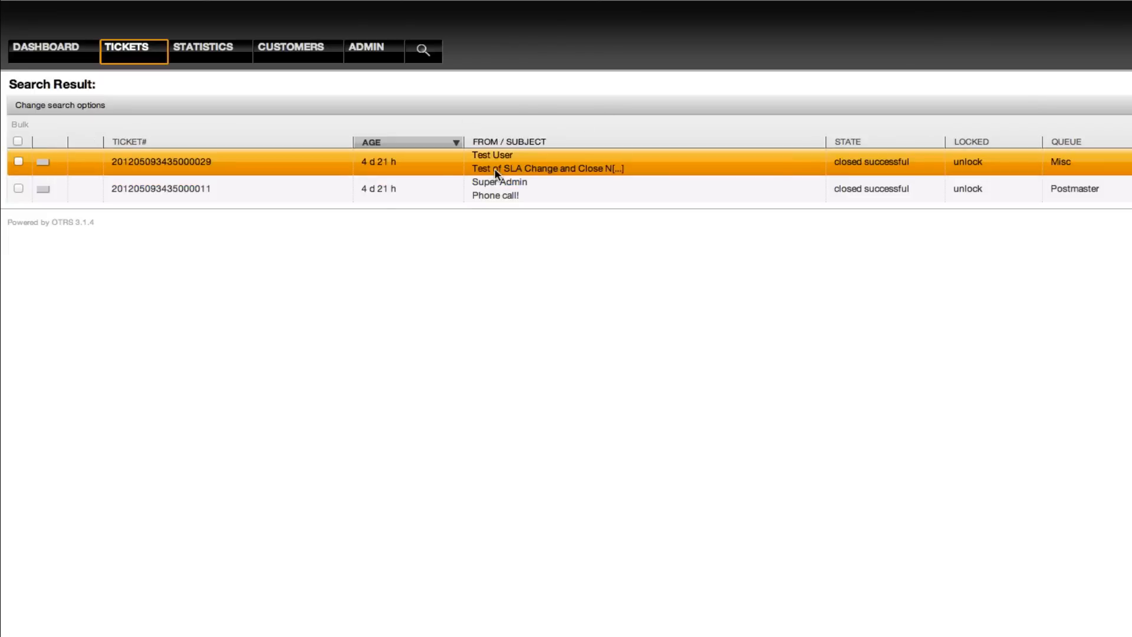
mouse_move(515, 188)
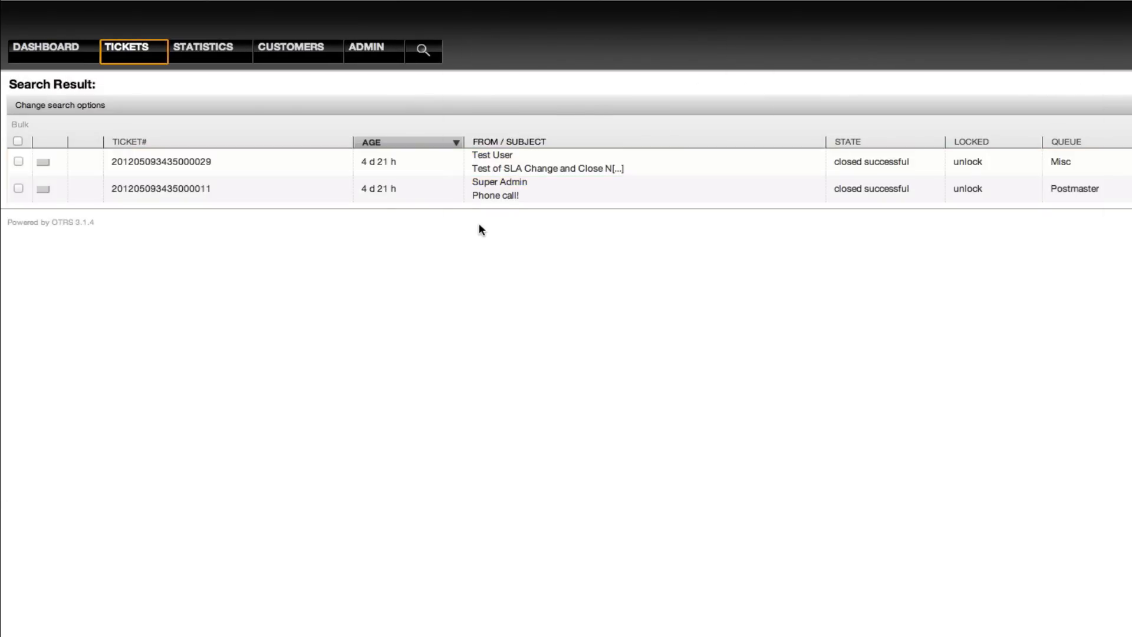
left_click(160, 162)
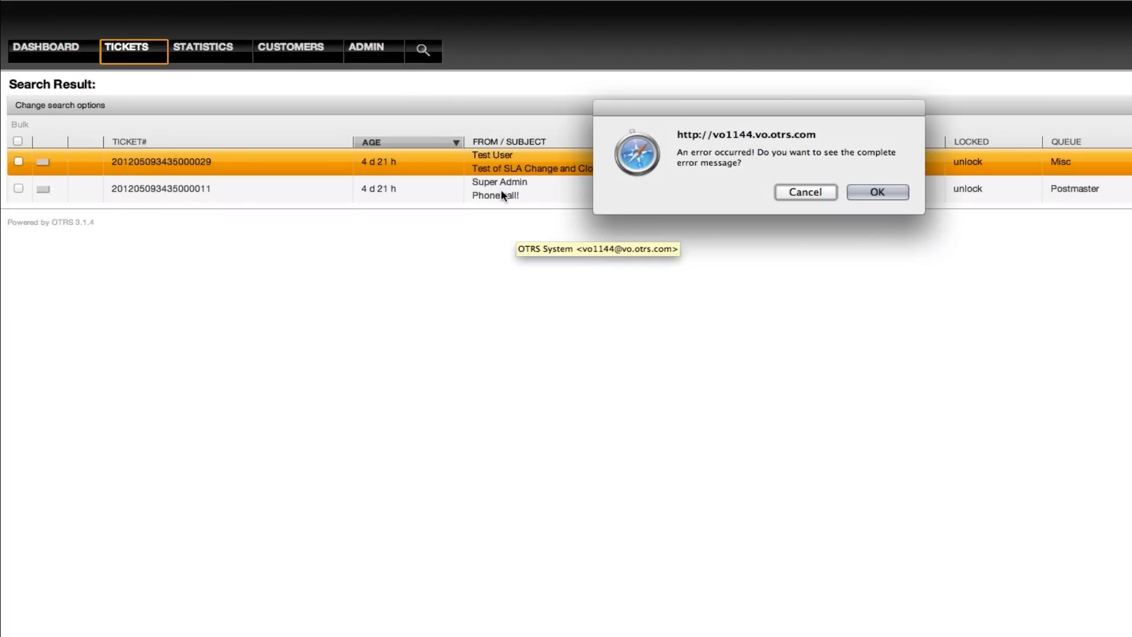
left_click(876, 191)
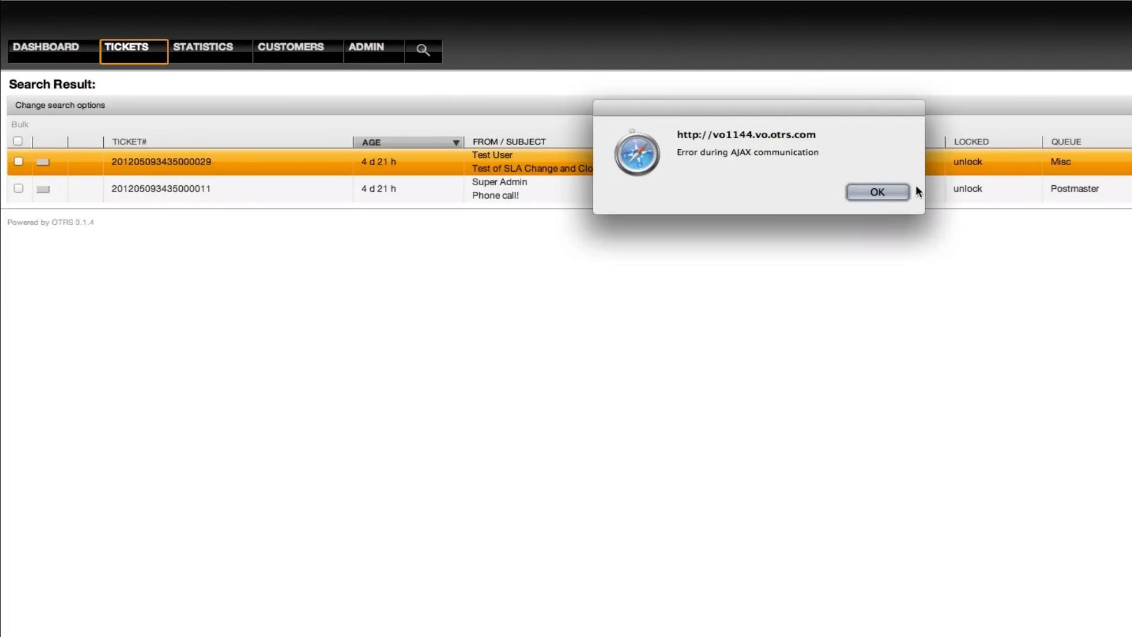
left_click(877, 192)
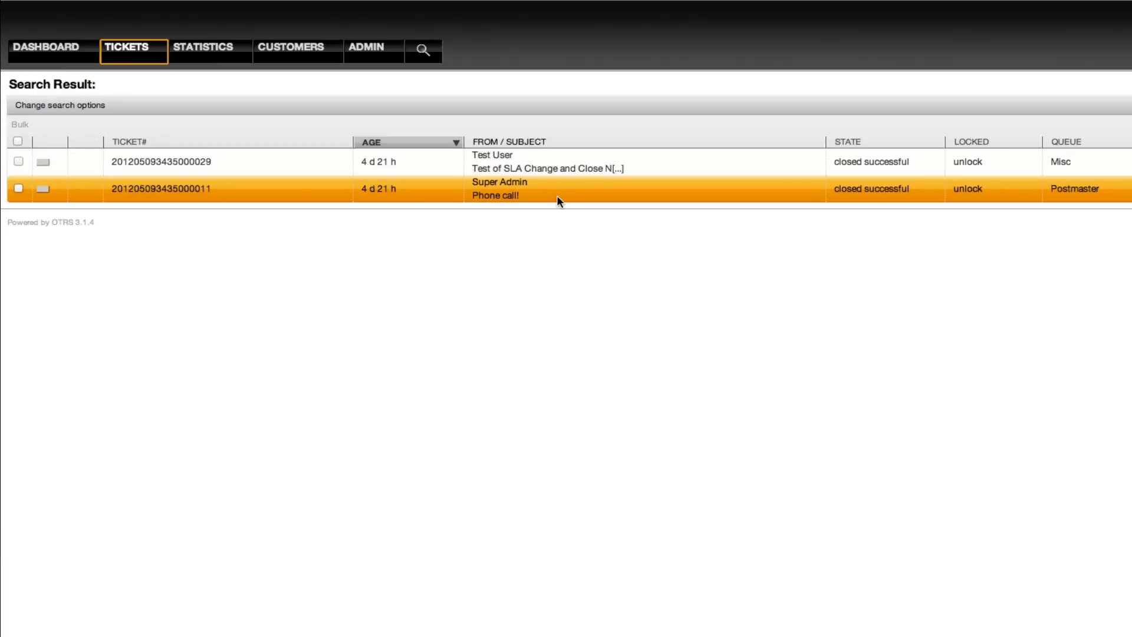
left_click(497, 188)
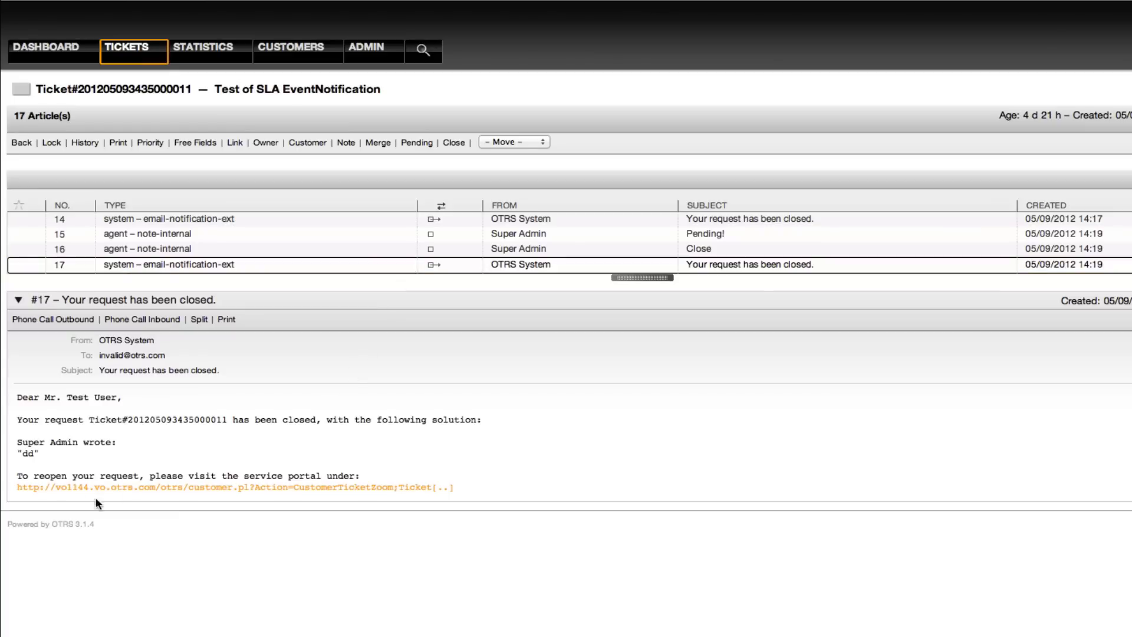
left_click_drag(33, 475, 124, 475)
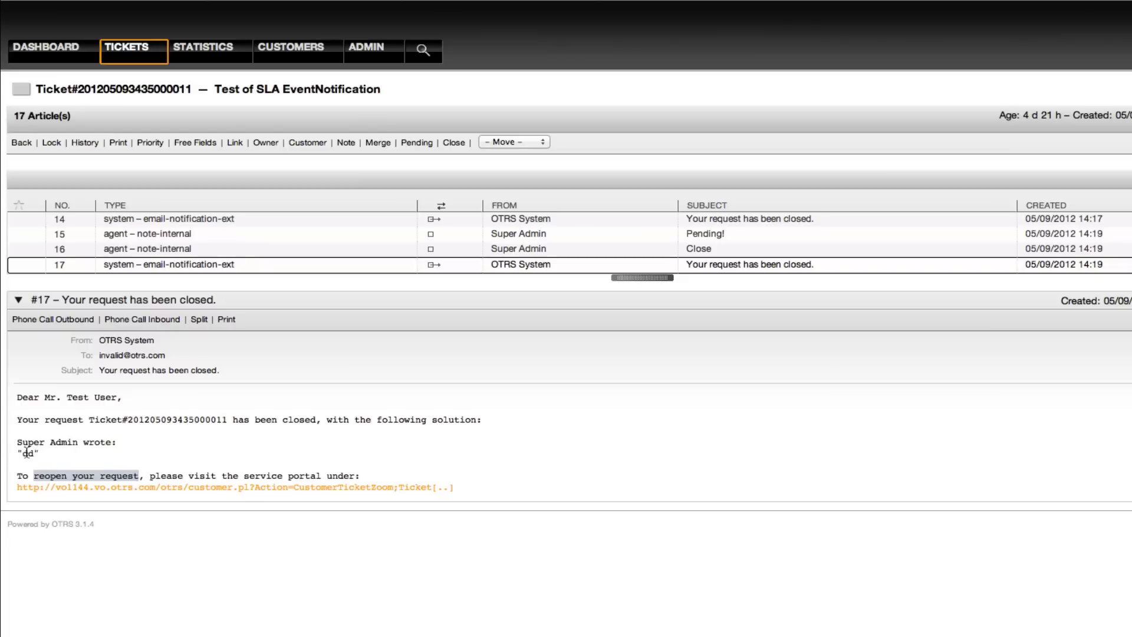
right_click(27, 453)
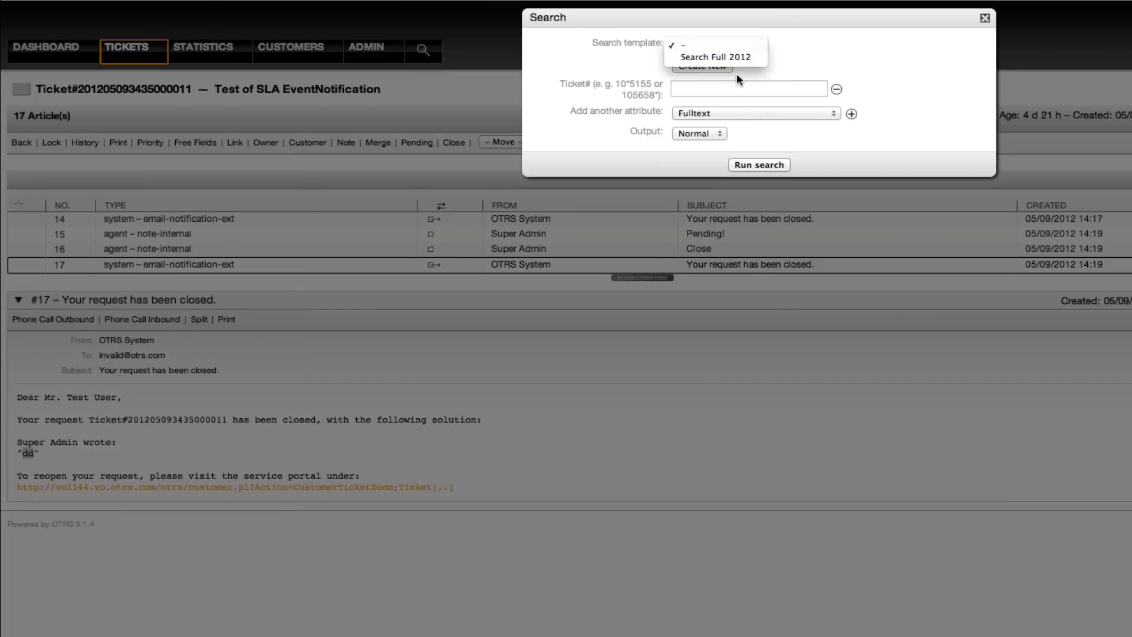
left_click(715, 57)
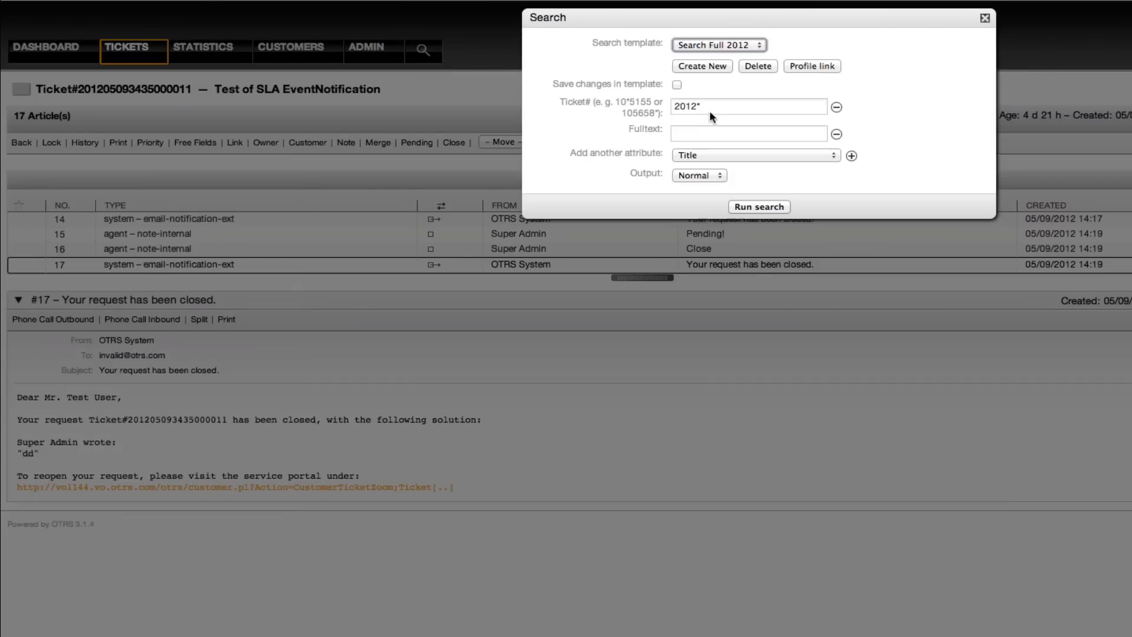
right_click(747, 133)
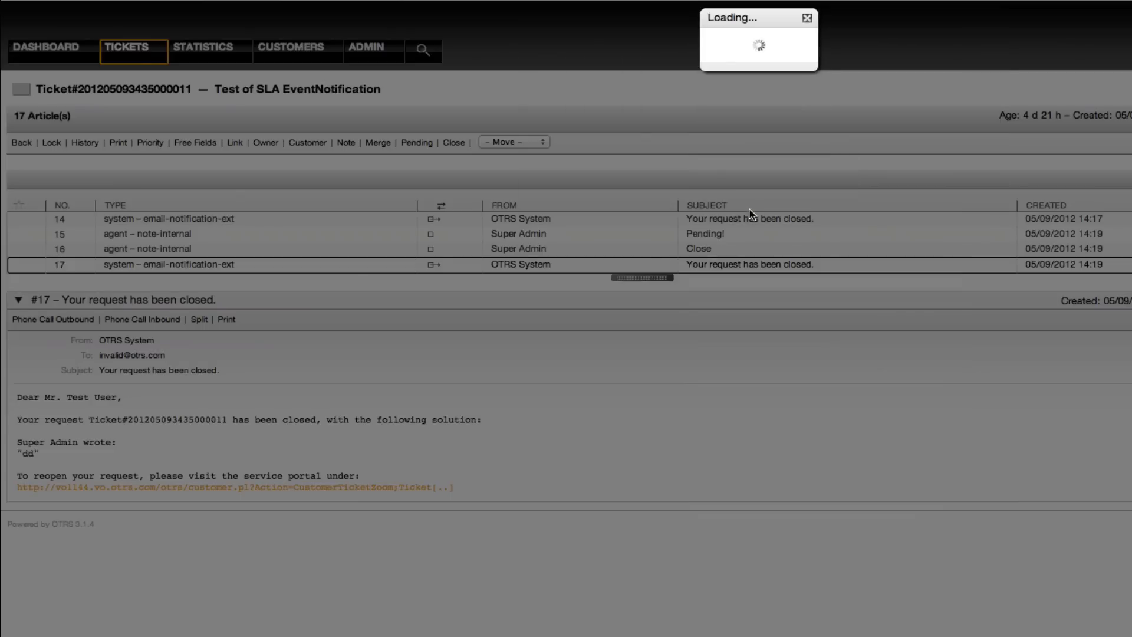
left_click(424, 51)
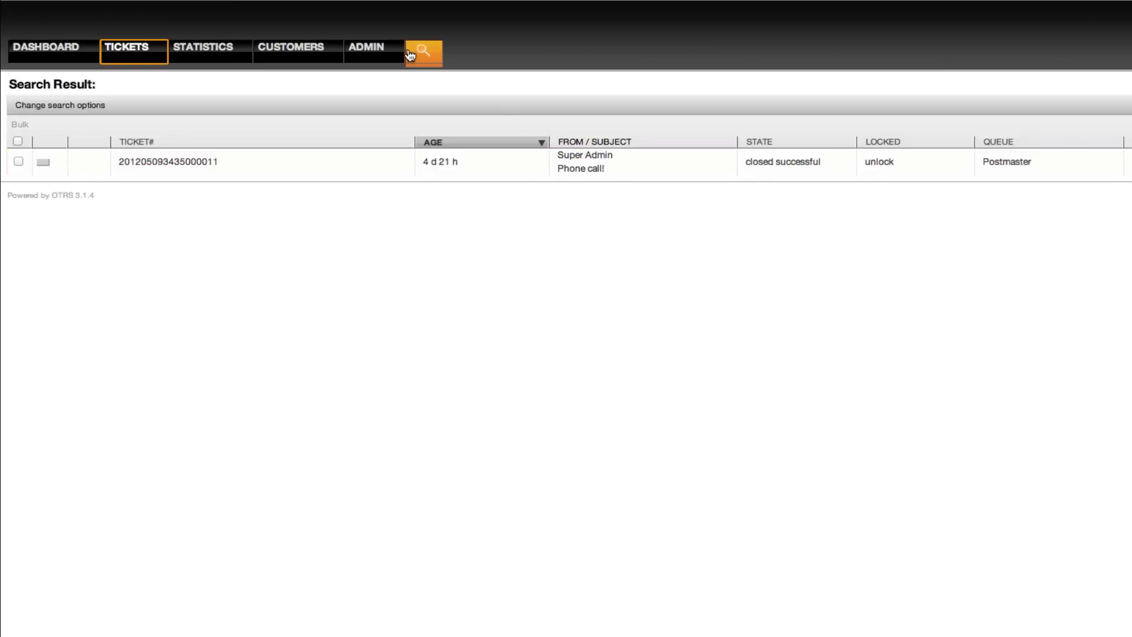
- Load the Search Full 2012 template (Ticket# 2012*, empty Fulltext) in the search dialog
left_click(423, 51)
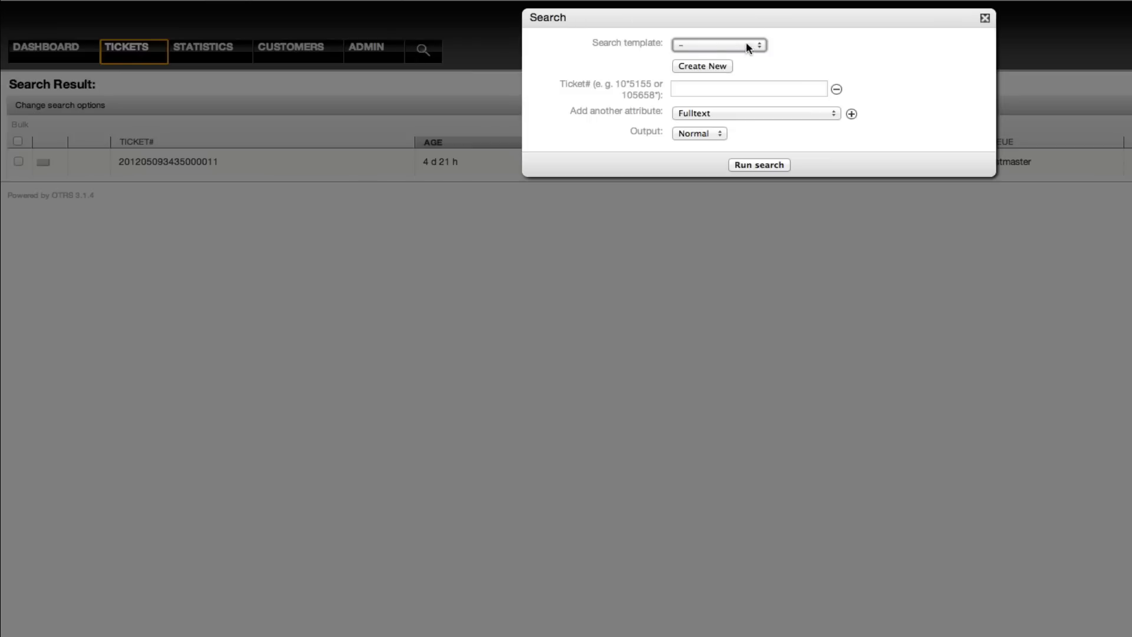
left_click(759, 165)
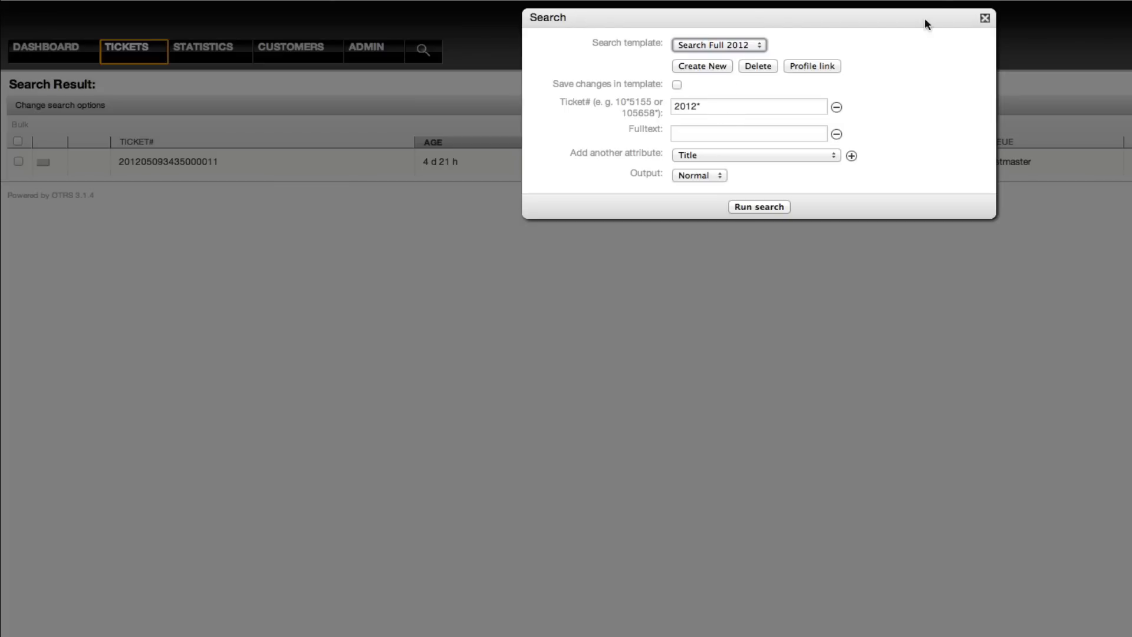
mouse_move(943, 16)
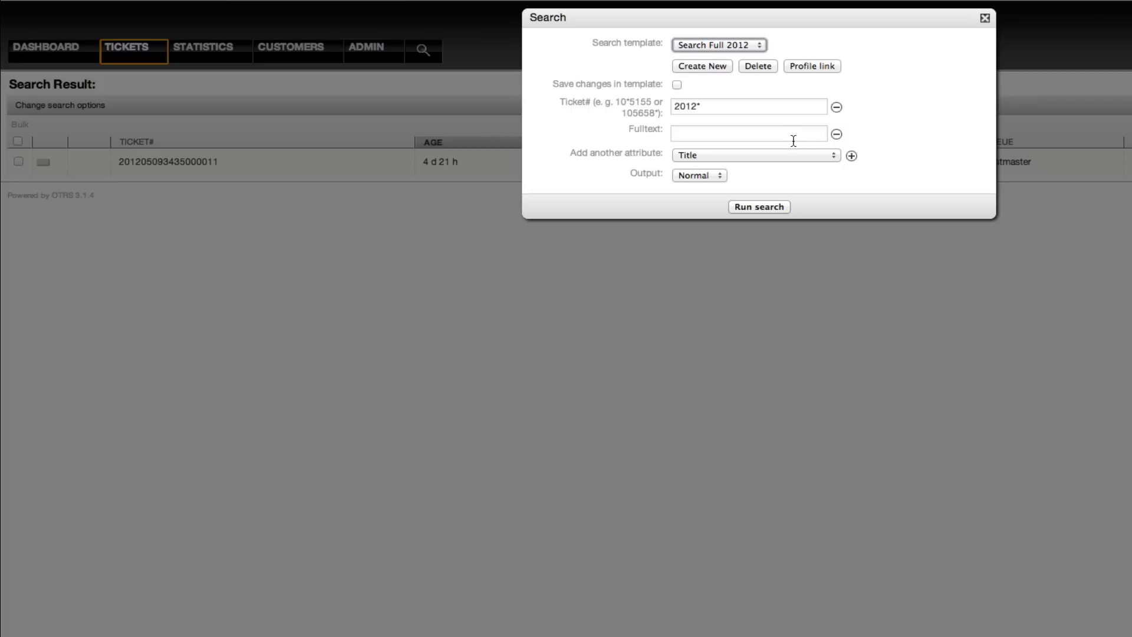
- Go from the search dialog to Admin SysConfig and enter 'Toolbar' as the settings search term
left_click(984, 18)
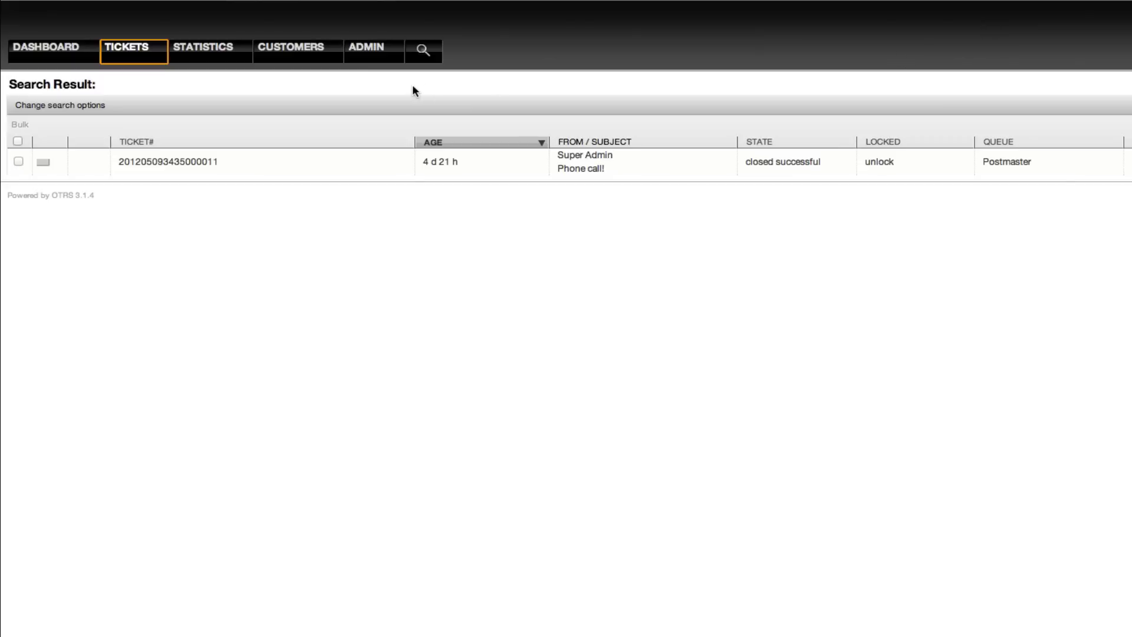
left_click(367, 47)
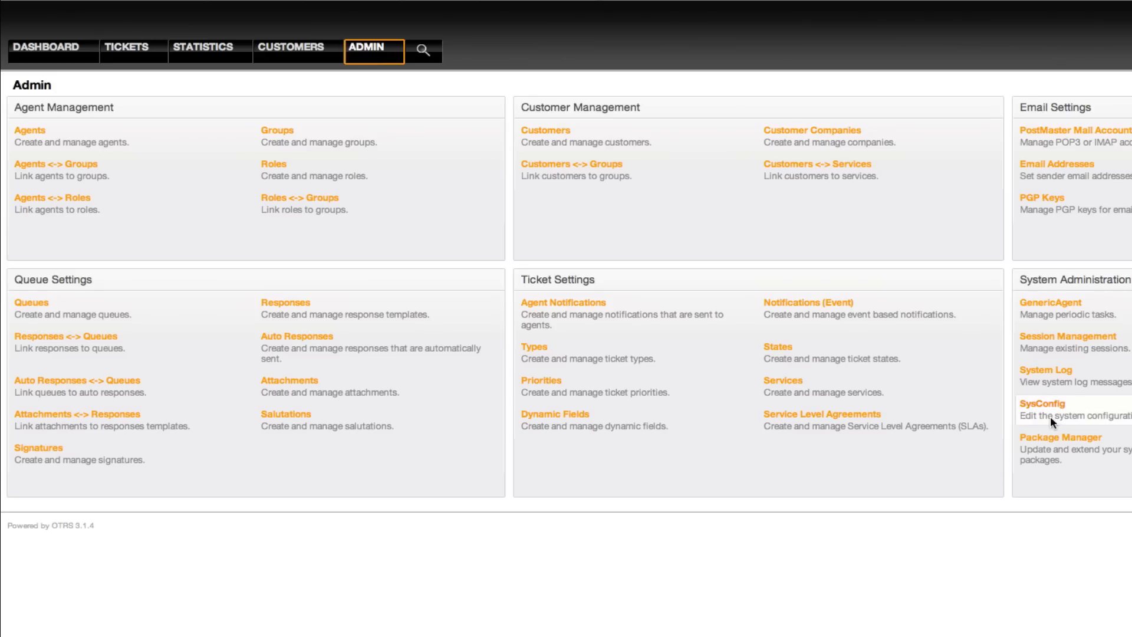
left_click(1042, 403)
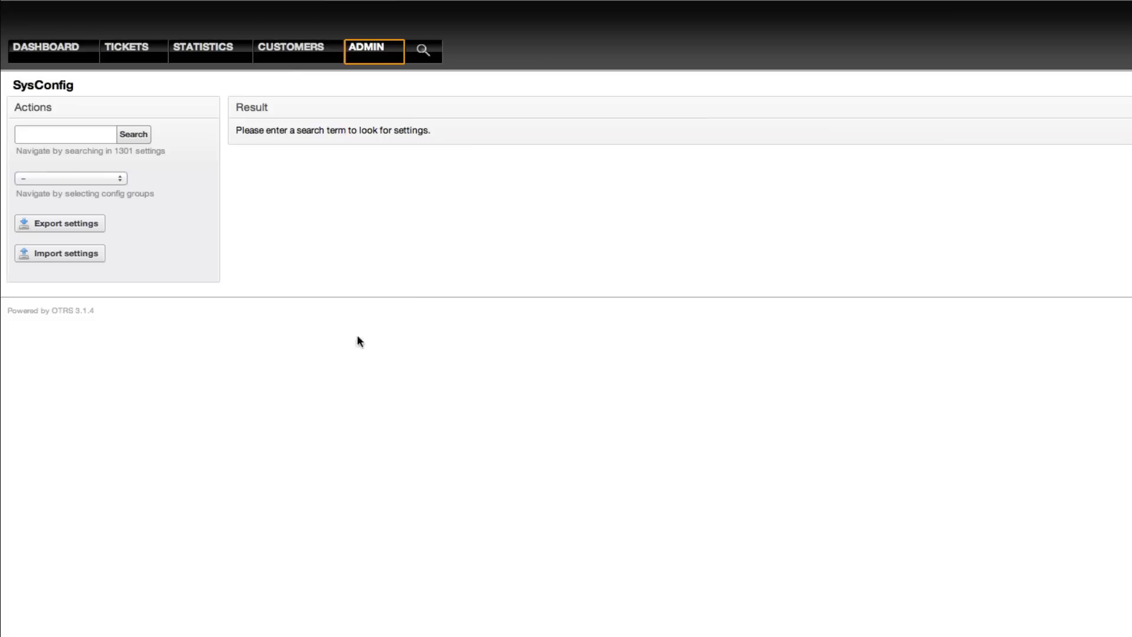
type("T")
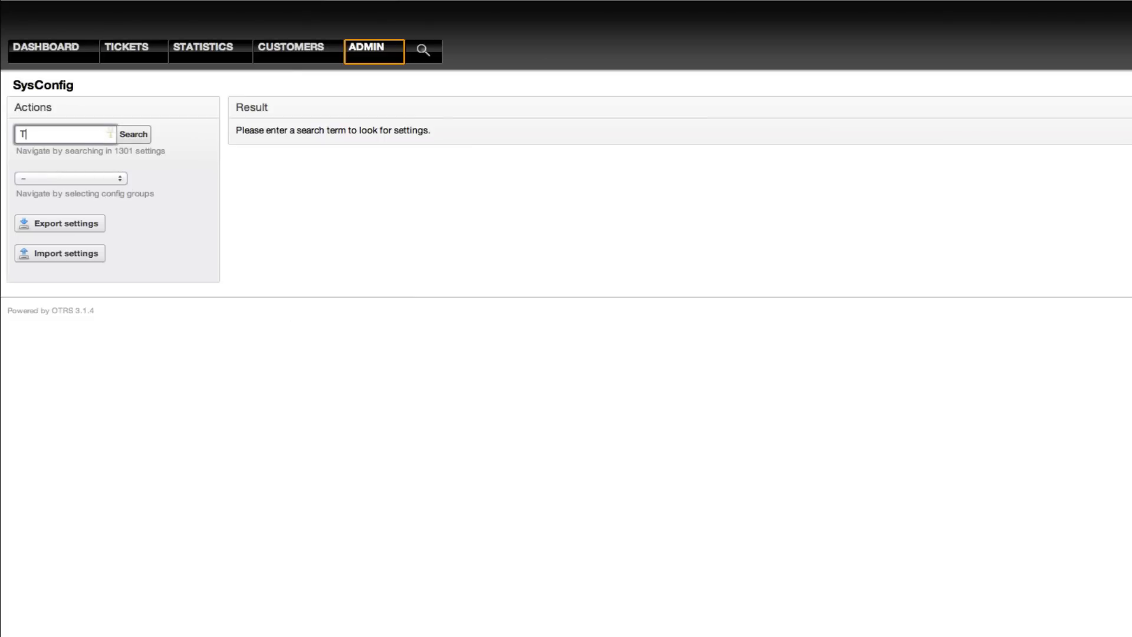
type("Toolbar")
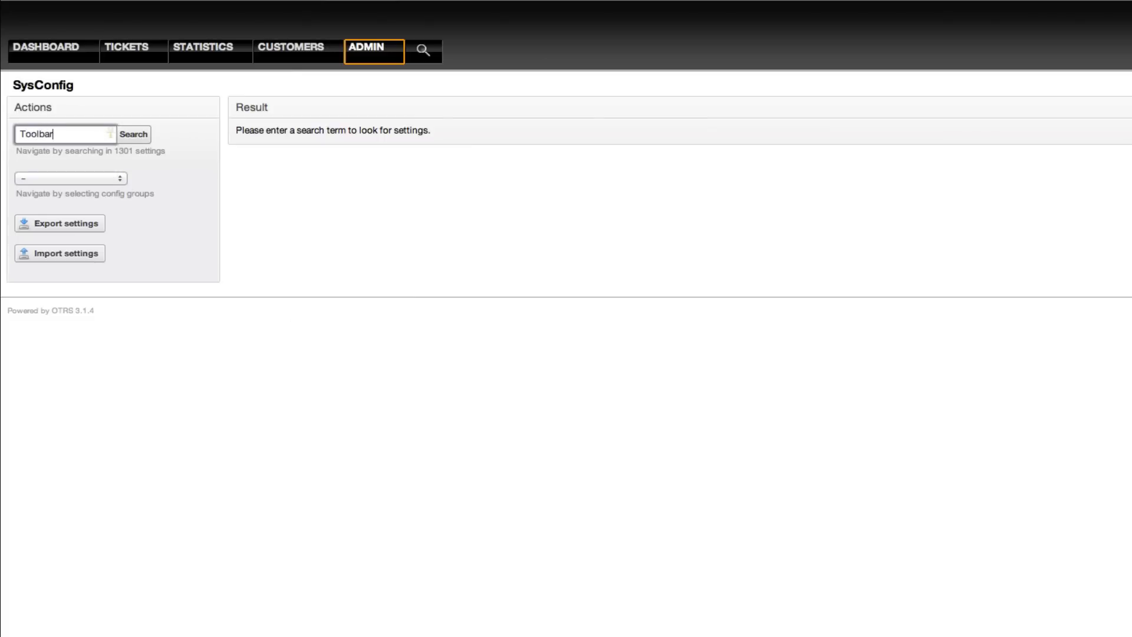
mouse_move(191, 182)
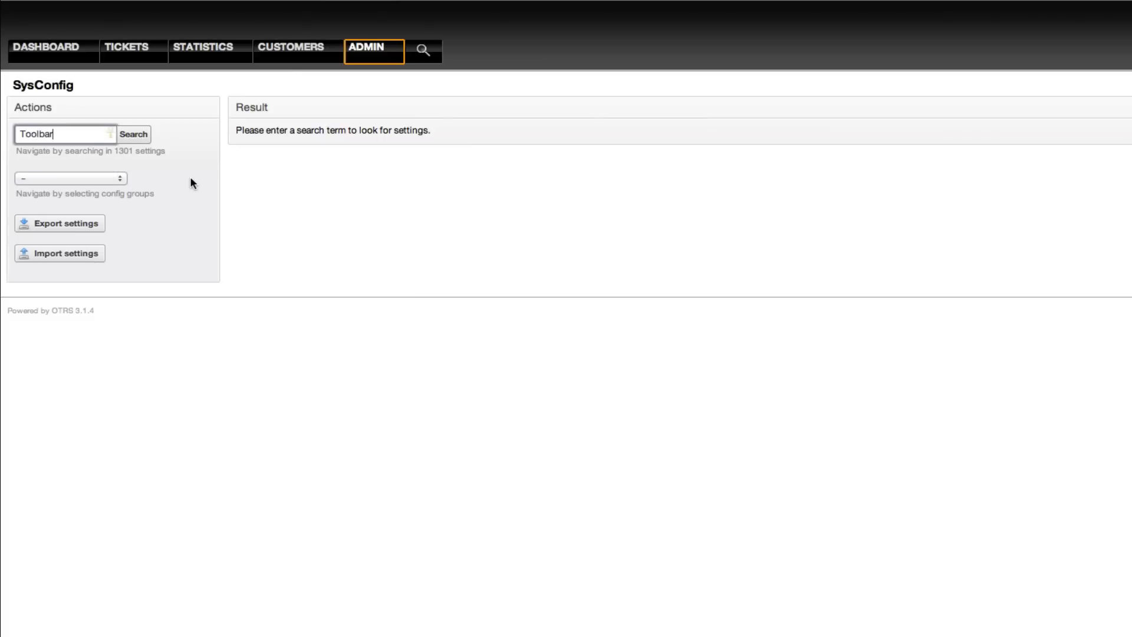
- In Frontend::Agent::ToolBarModule, enable ###9 TicketSearchProfile and ###10 TicketSearchFulltext
left_click(133, 133)
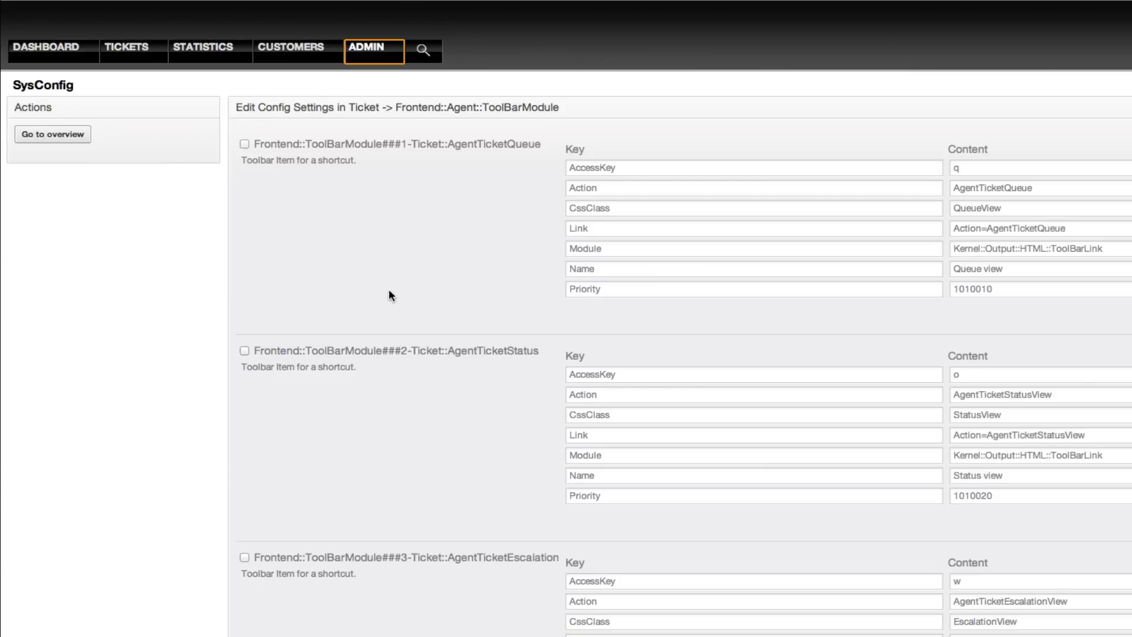
scroll("down", 3)
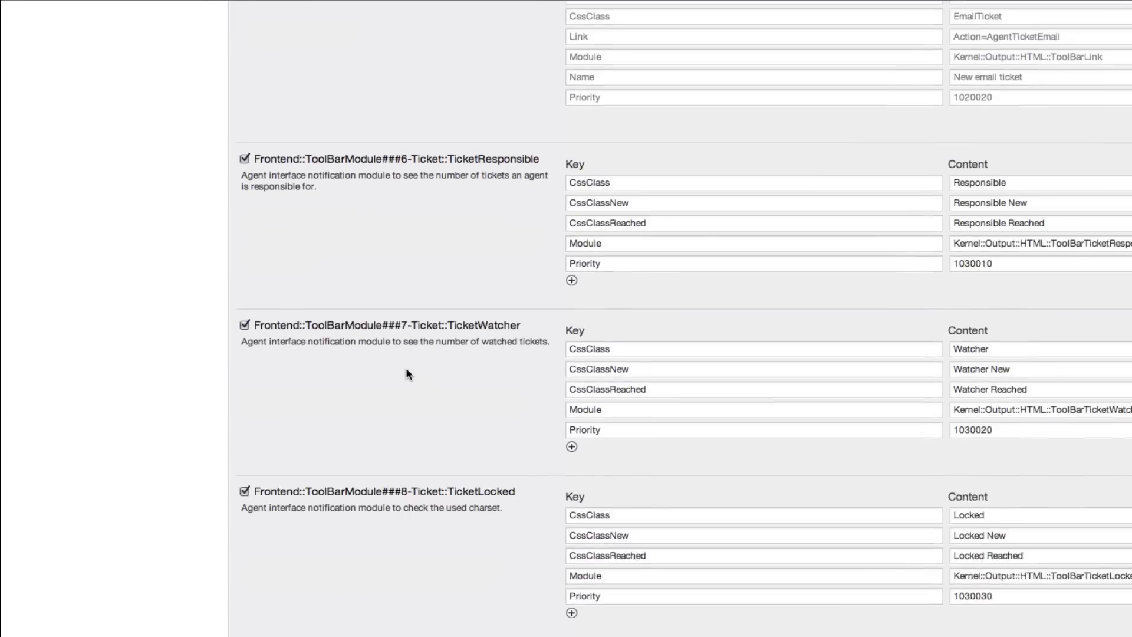
scroll("down", 3)
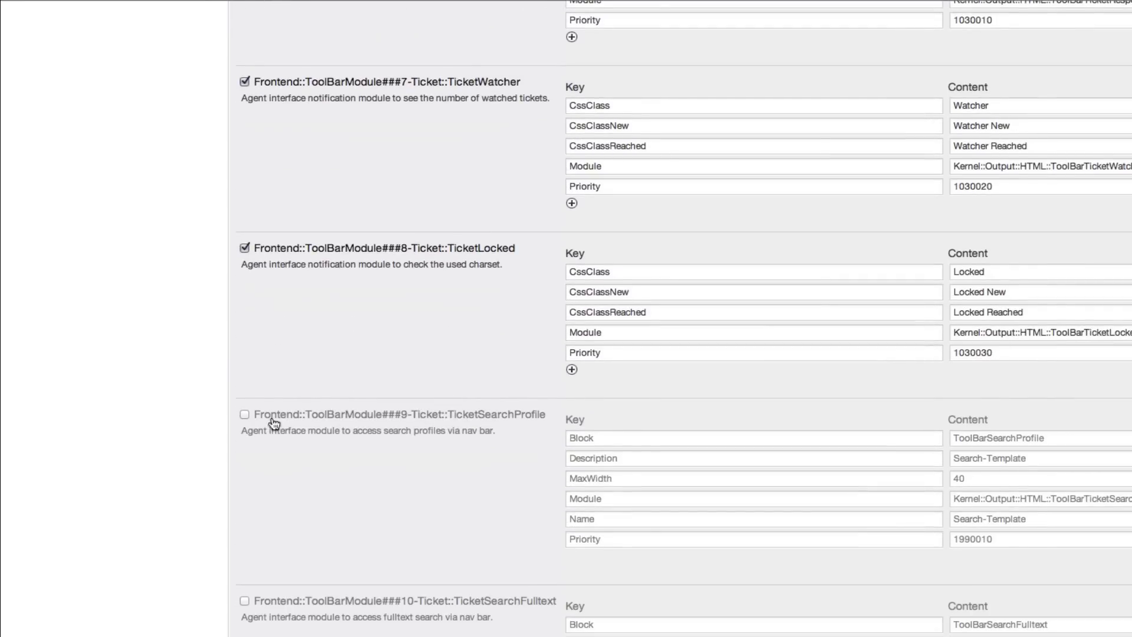
left_click(244, 414)
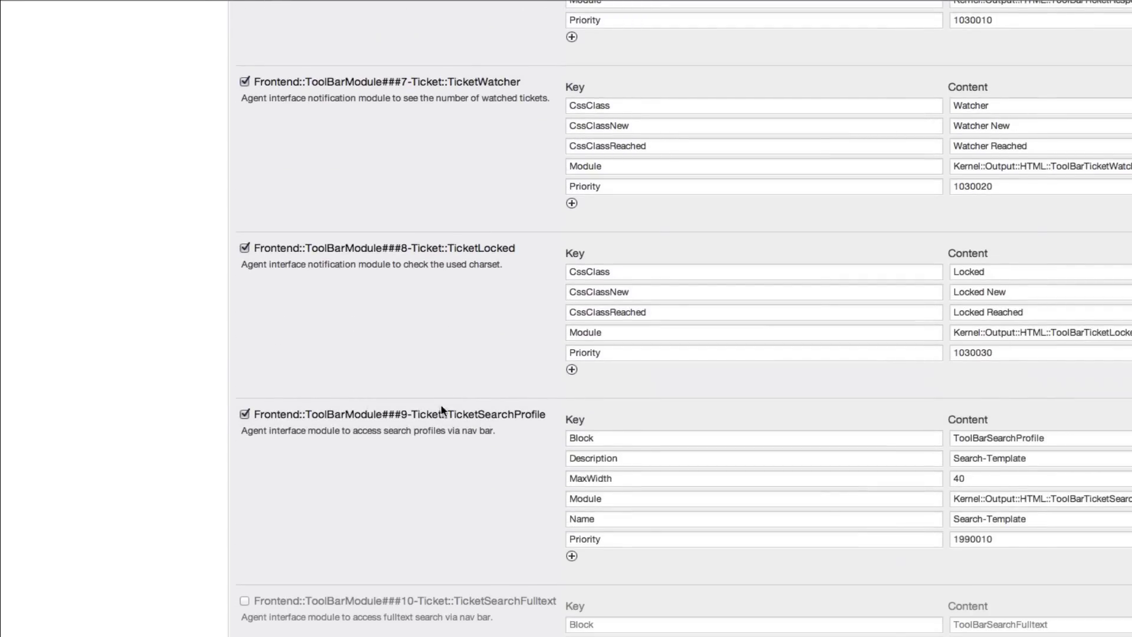
scroll("down", 3)
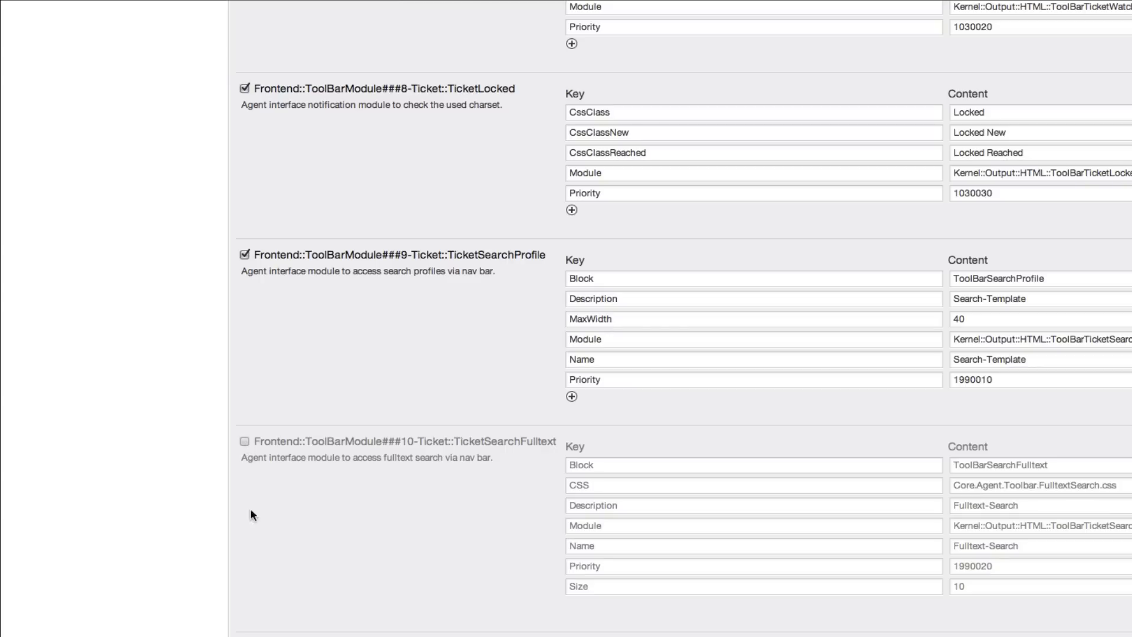
left_click(244, 442)
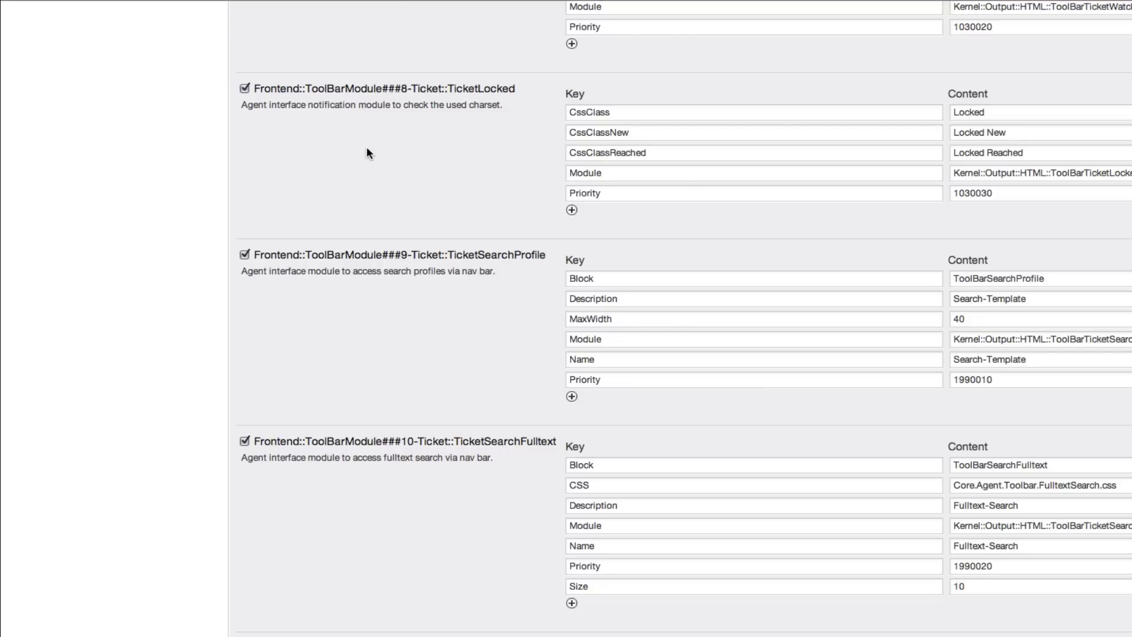
mouse_move(301, 59)
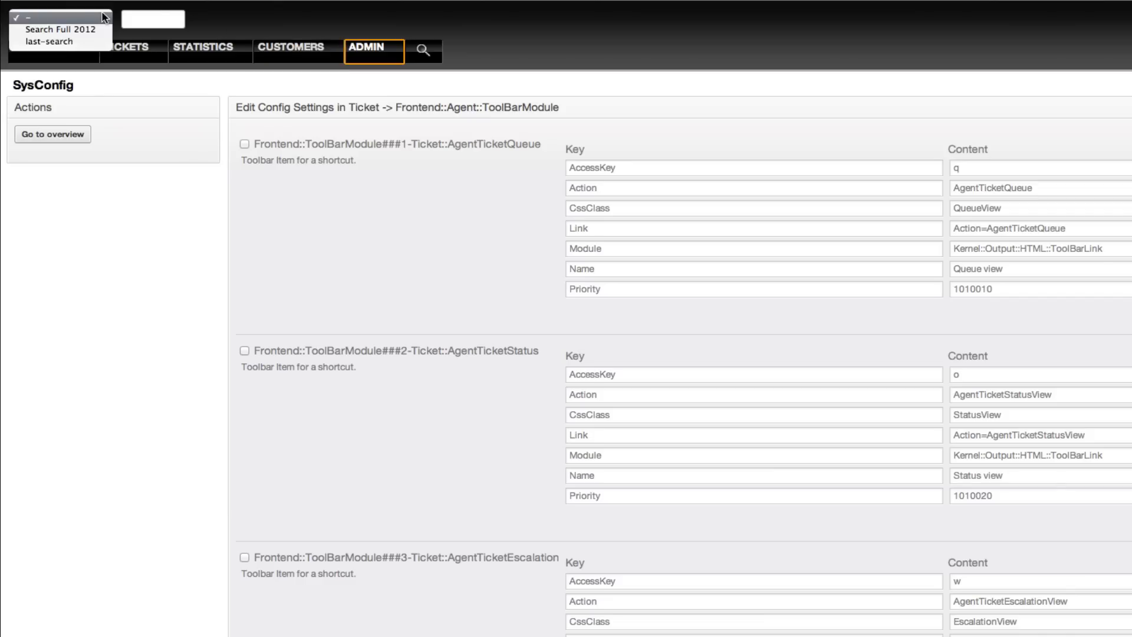
left_click(63, 30)
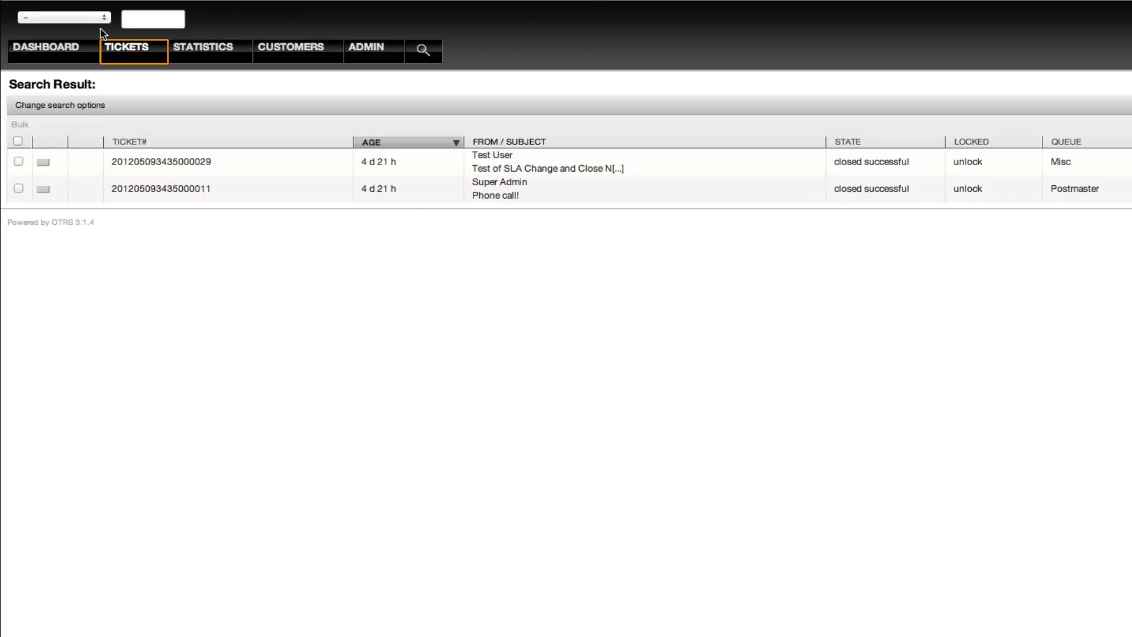
left_click(60, 105)
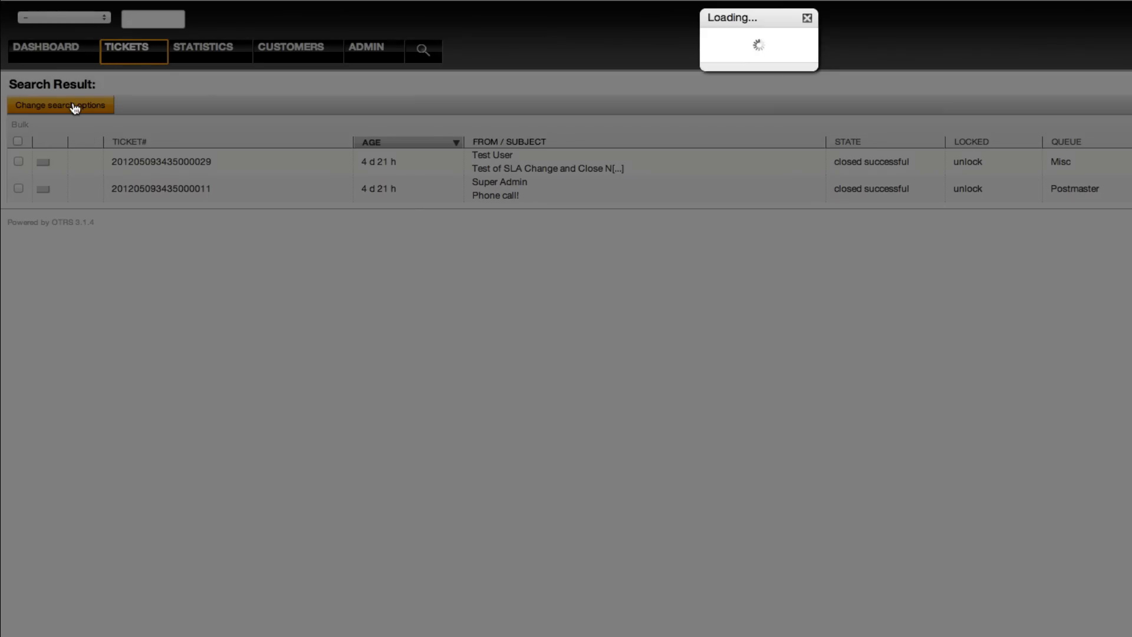
left_click(60, 105)
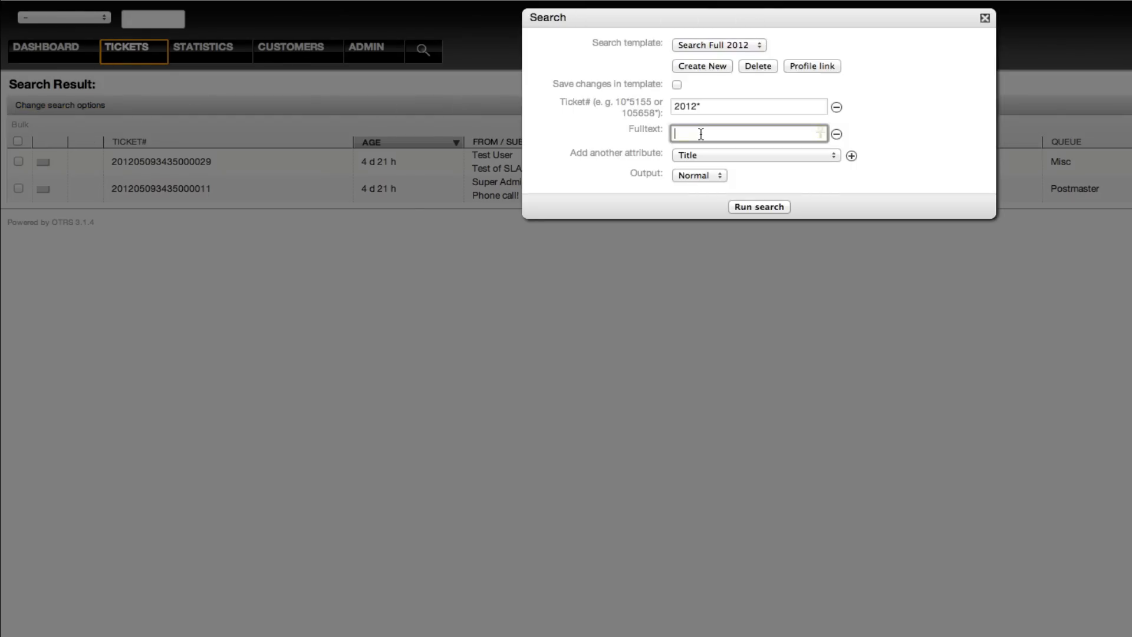
left_click(759, 207)
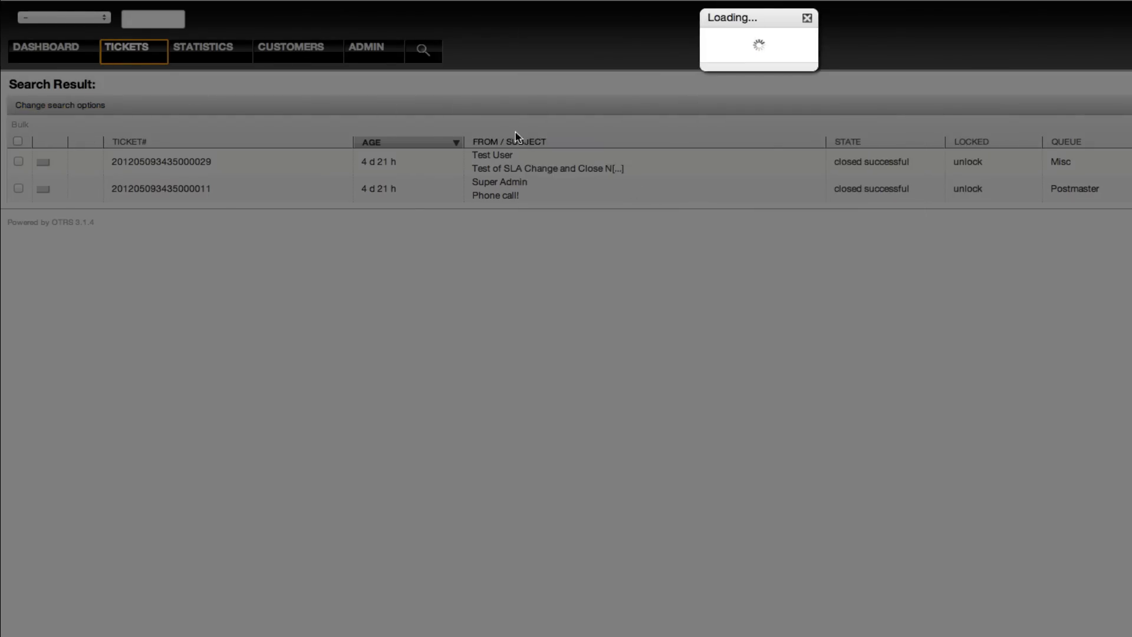
left_click(60, 105)
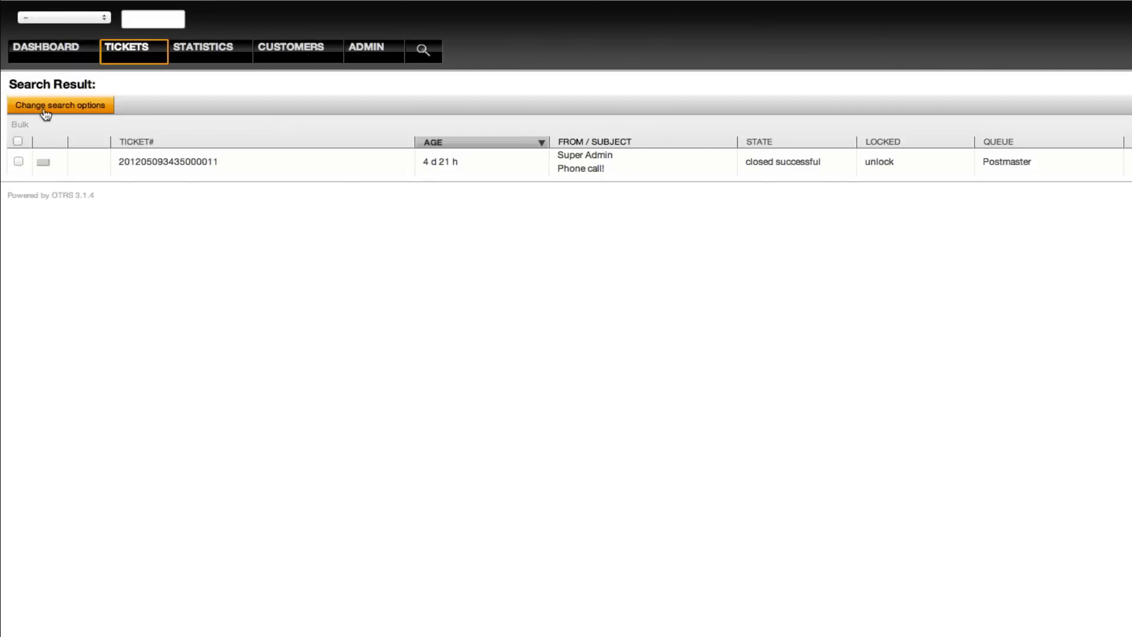
- Change Search Full 2012 to Ticket# 2011* with changes saved into the template and rerun it, finding nothing
left_click(60, 105)
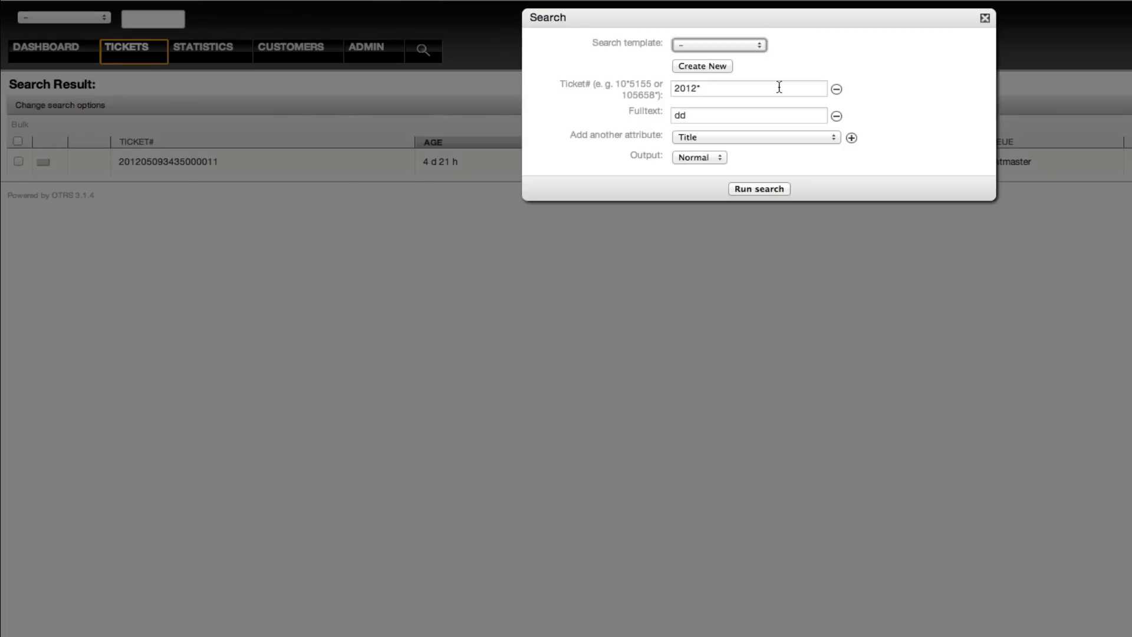
left_click(718, 45)
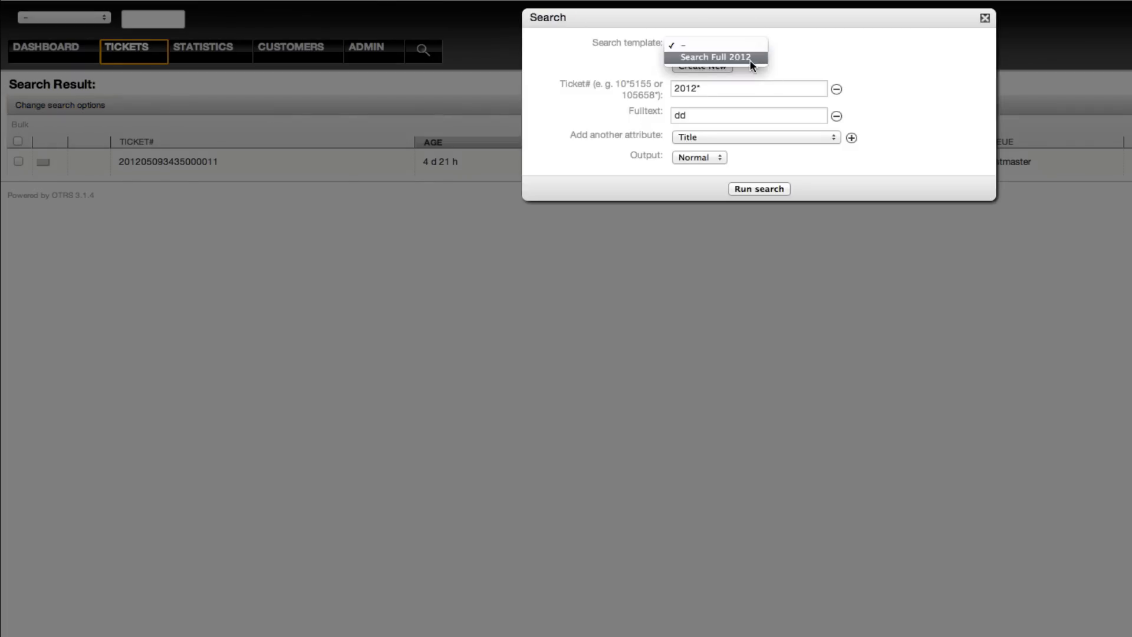
left_click(715, 57)
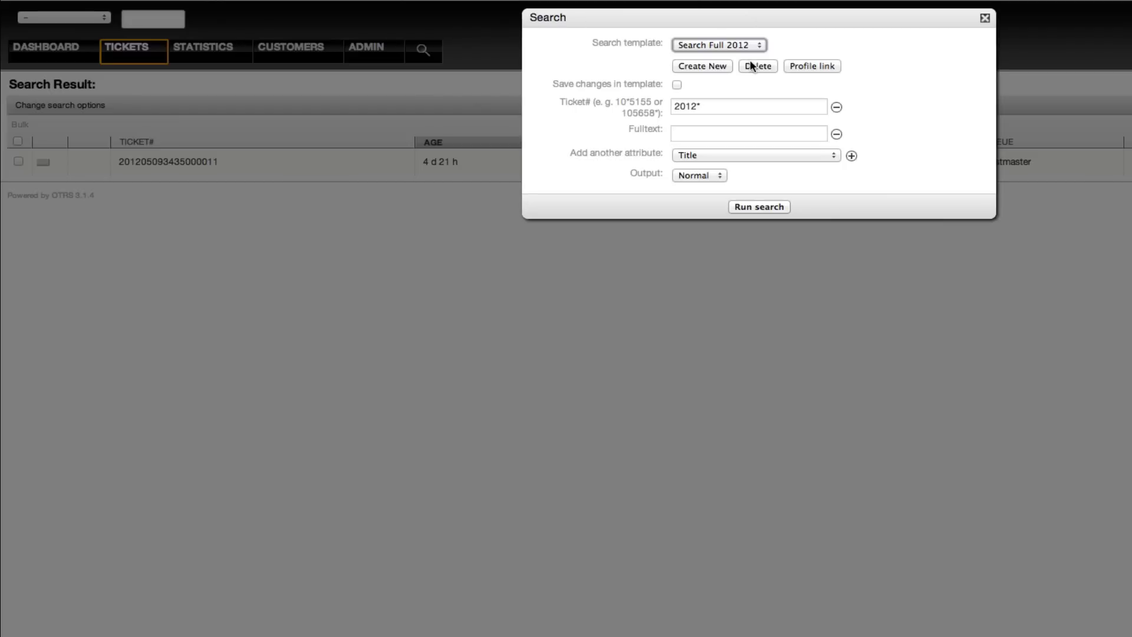
mouse_move(530, 41)
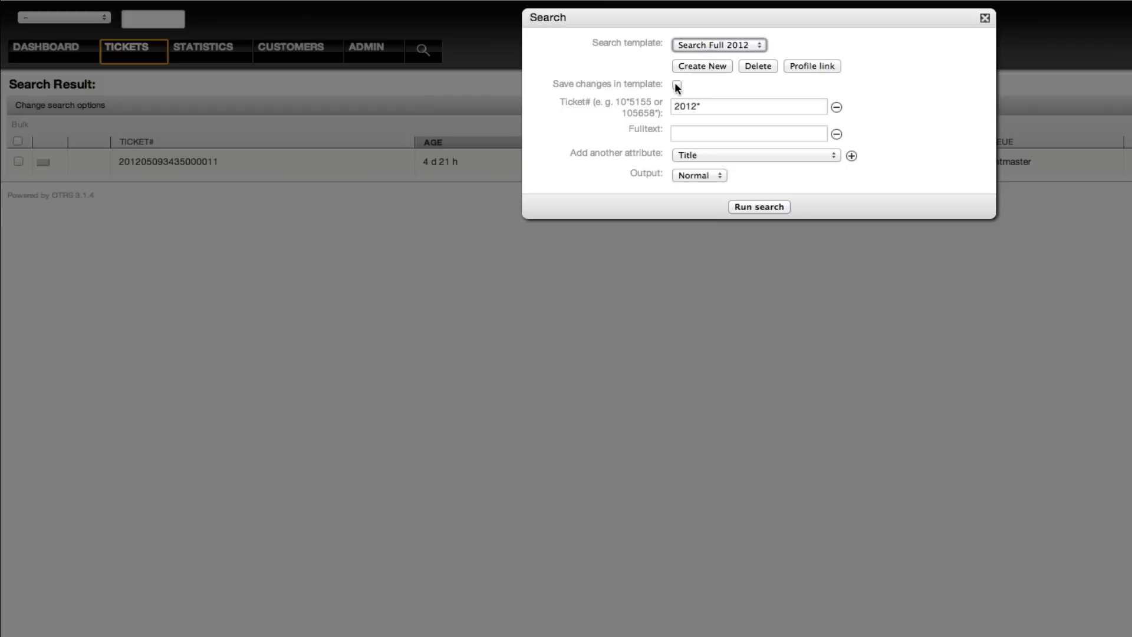
left_click(678, 84)
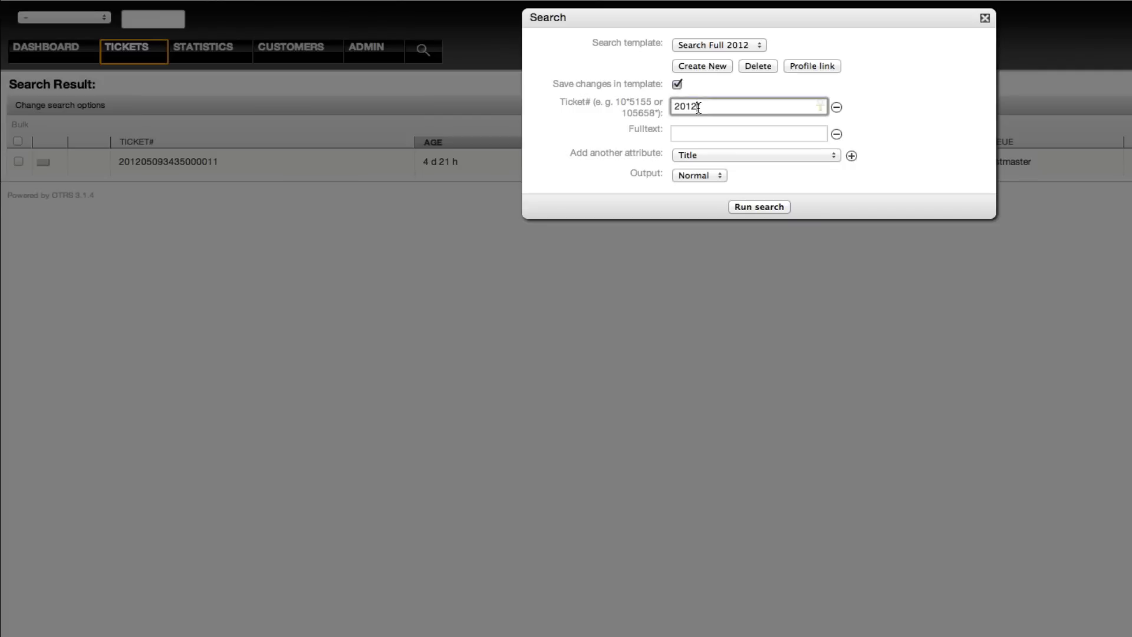
type("2011")
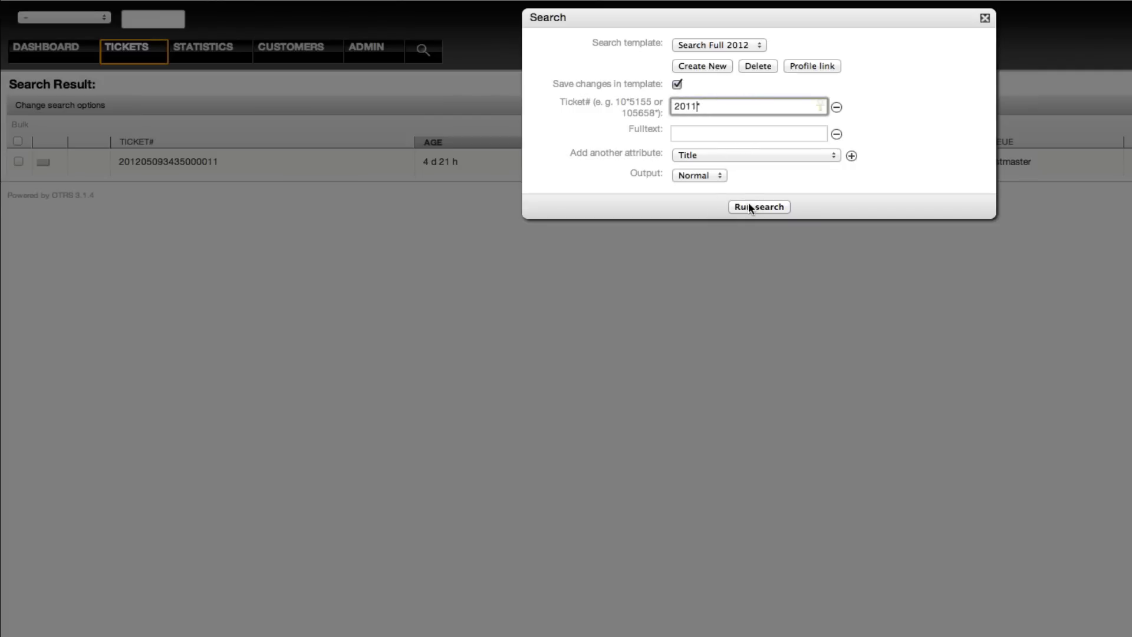
left_click(759, 208)
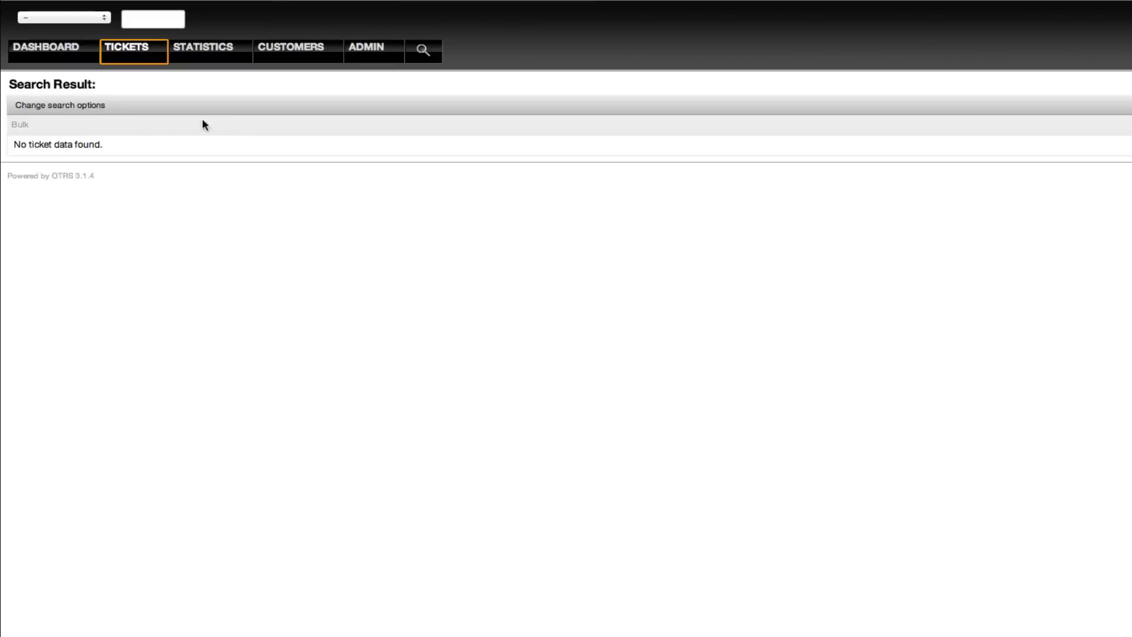
- Rerun Search Full 2012 from the toolbar with Ticket# 2012*, unsaved, listing the two closed tickets
left_click(62, 18)
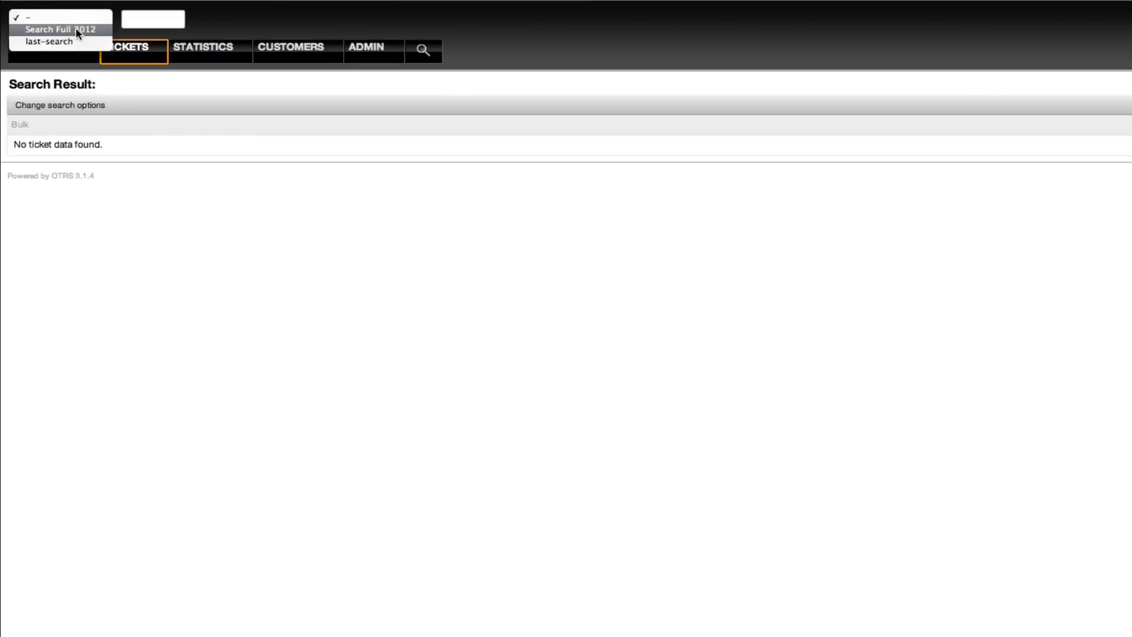
left_click(62, 29)
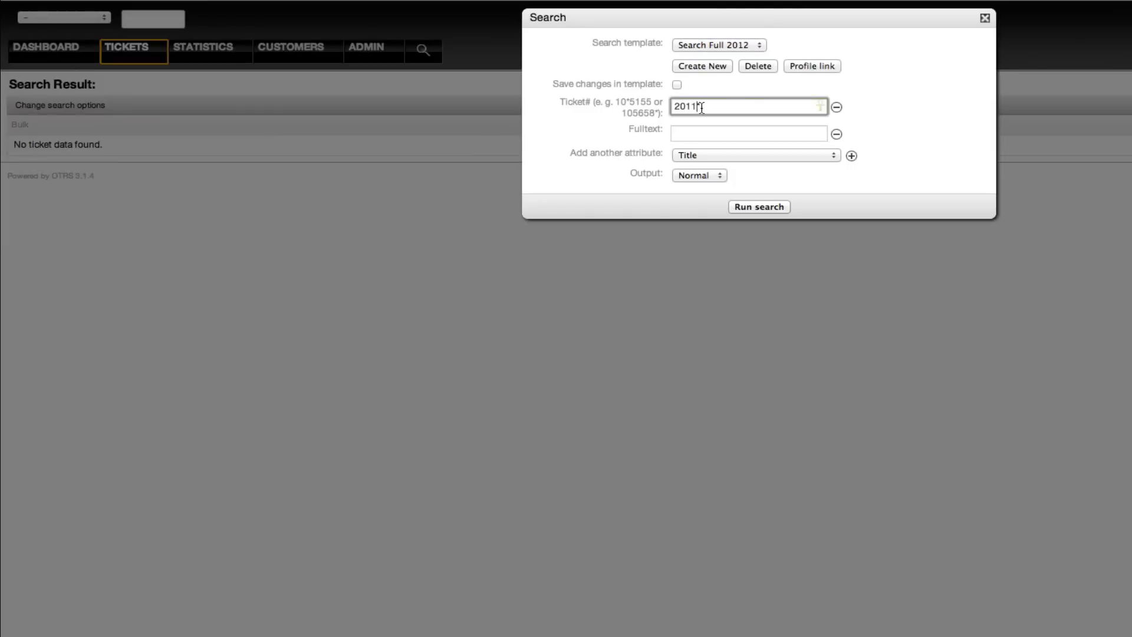
type("2012*")
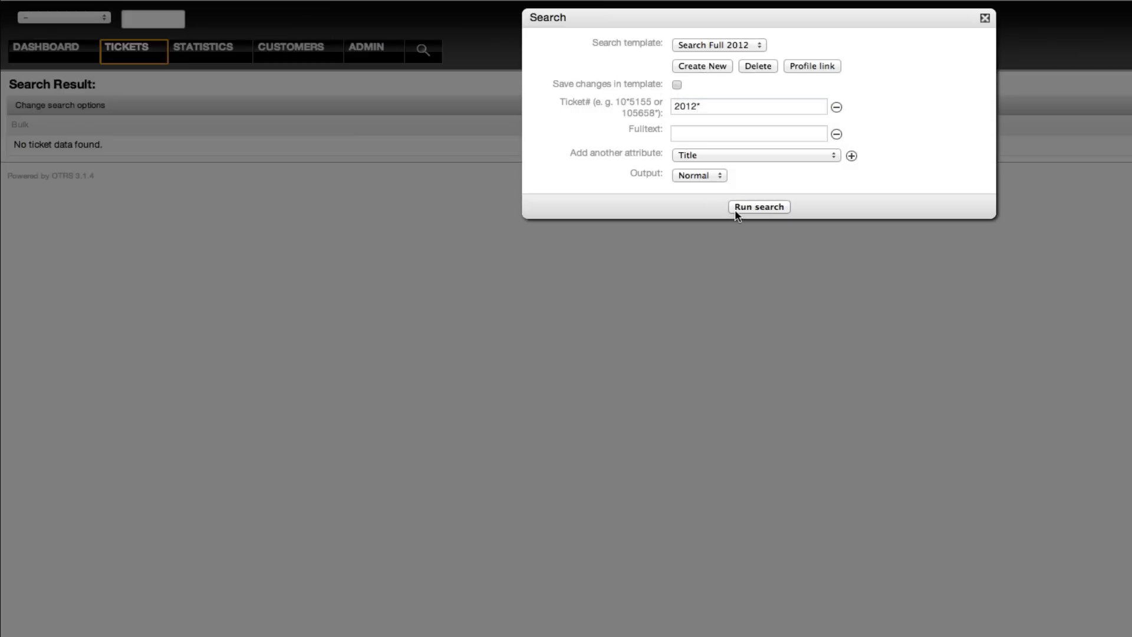
left_click(758, 208)
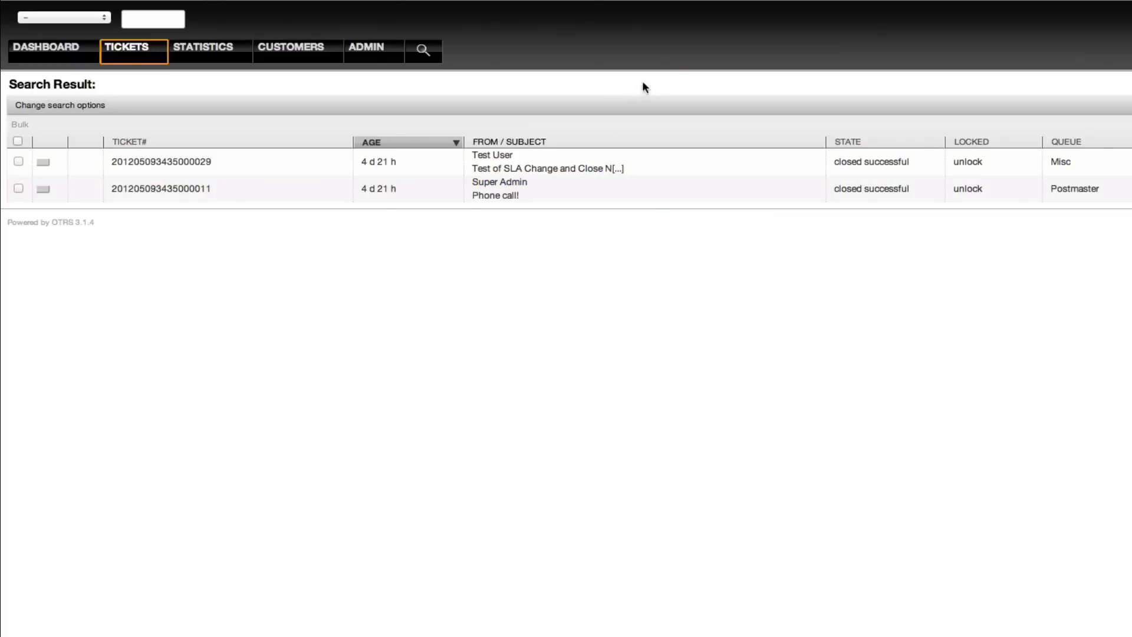
mouse_move(602, 26)
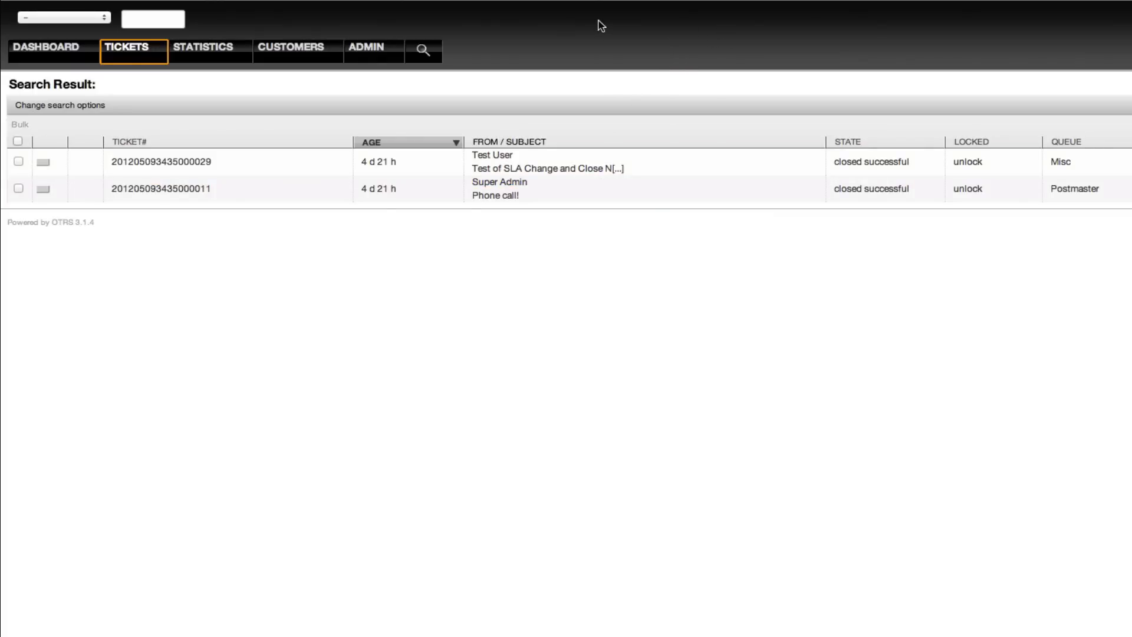
mouse_move(556, 17)
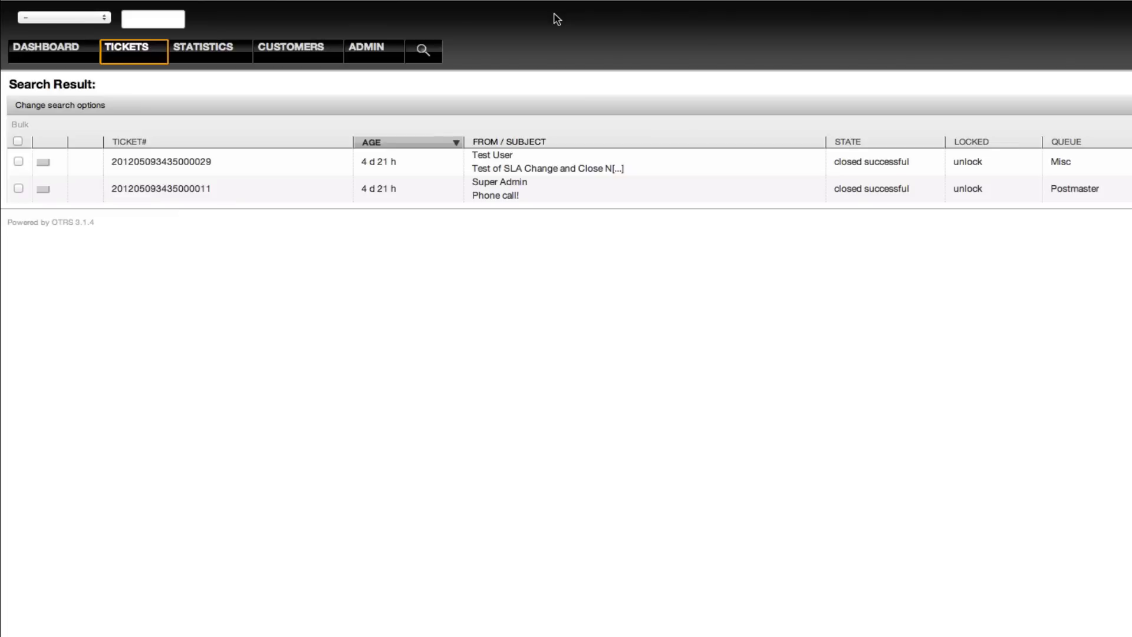
mouse_move(470, 15)
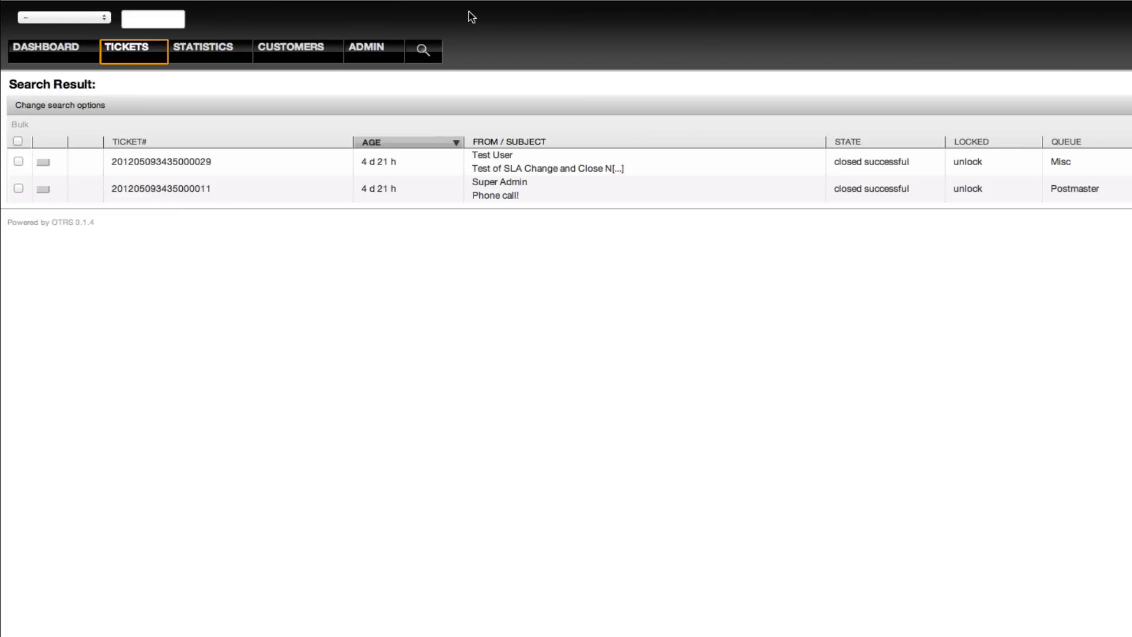